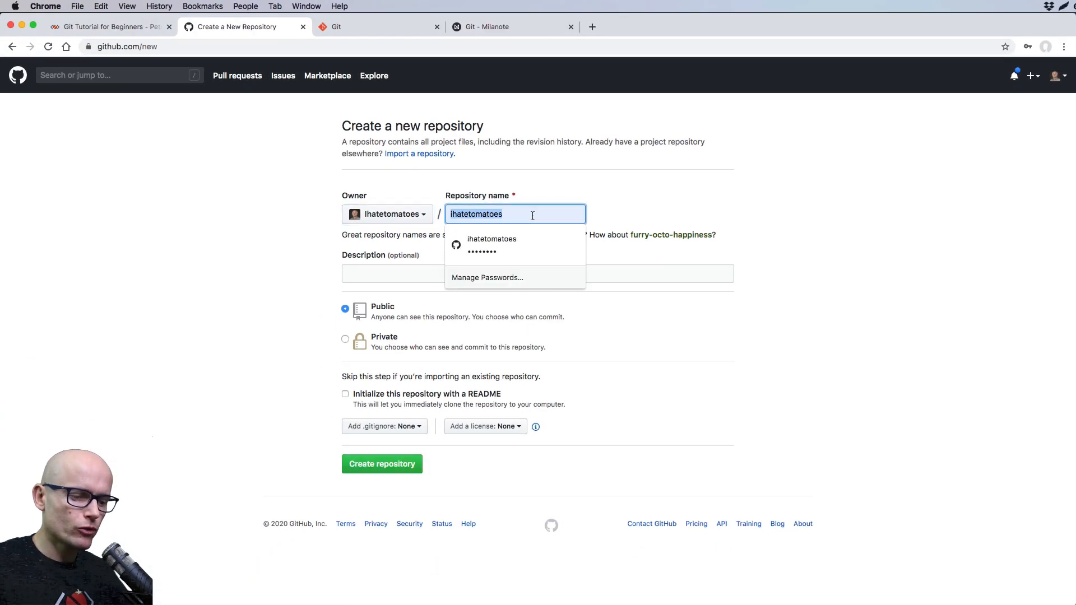
Name the repository git-tutorial, create it and select its HTTPS clone URL
type("git-tutorial")
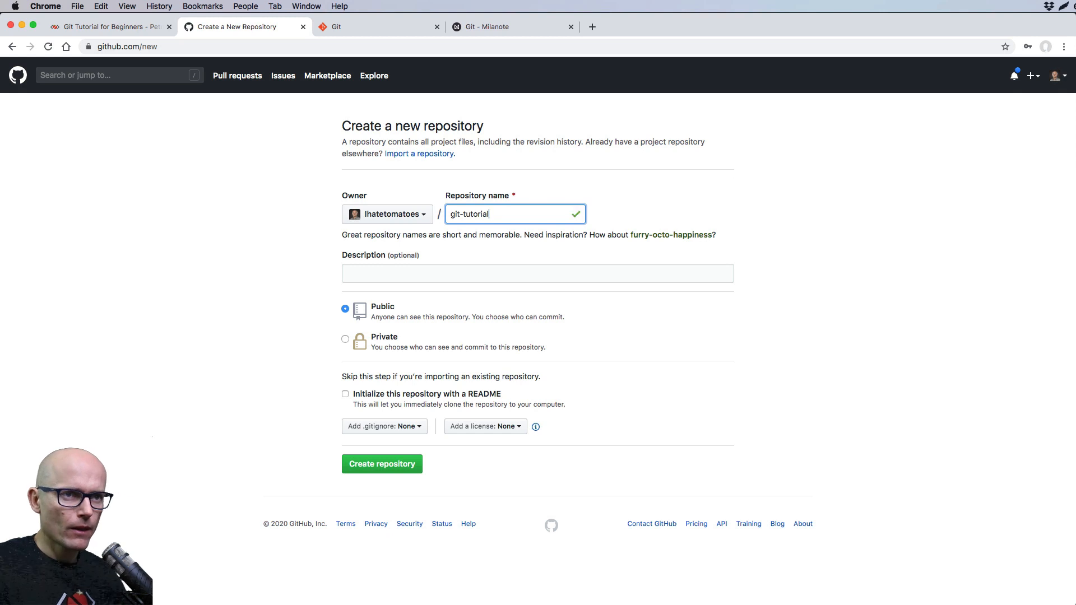
mouse_move(375, 451)
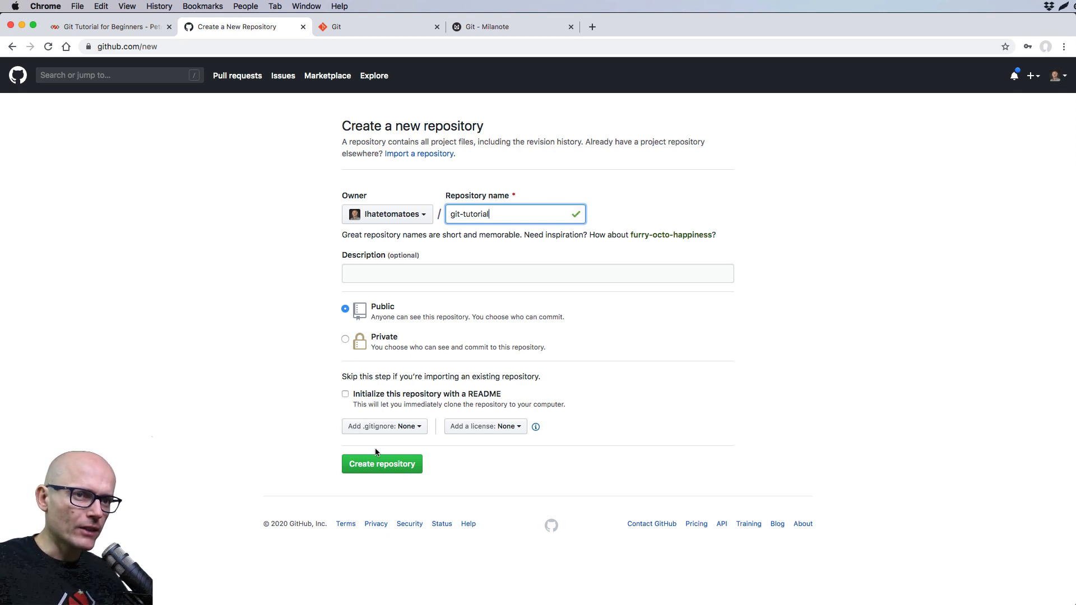
left_click(381, 464)
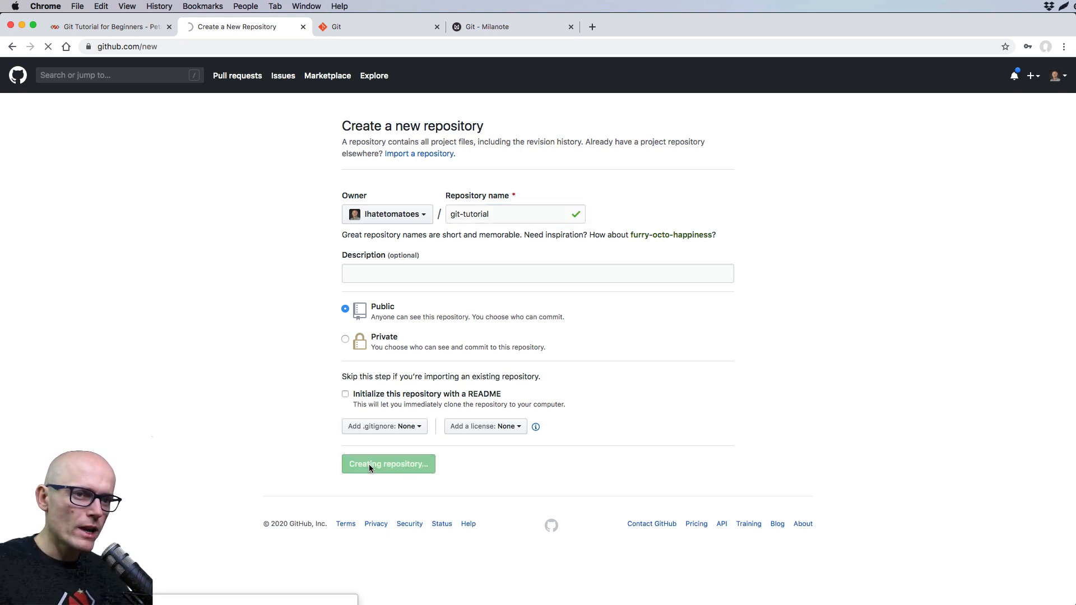
left_click(387, 464)
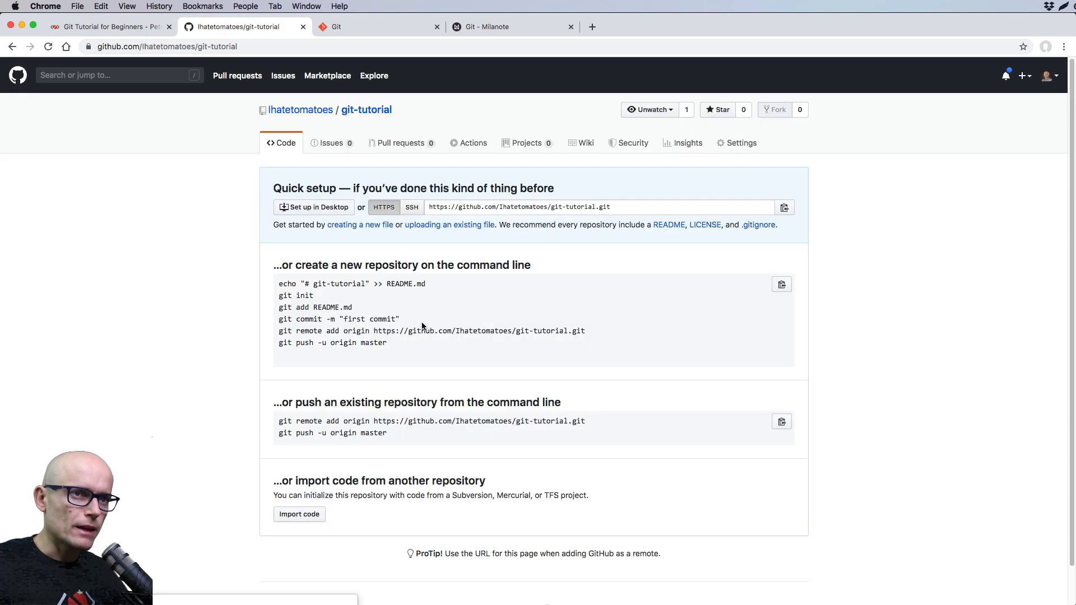
left_click(517, 207)
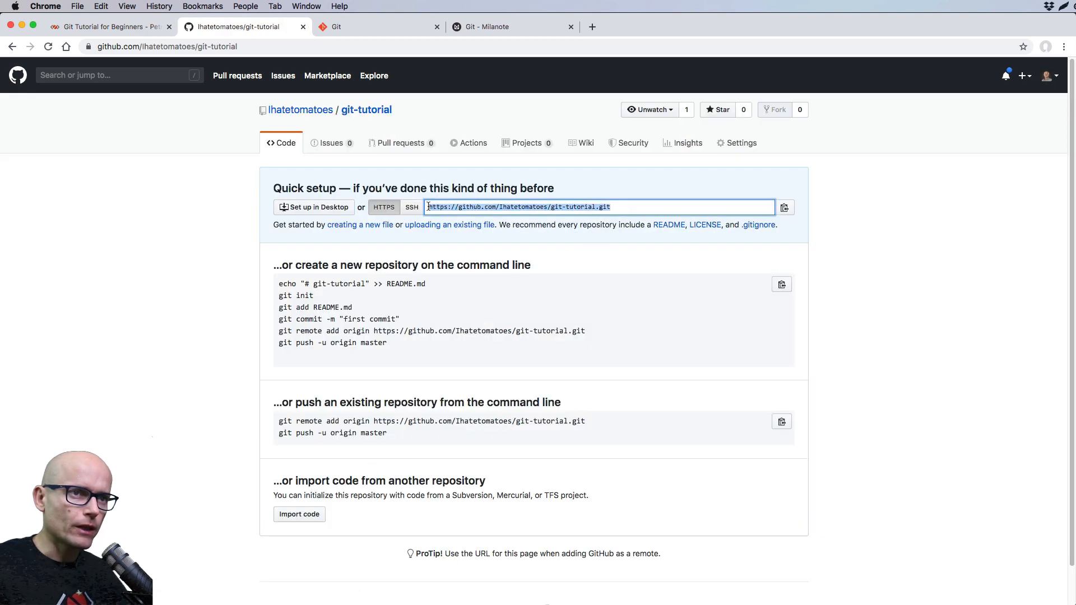
mouse_move(514, 379)
type("cd")
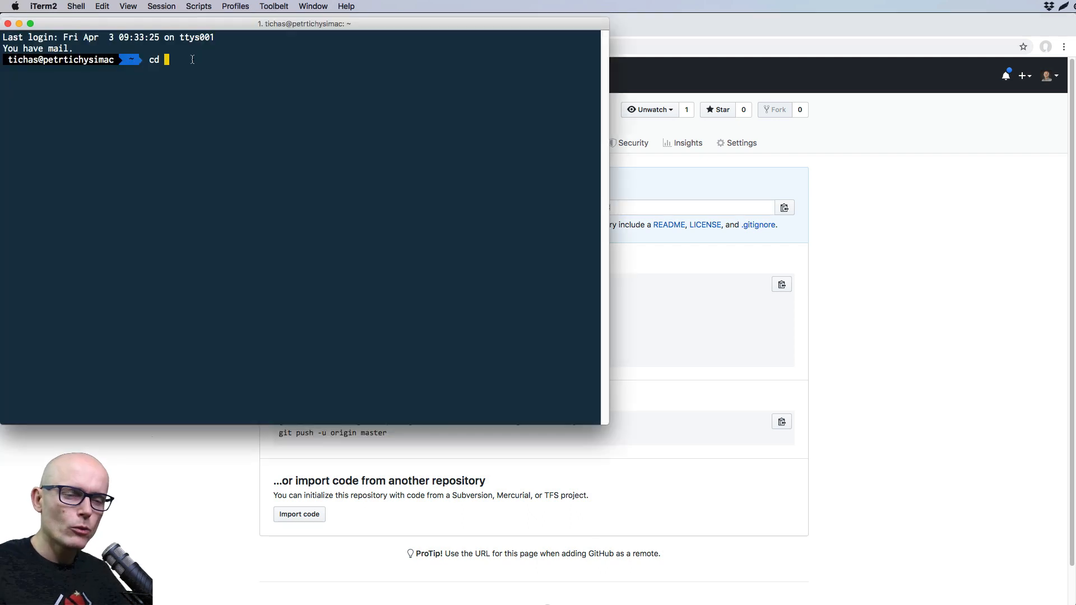
type("Des")
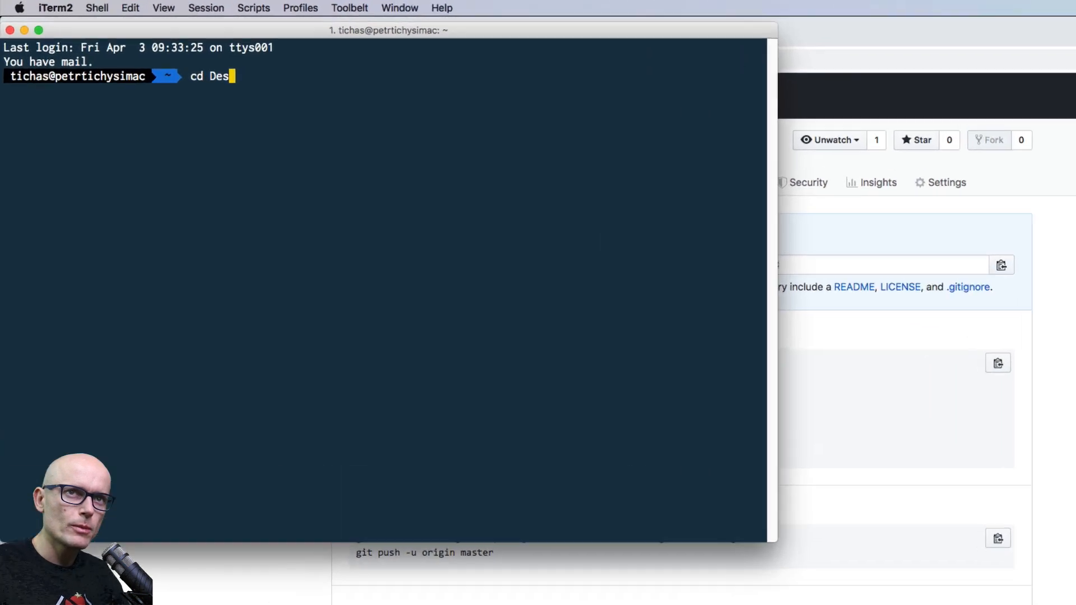
type("ktop/yout")
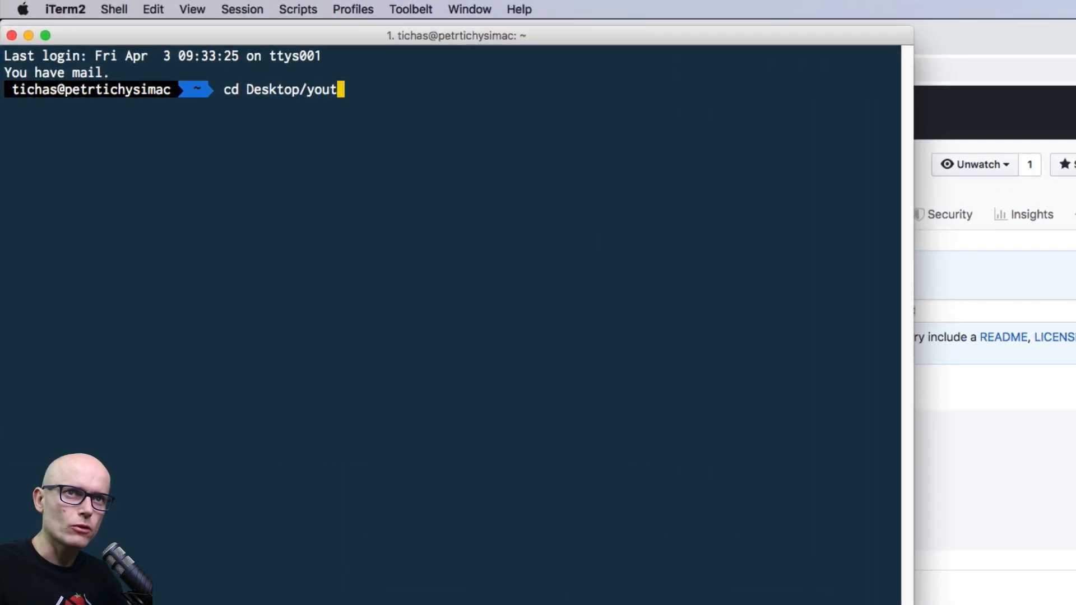
type("ube-demos-2020")
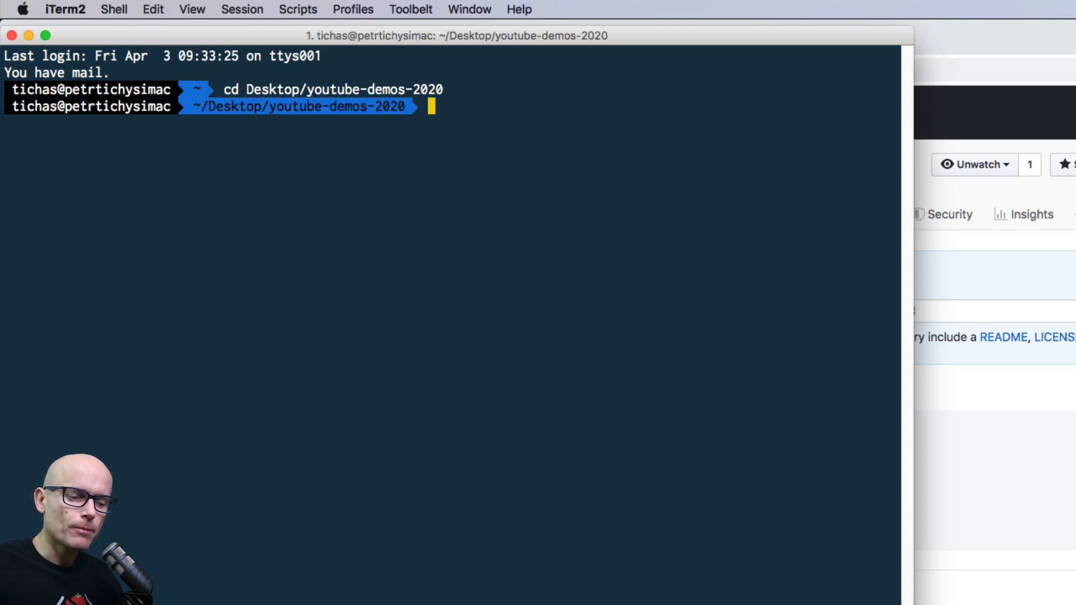
type("g")
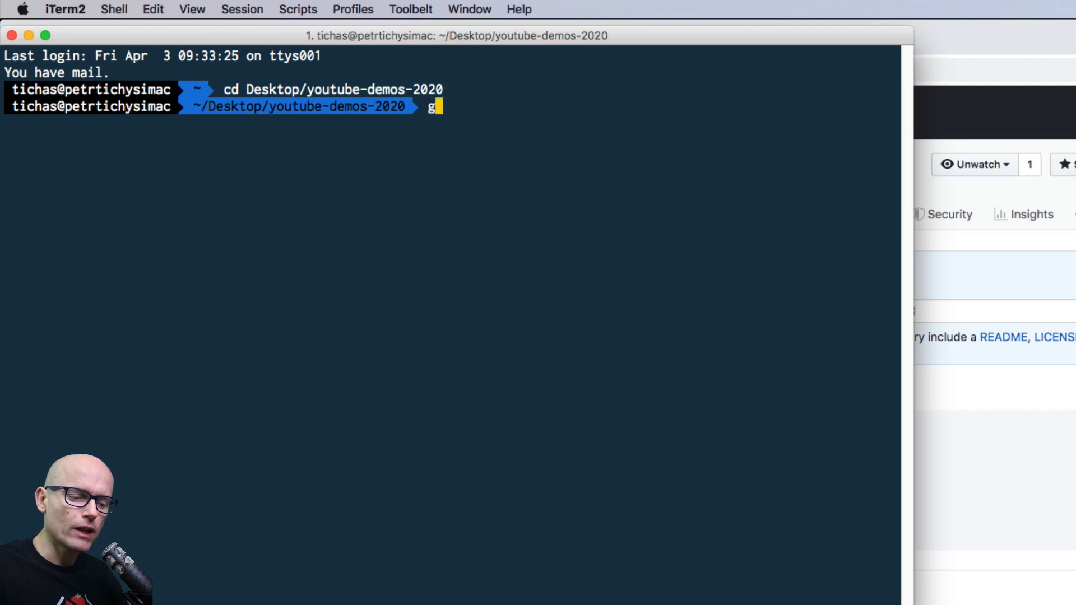
type("it clone")
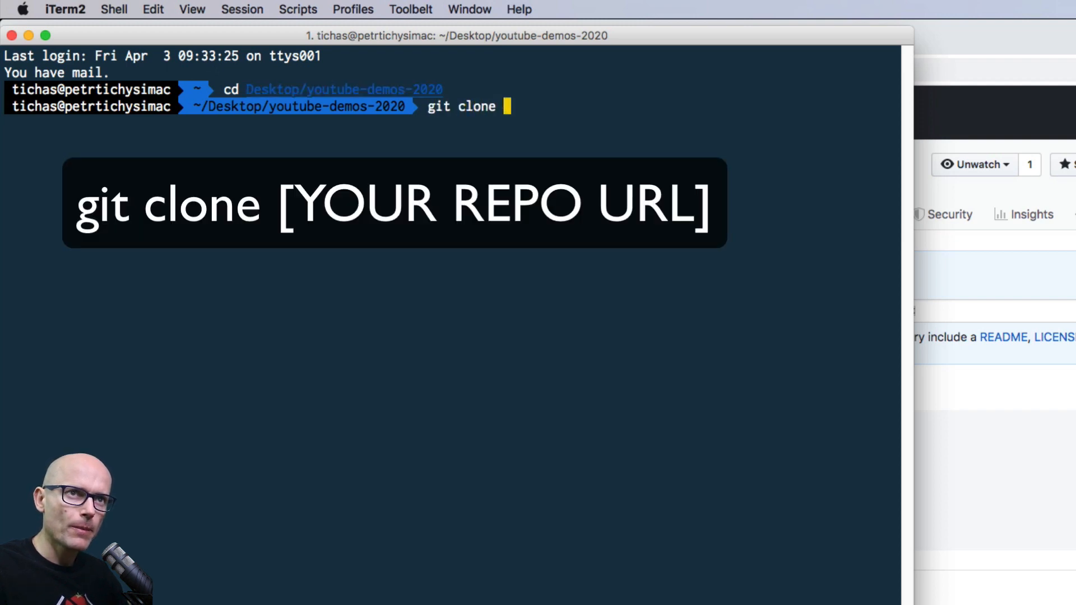
type("https://github.com/Ihatetomatoes/git-tutorial.git")
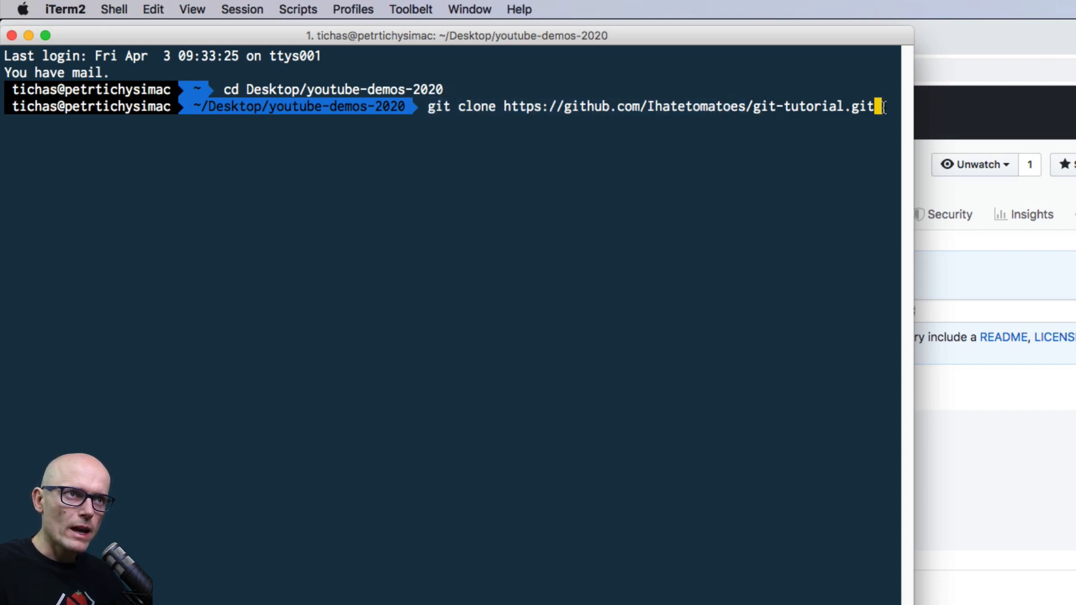
key("Return")
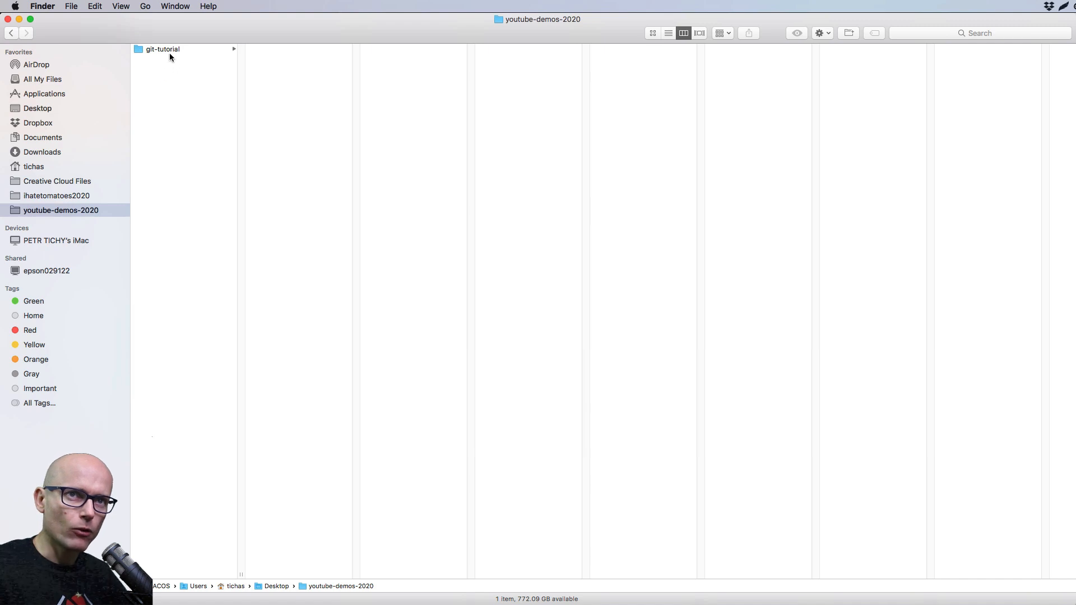
Show the git-tutorial folder's contents, revealing its hidden .git folder
left_click(163, 49)
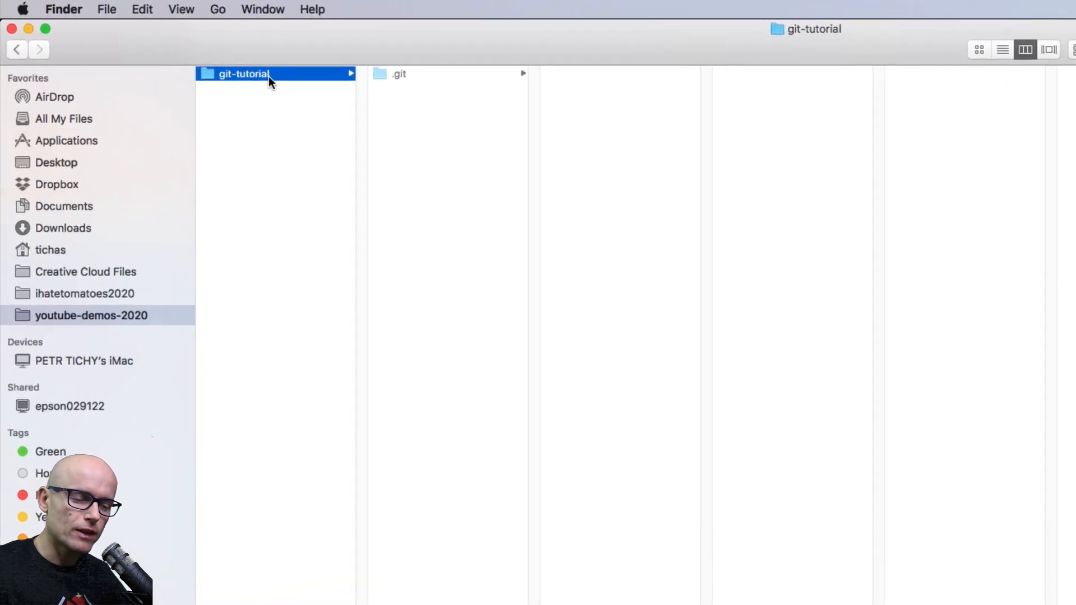
mouse_move(287, 106)
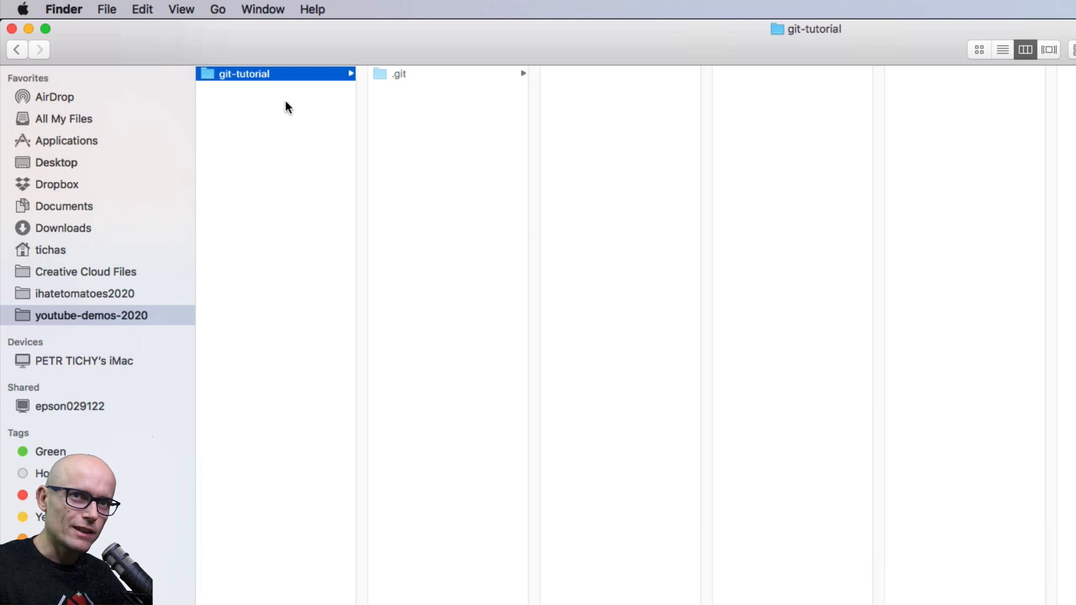
mouse_move(284, 104)
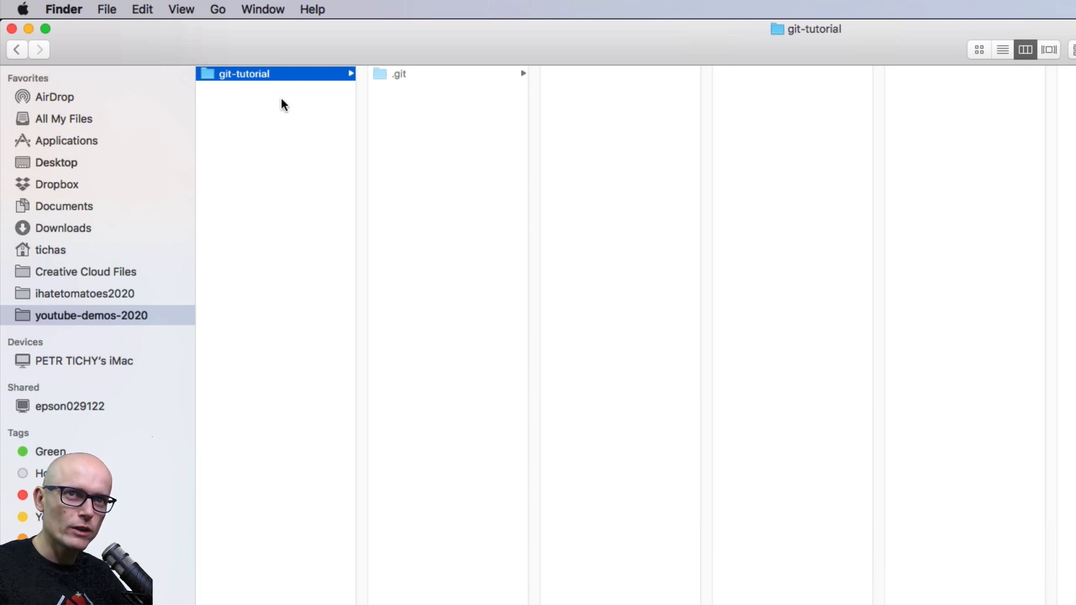
mouse_move(259, 103)
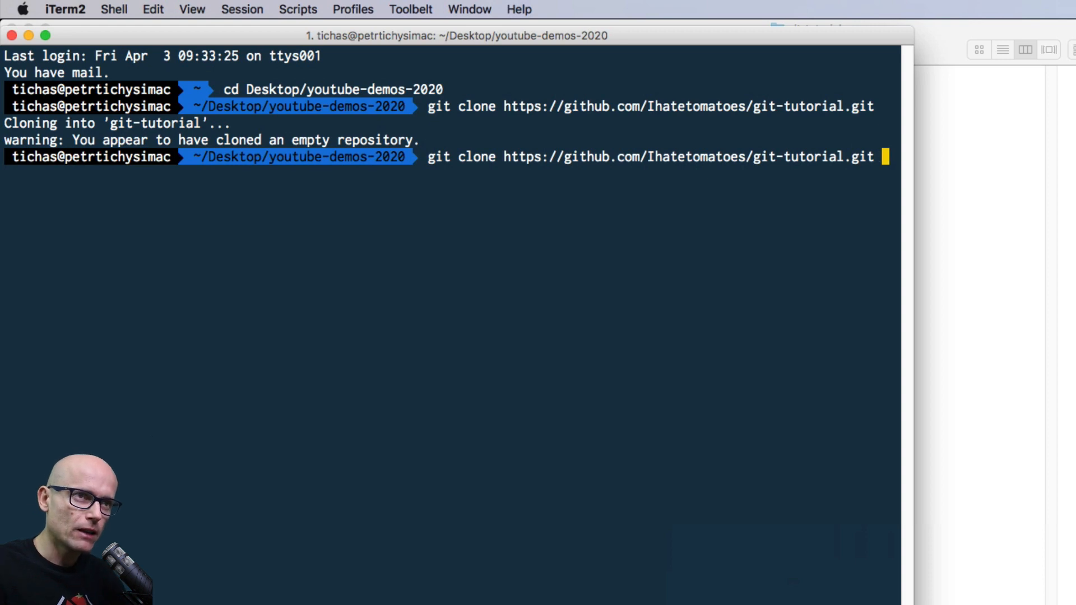
Run git clone of the repository URL into a folder named my-custom-name
type("my")
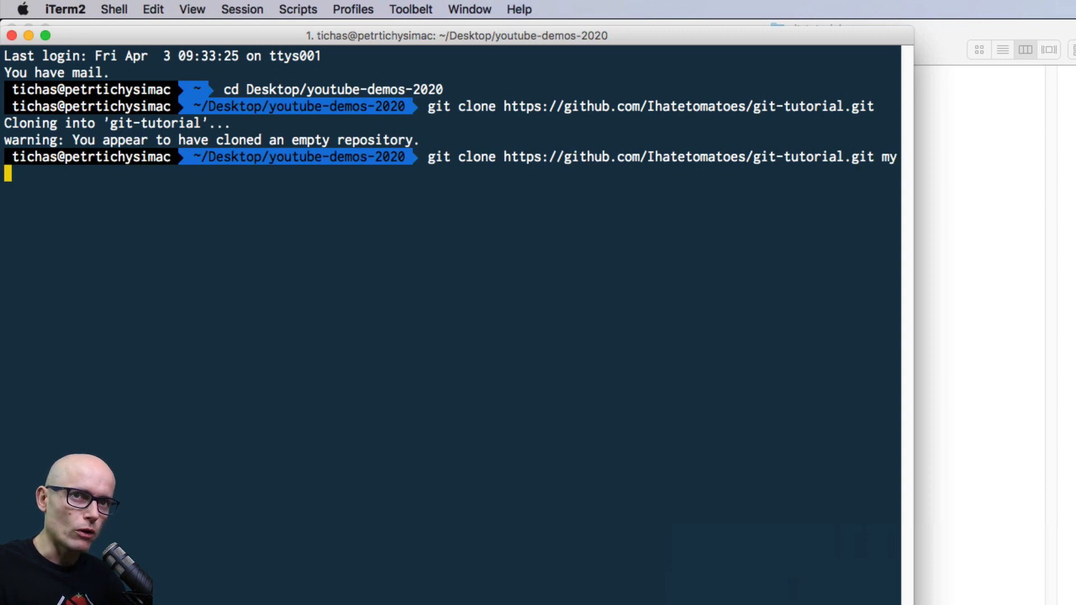
type("-cus")
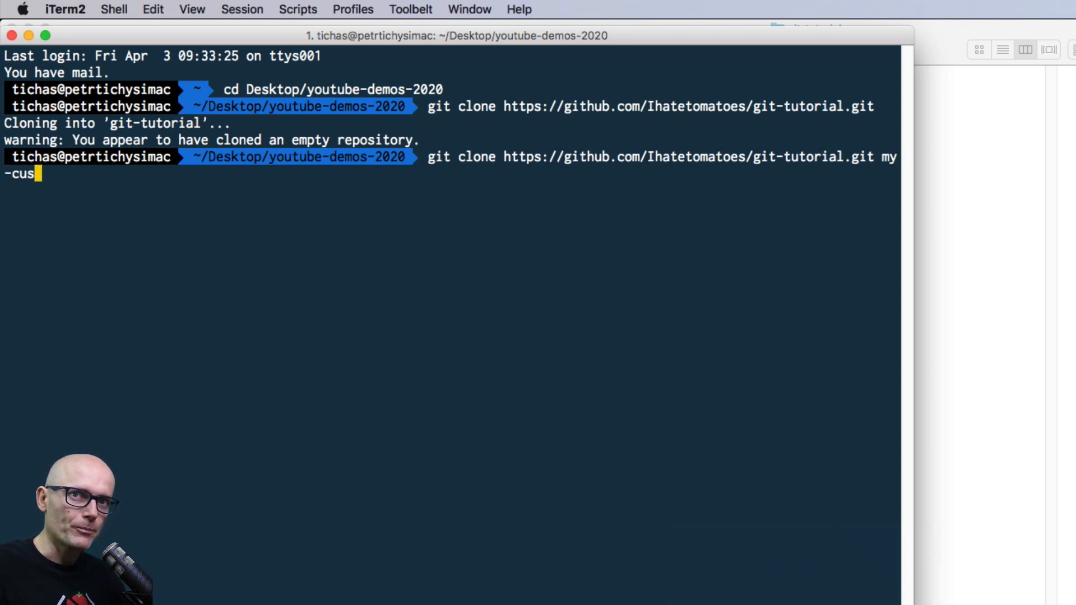
type("tom-name")
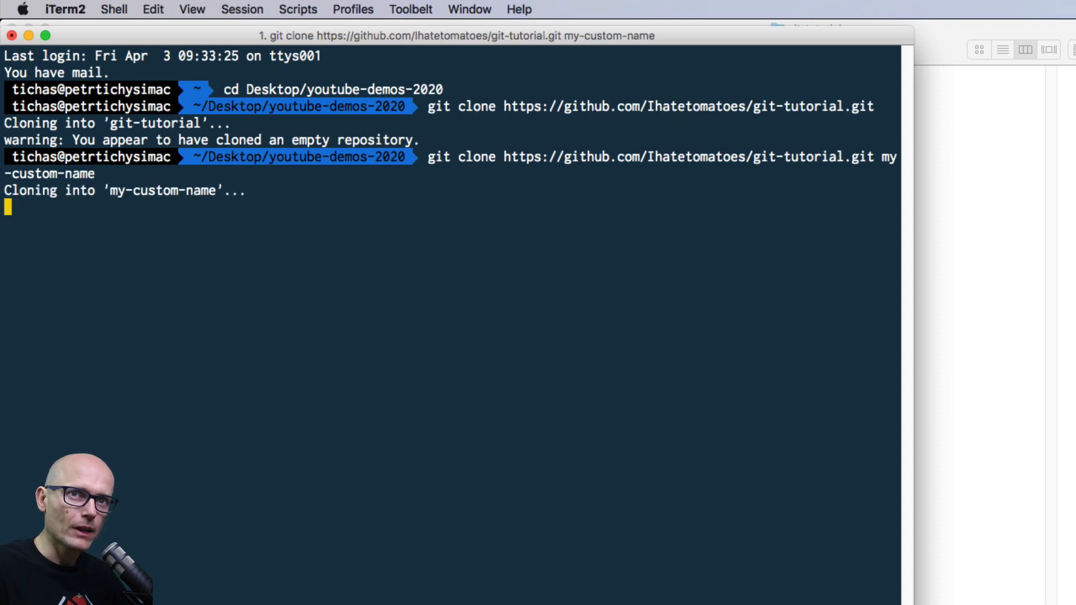
key("Return")
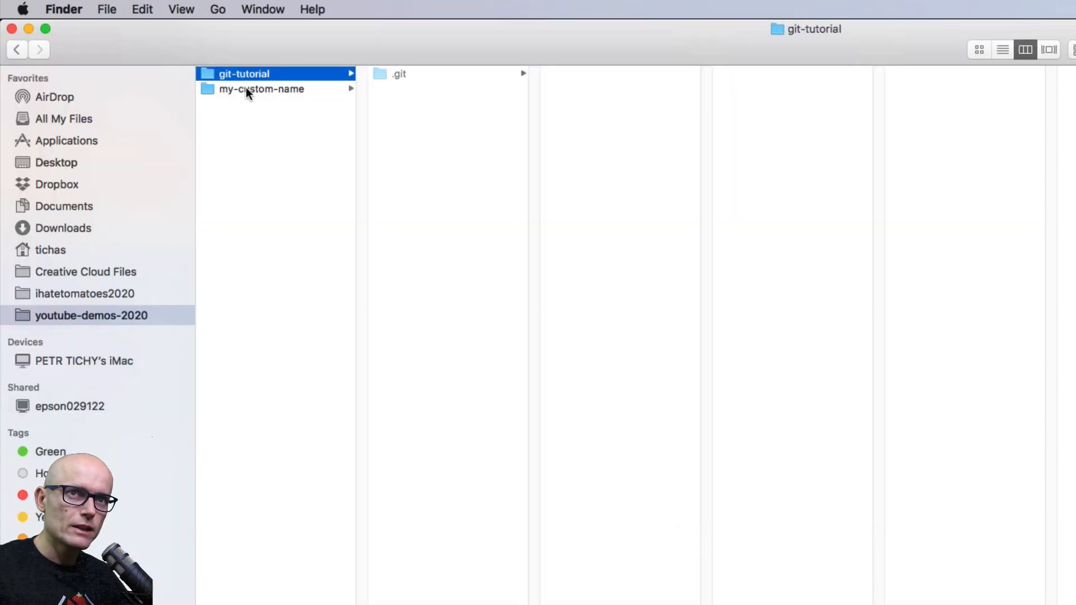
Show the contents of the my-custom-name folder in youtube-demos-2020
left_click(260, 88)
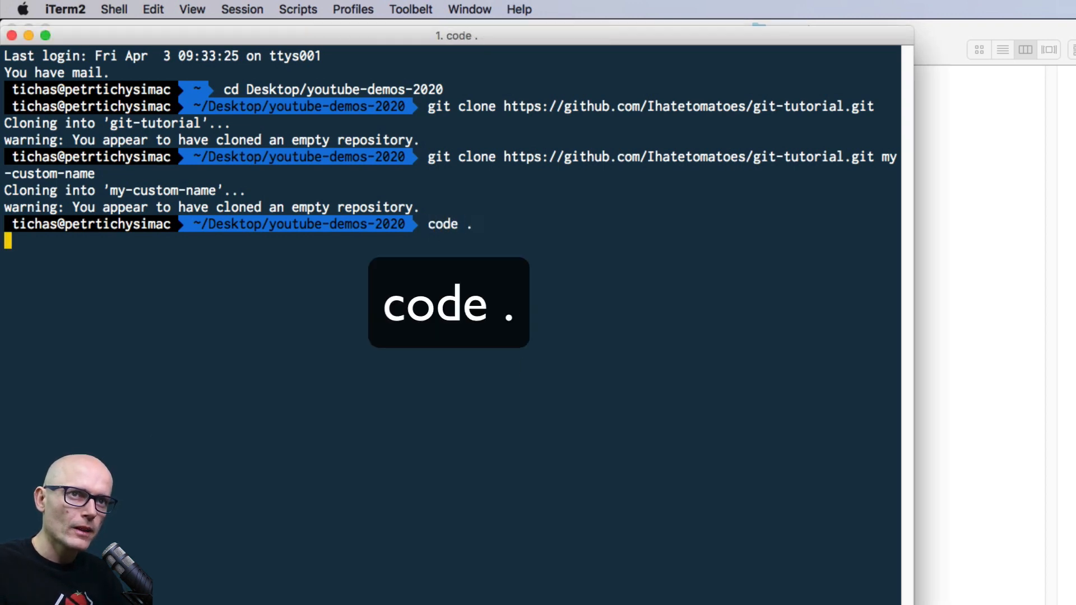
Run code . on the current folder, then cd into git-tutorial
key("Return")
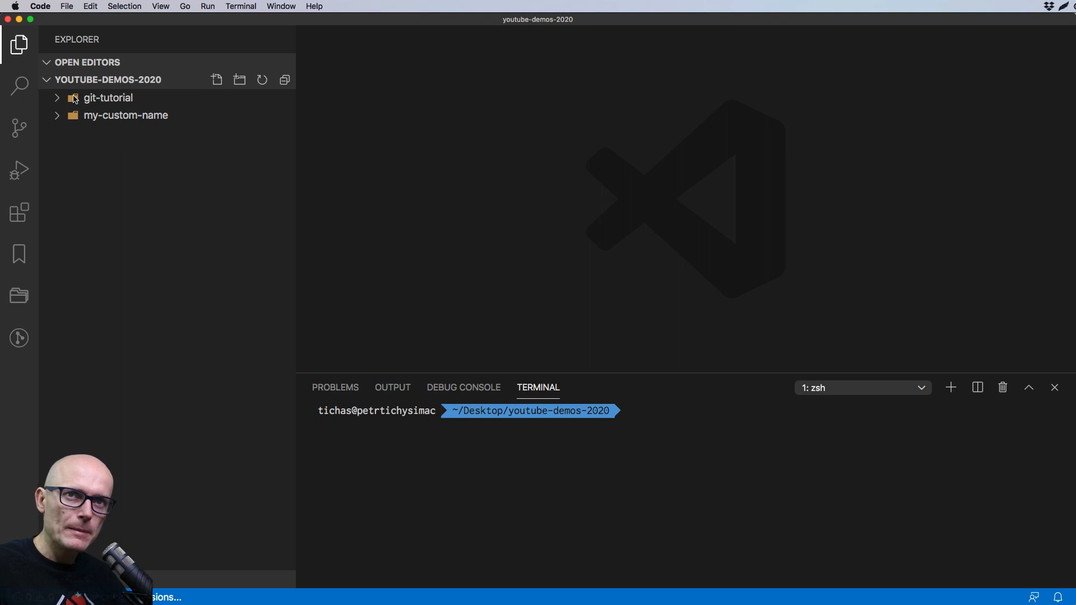
mouse_move(101, 107)
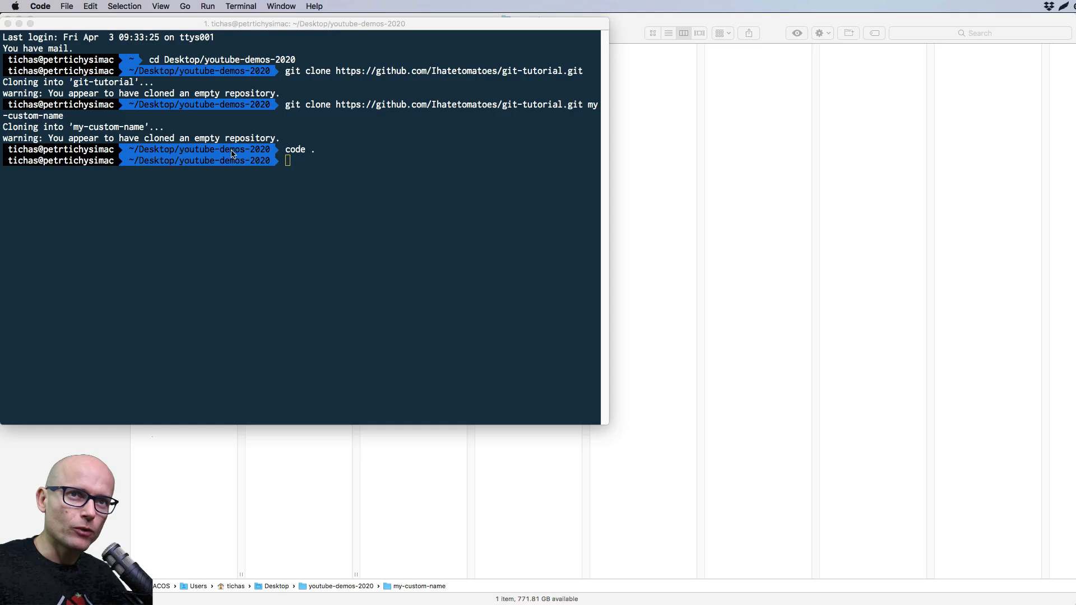
type("cd")
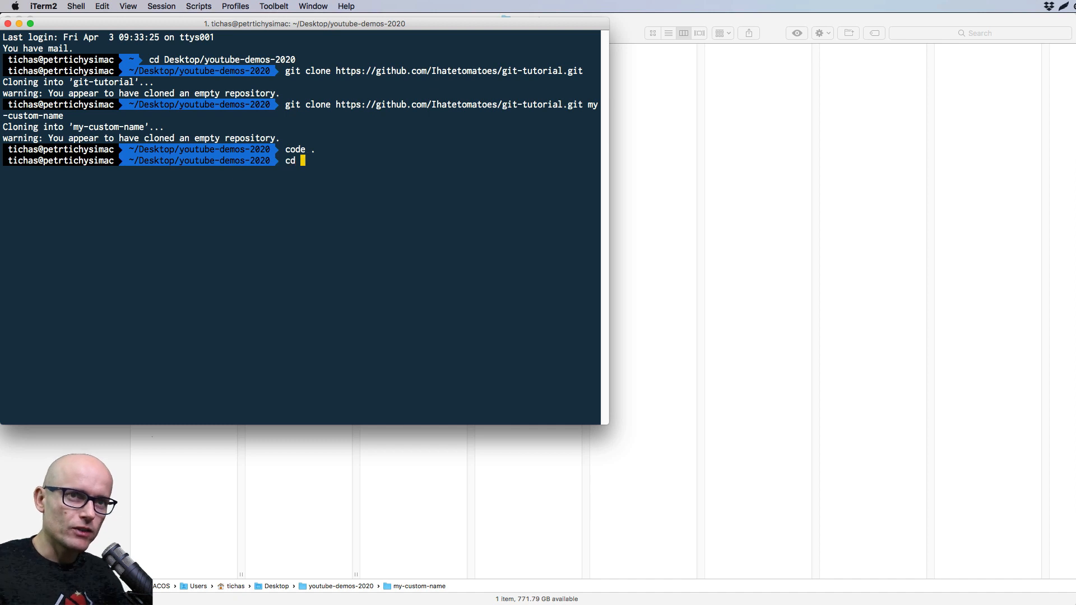
type("git-t")
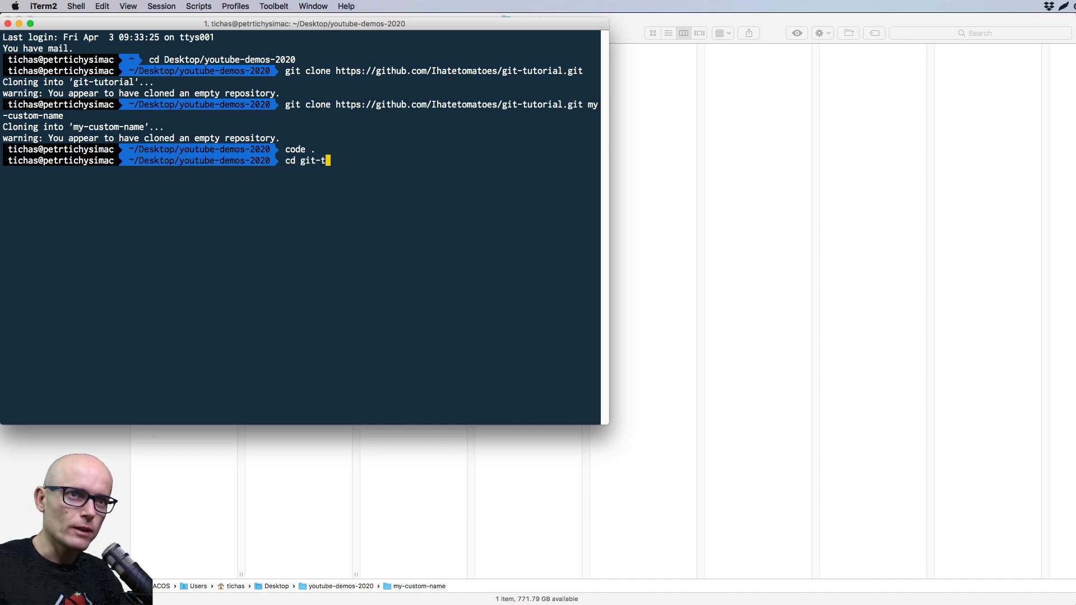
key("Return")
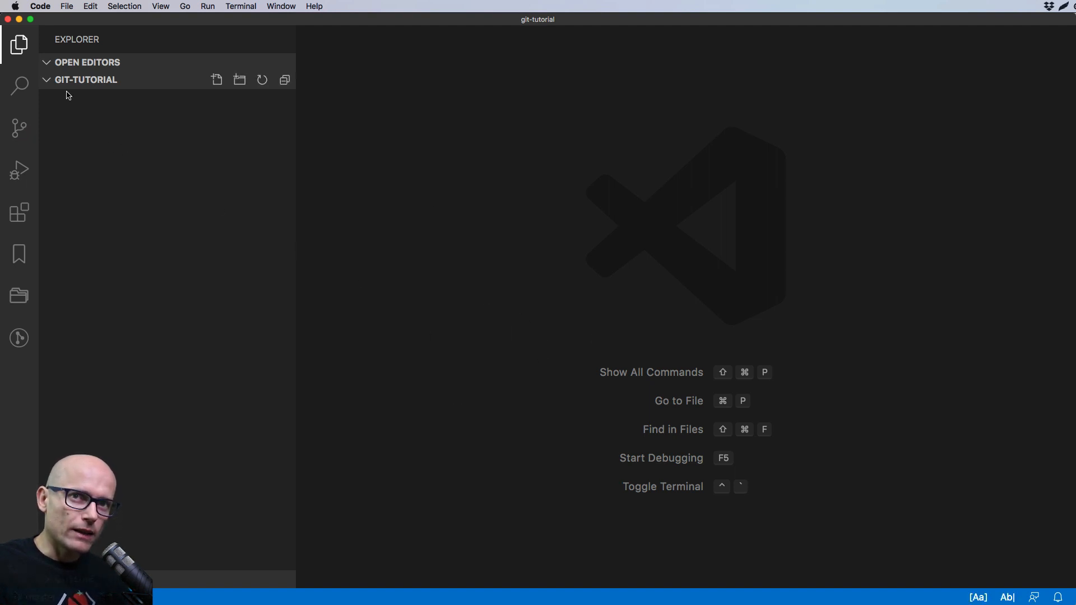
mouse_move(56, 142)
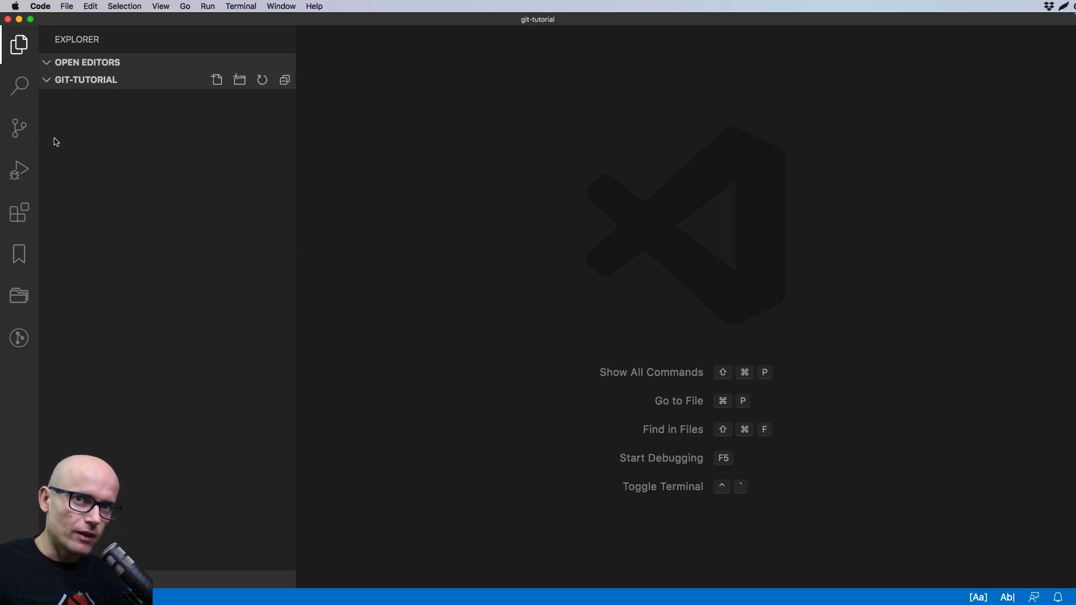
Check source control, then create a new file named test.txt in git-tutorial
left_click(19, 127)
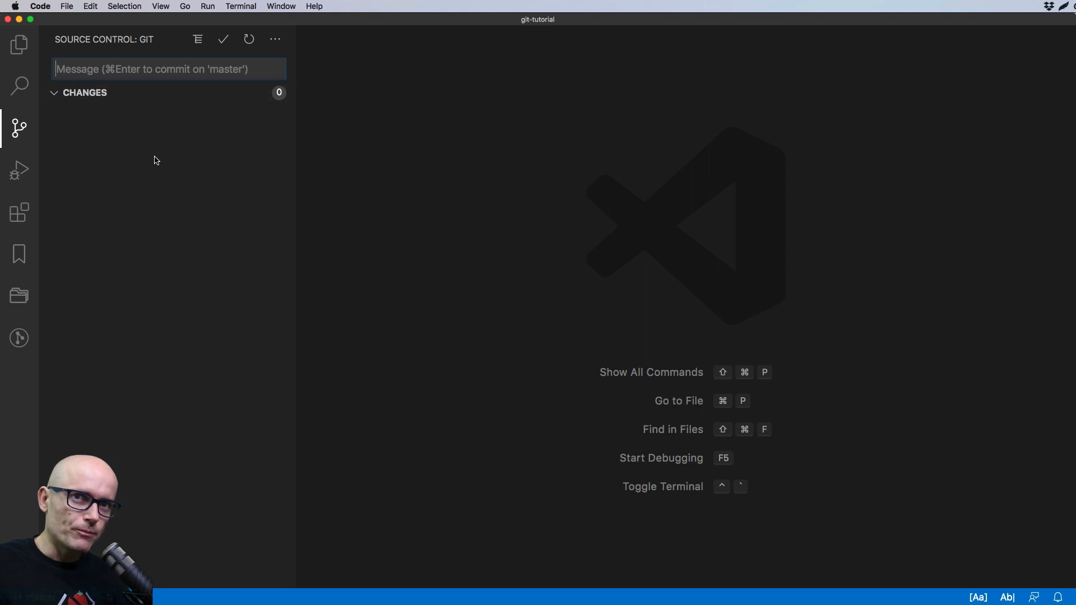
mouse_move(53, 85)
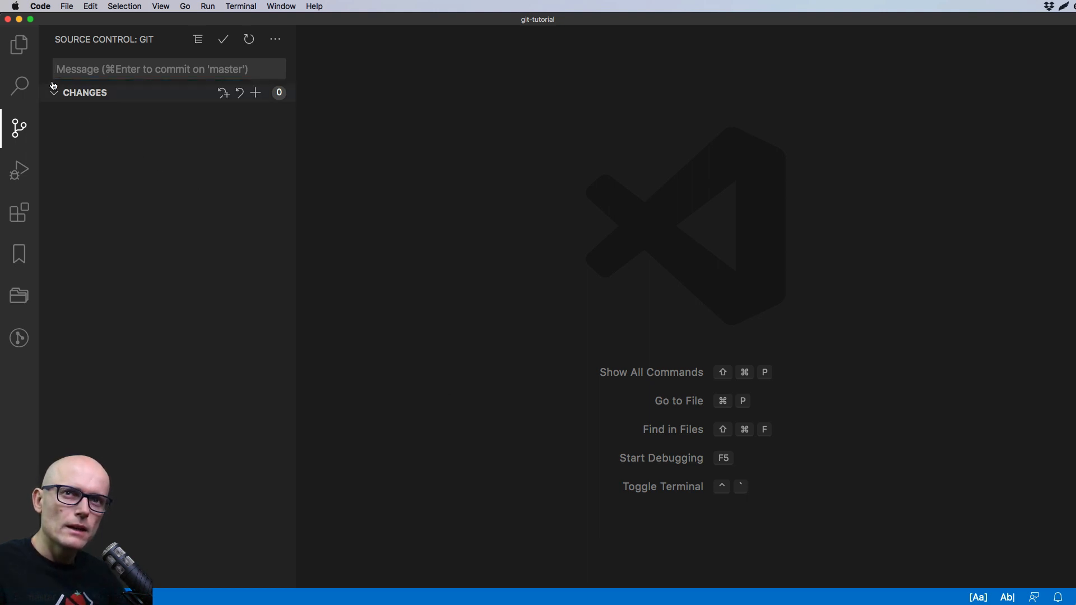
left_click(18, 43)
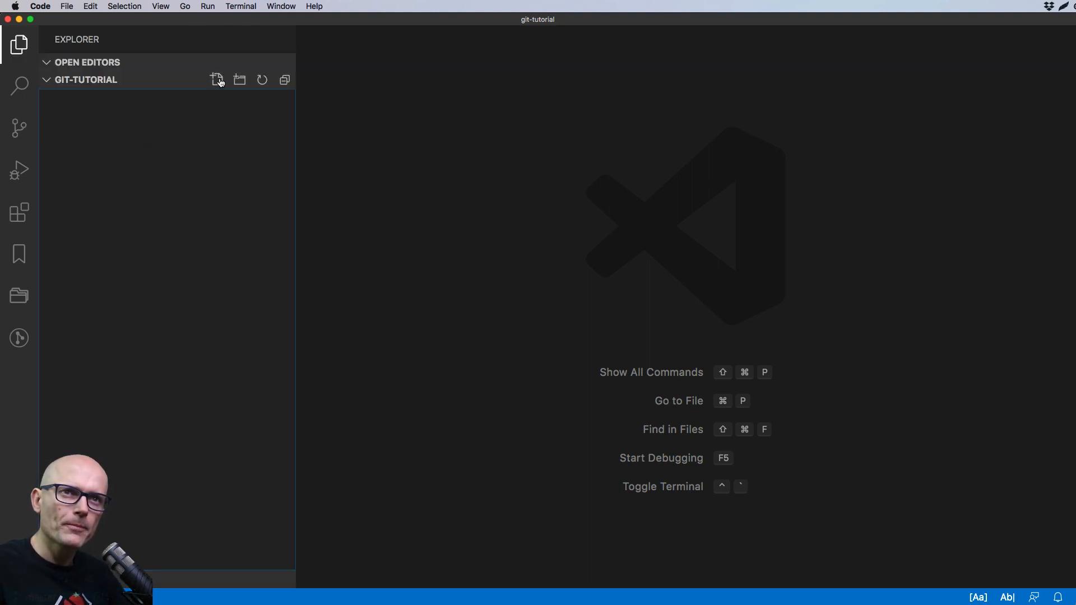
left_click(217, 79)
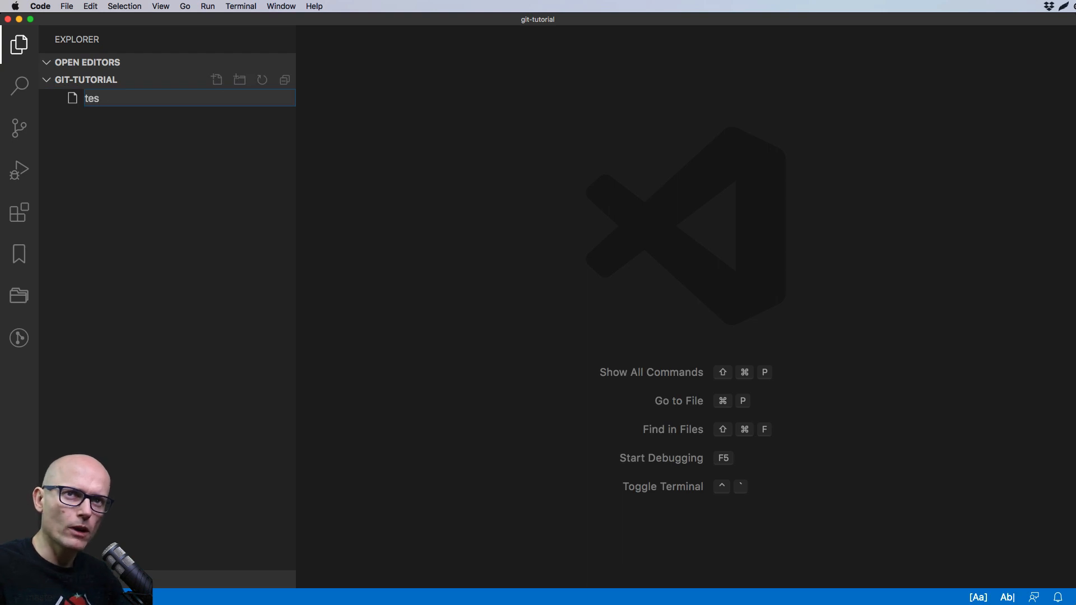
type("t.txt")
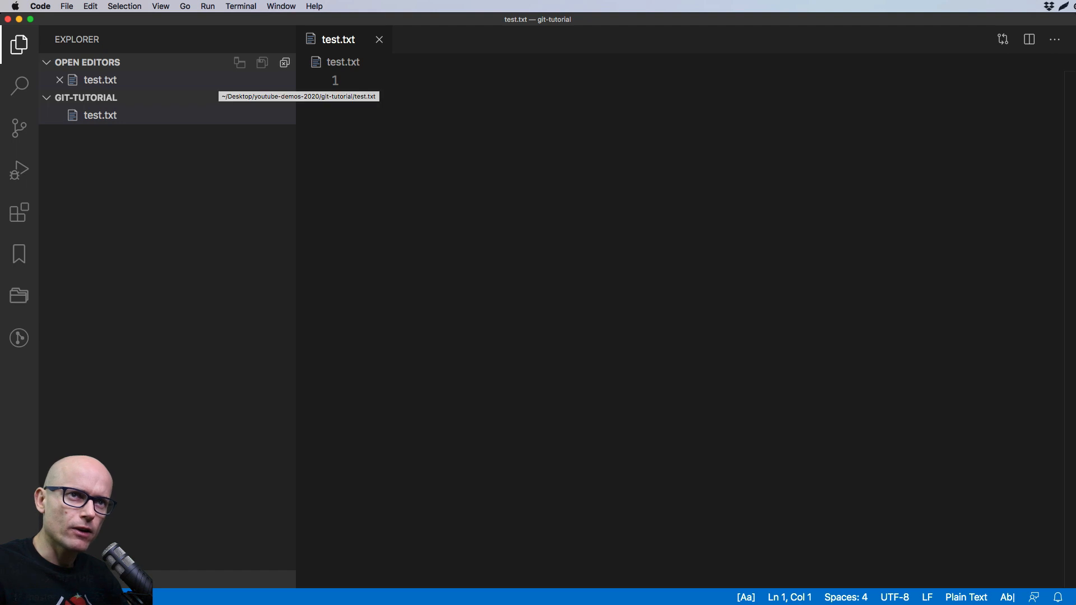
Write 'line 1' in test.txt, close it and save the changes
type("line 1")
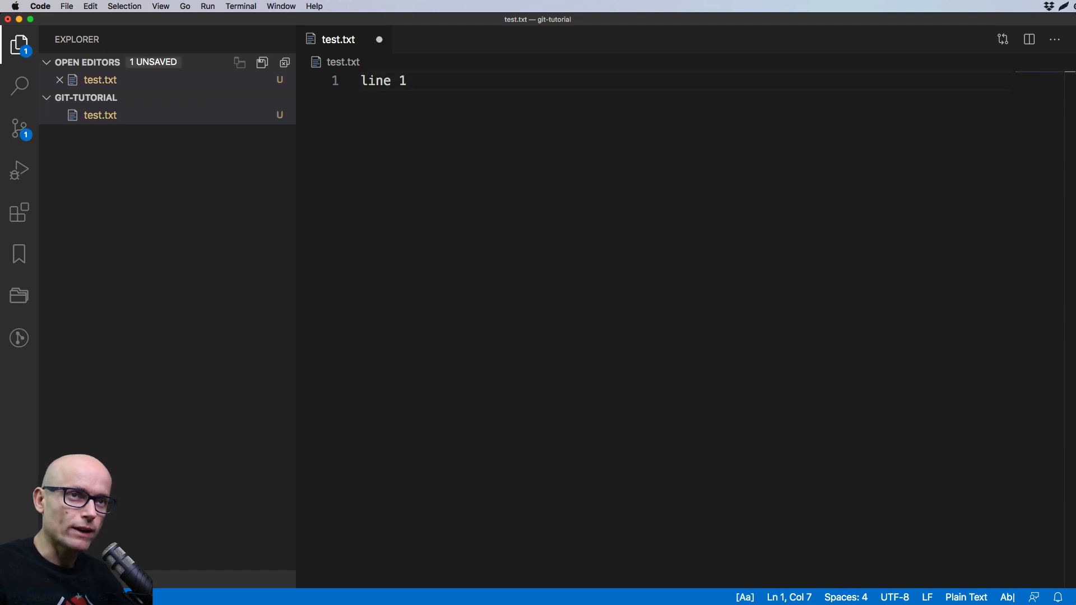
left_click(379, 40)
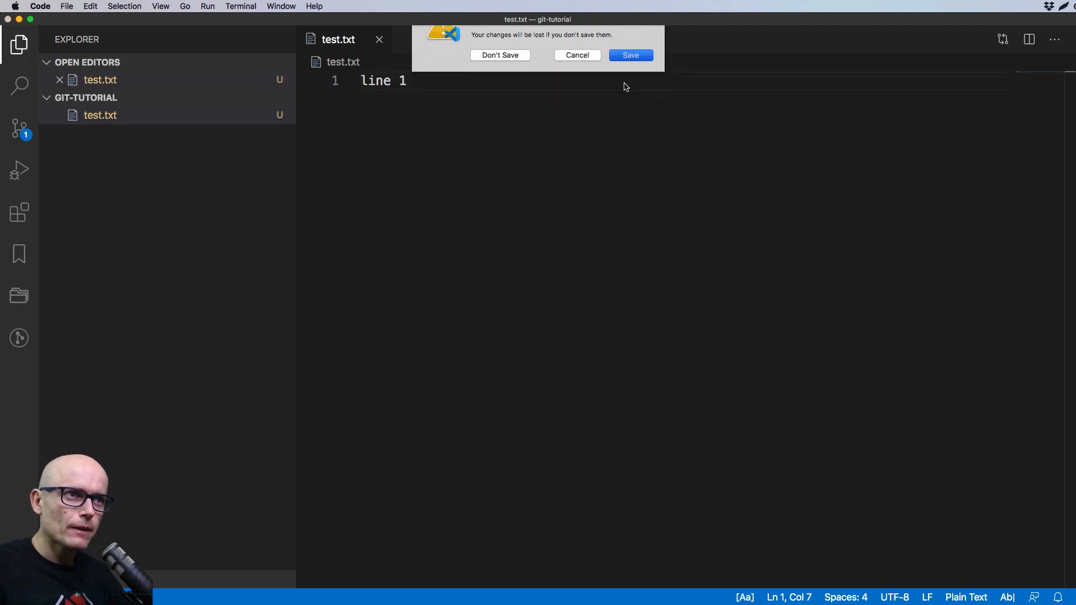
left_click(499, 55)
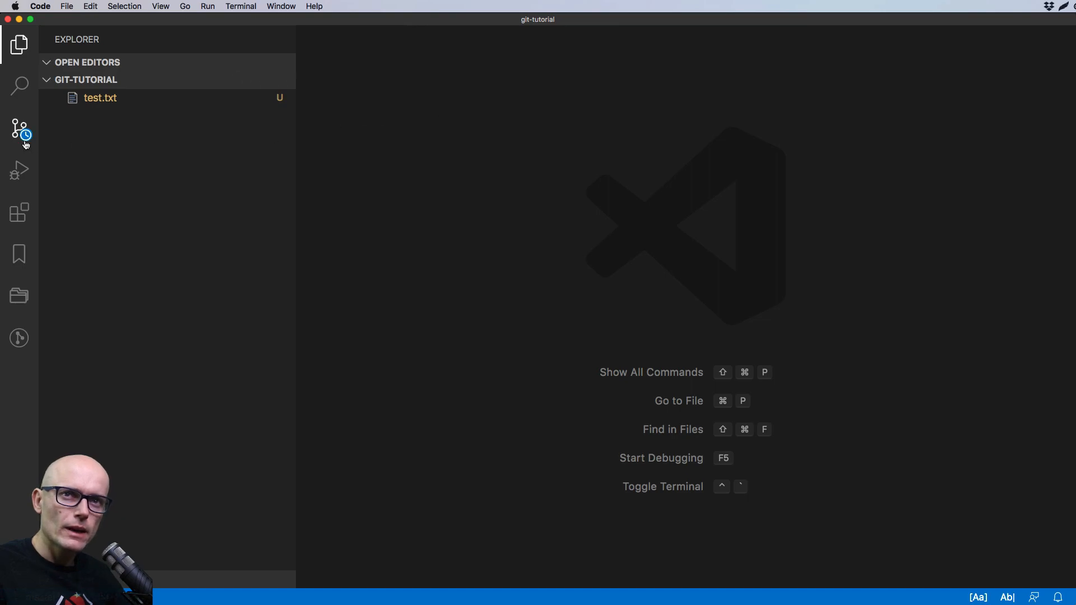
Show test.txt as an untracked change in the Source Control panel
left_click(19, 129)
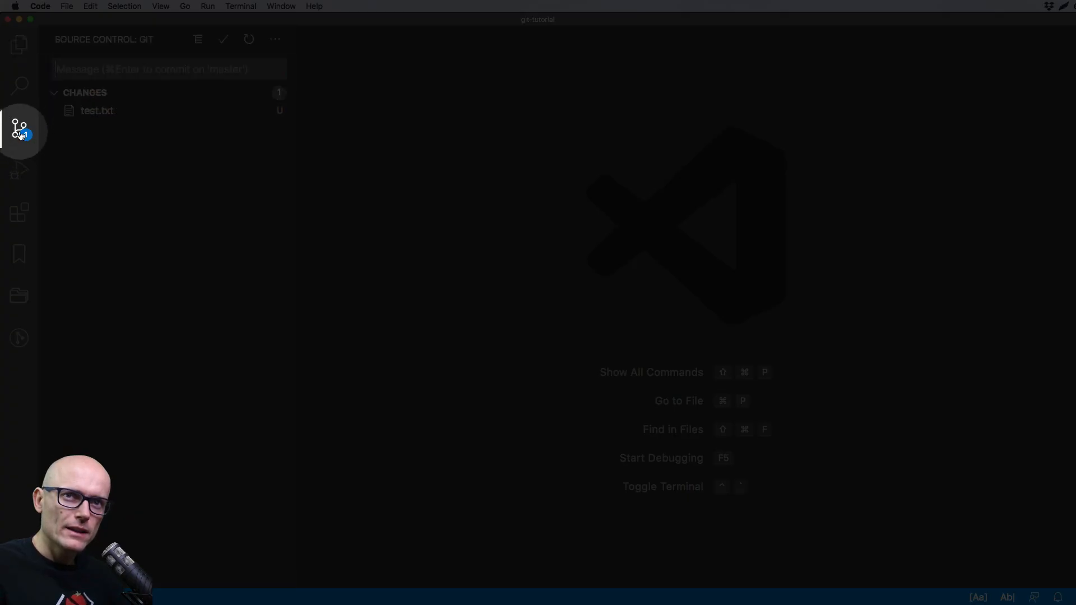
mouse_move(97, 111)
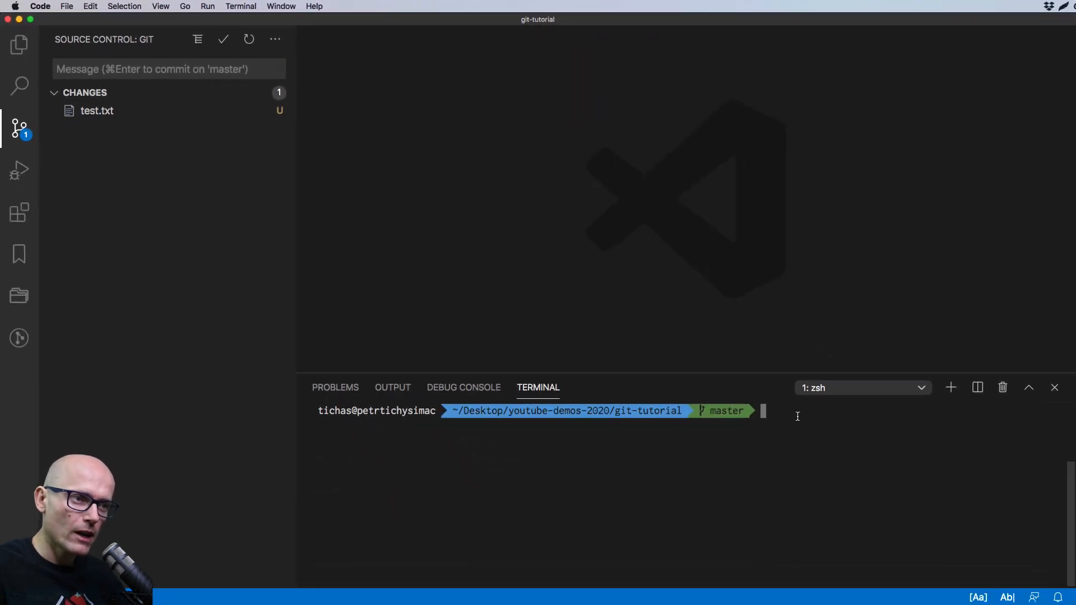
Run git status in the terminal, then enter git add test.txt to stage it
type("git status")
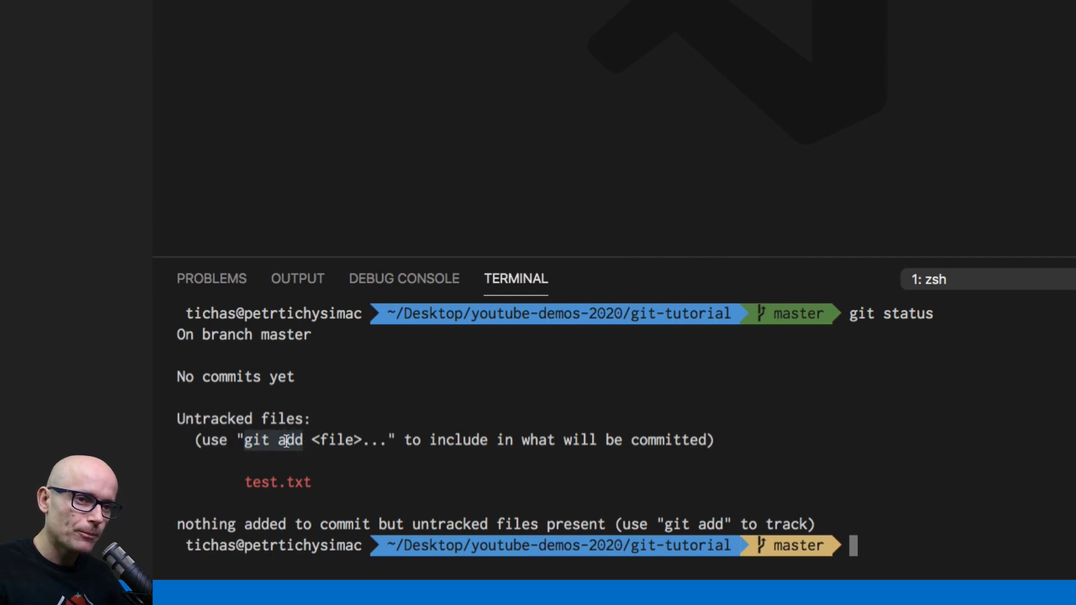
double_click(278, 482)
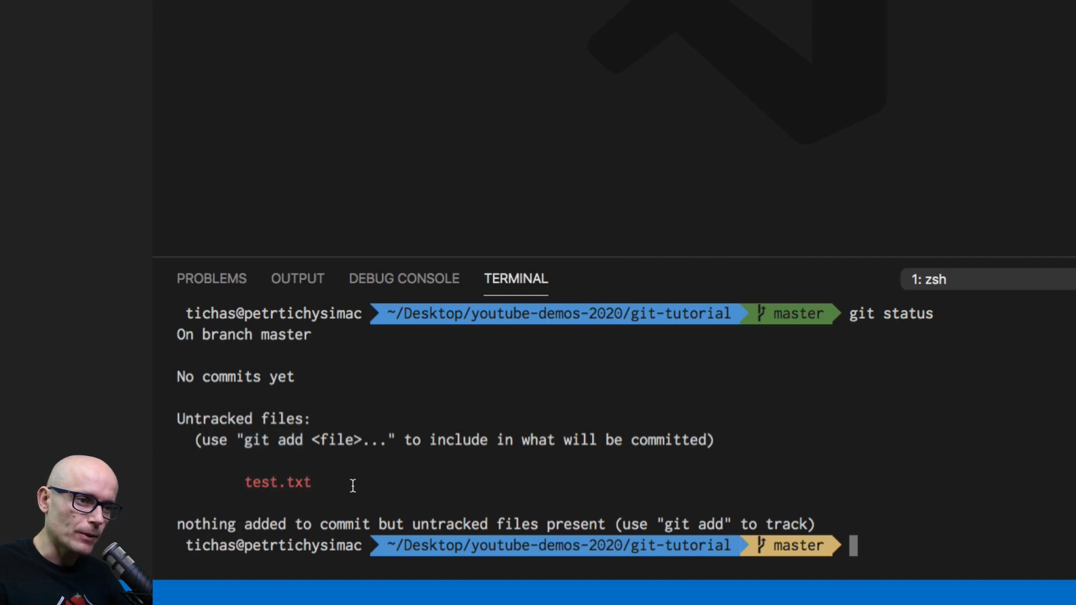
mouse_move(915, 546)
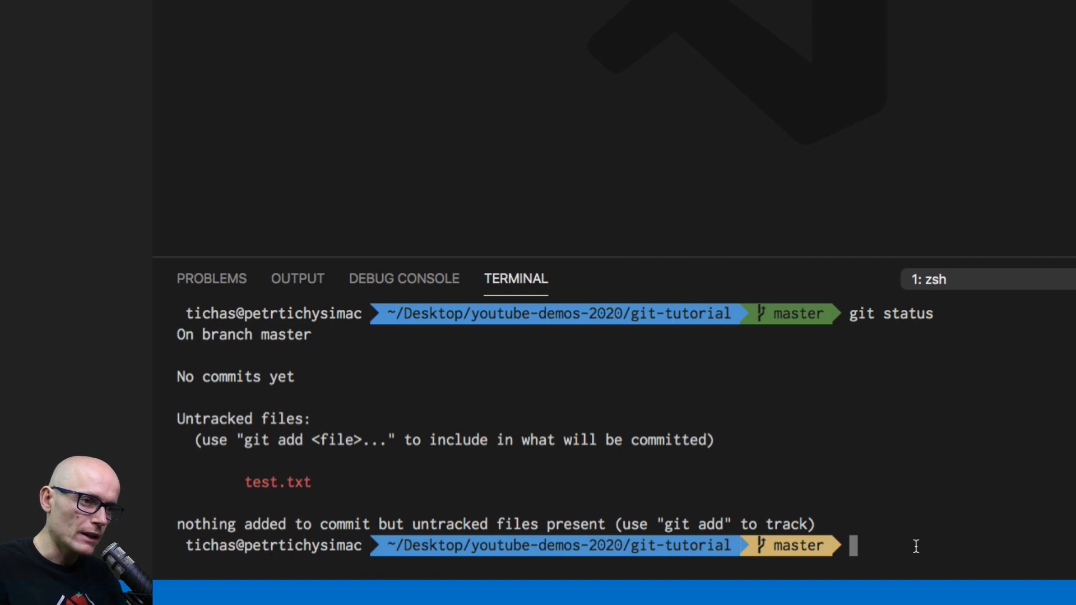
type("git add")
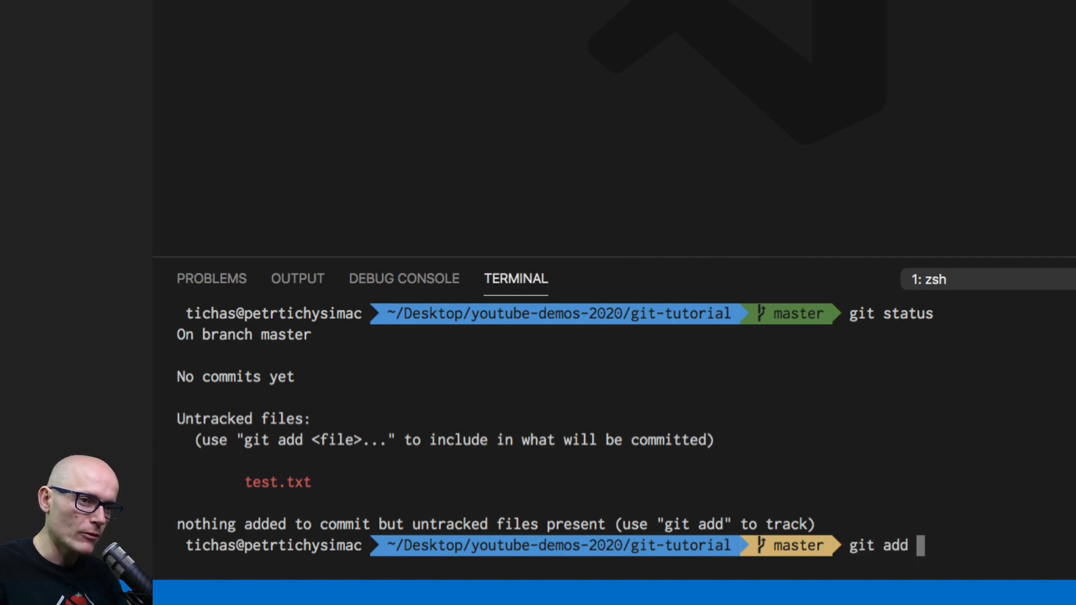
type("test.txt")
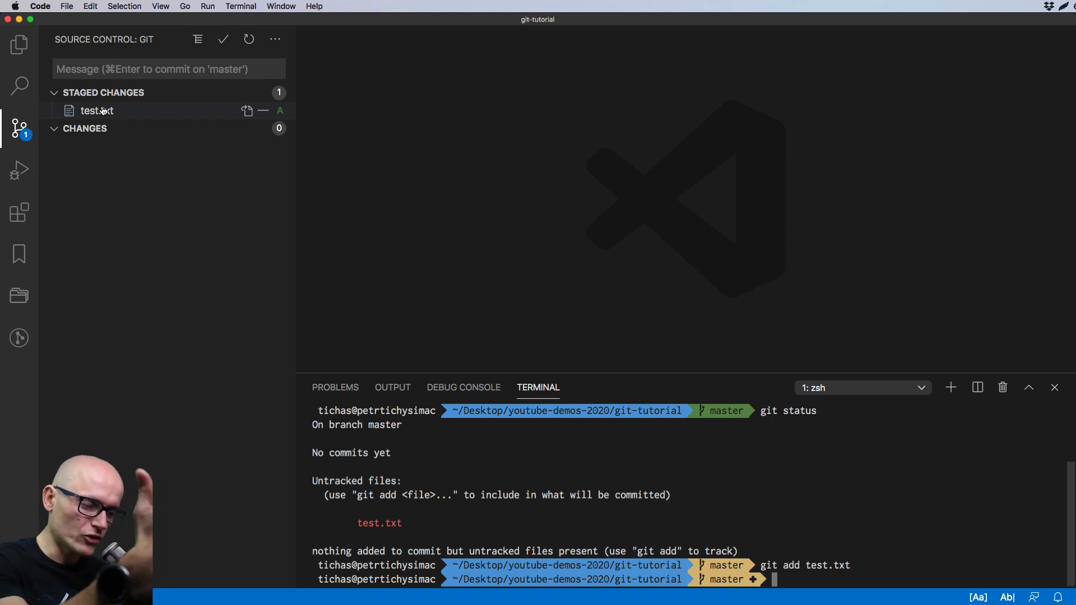
mouse_move(96, 110)
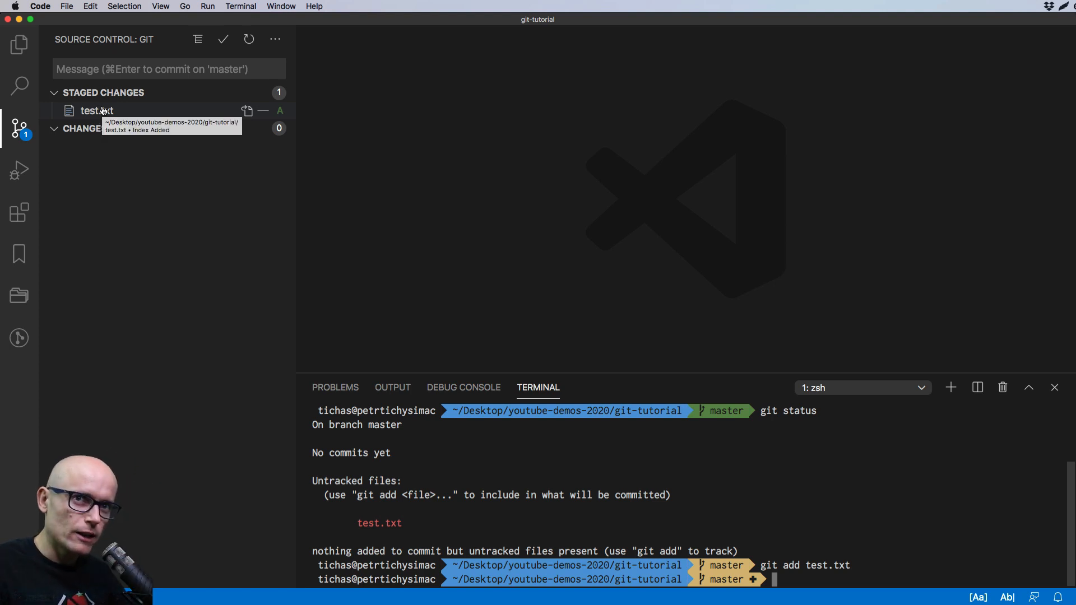
mouse_move(559, 491)
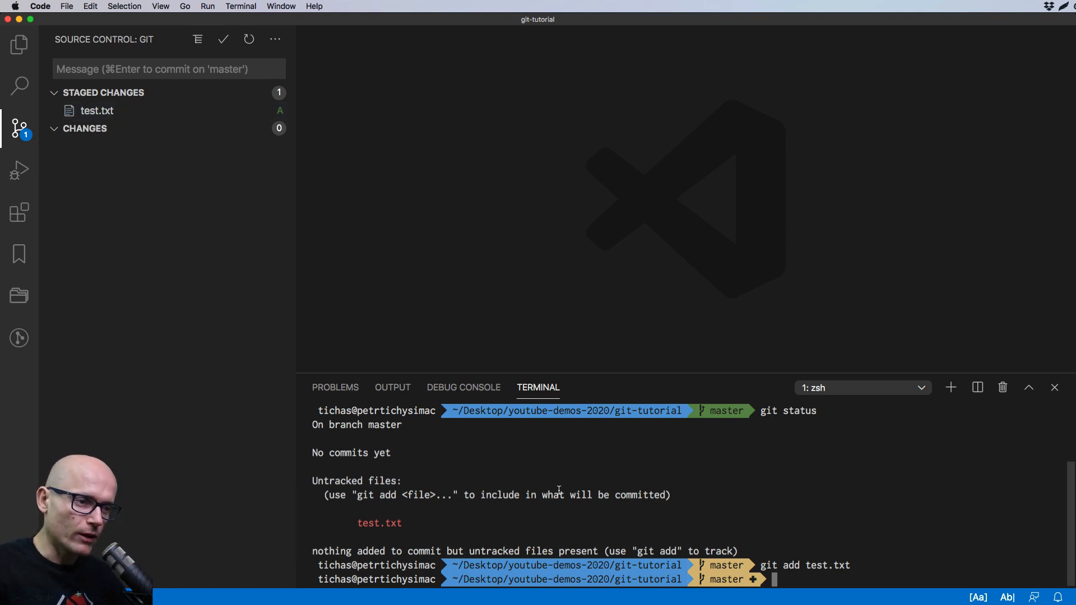
Run git status again, showing test.txt as a new file to be committed
type("g")
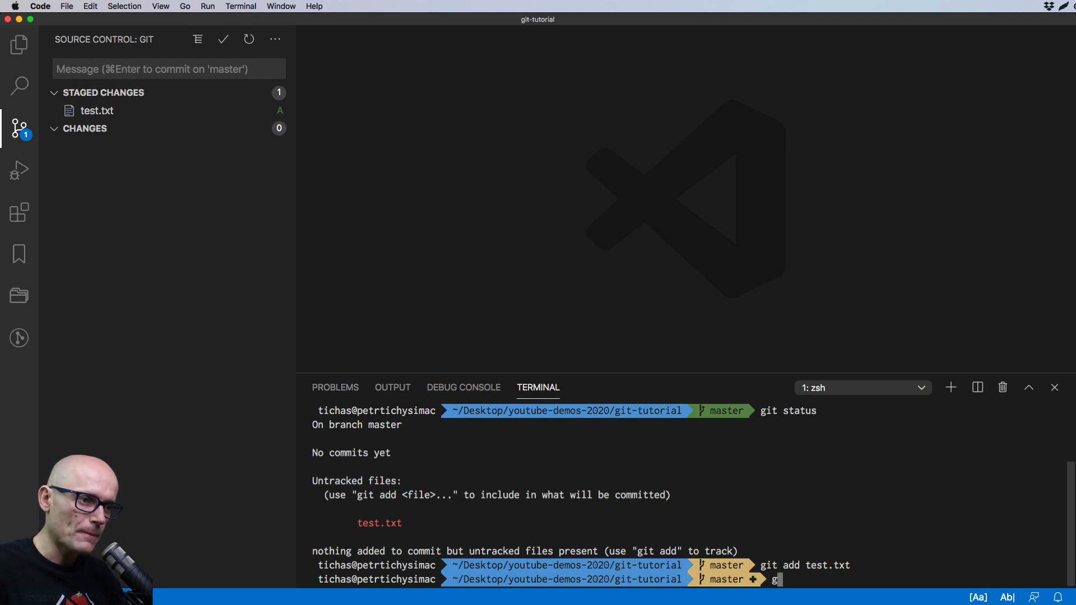
type("it sta")
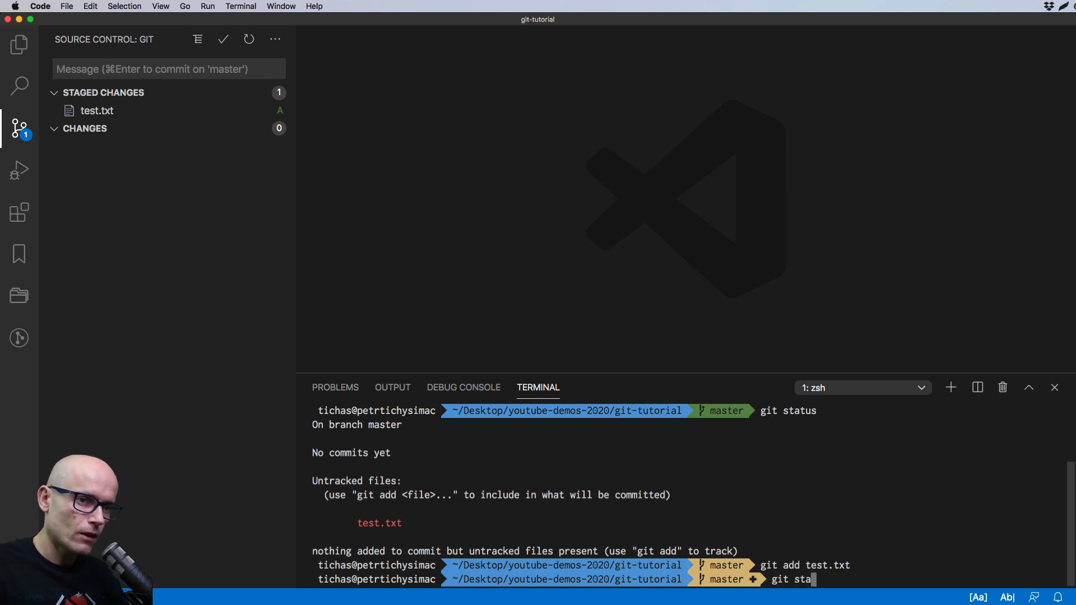
key("Return")
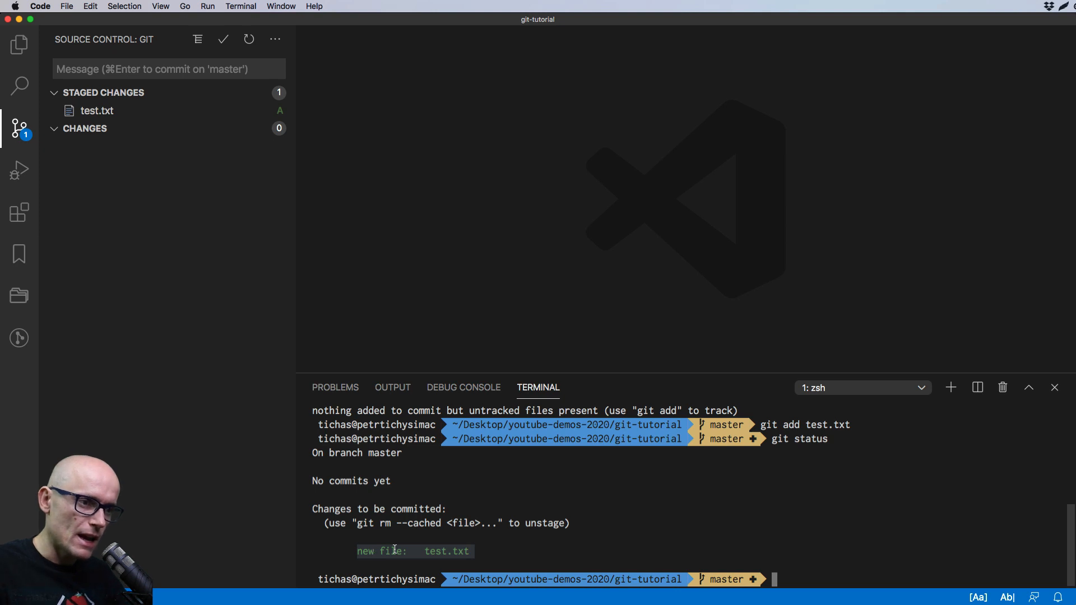
mouse_move(818, 574)
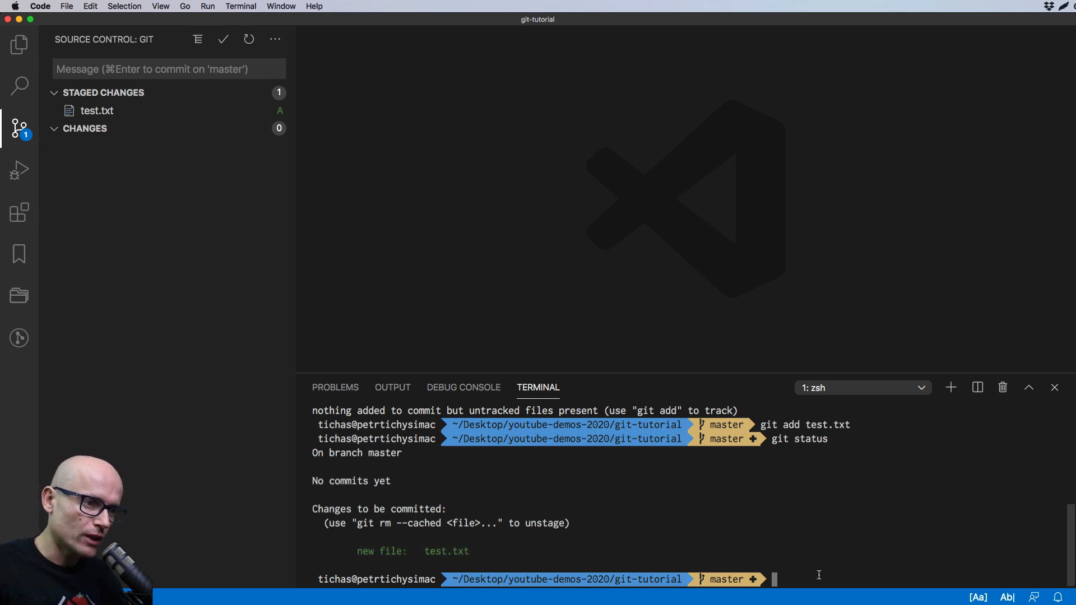
type("git")
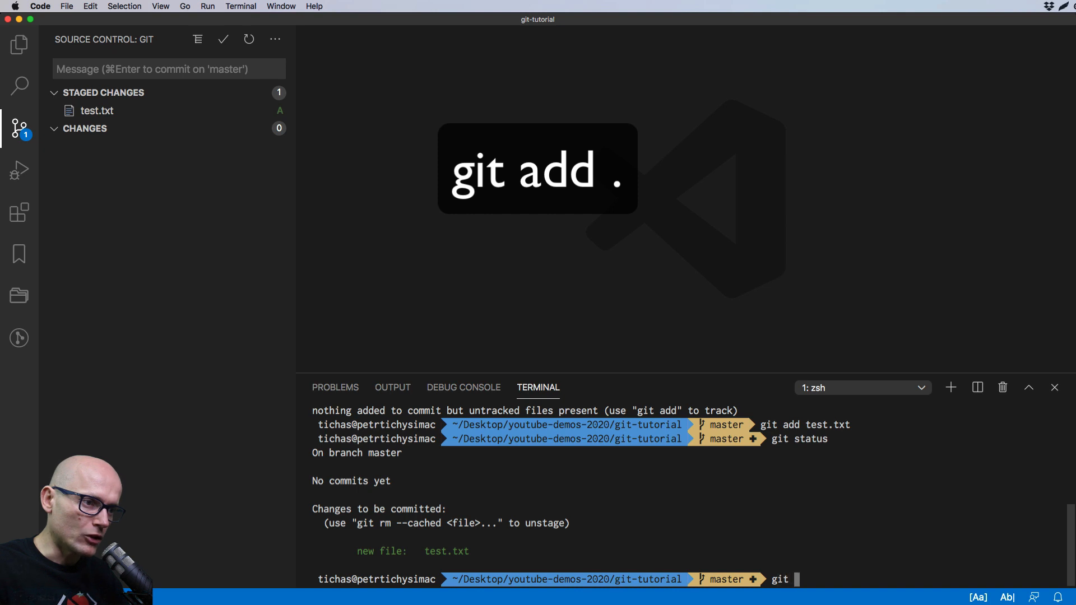
type("add .")
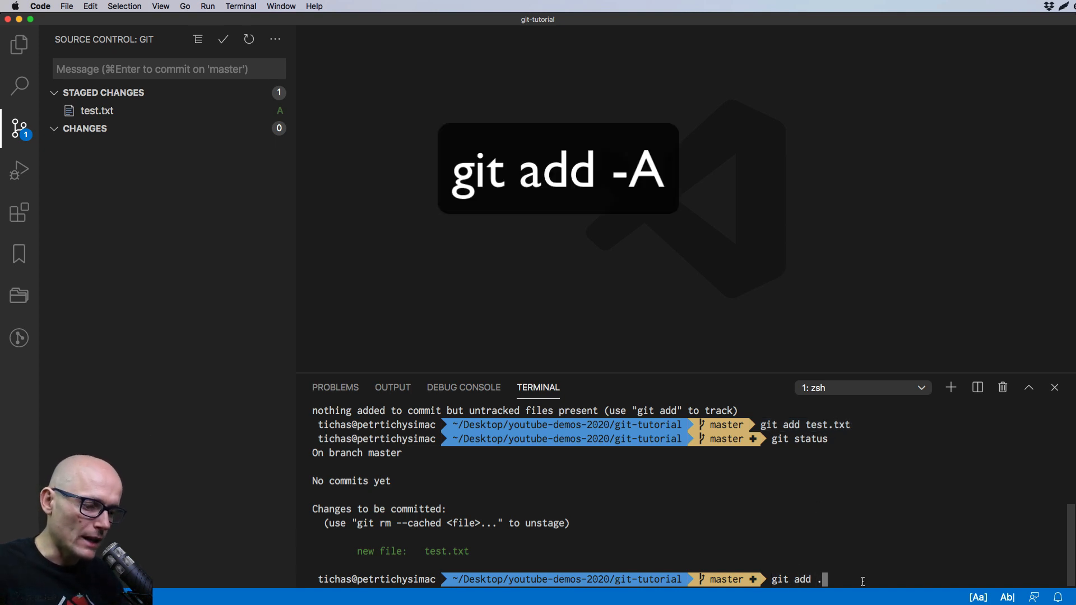
type("-A")
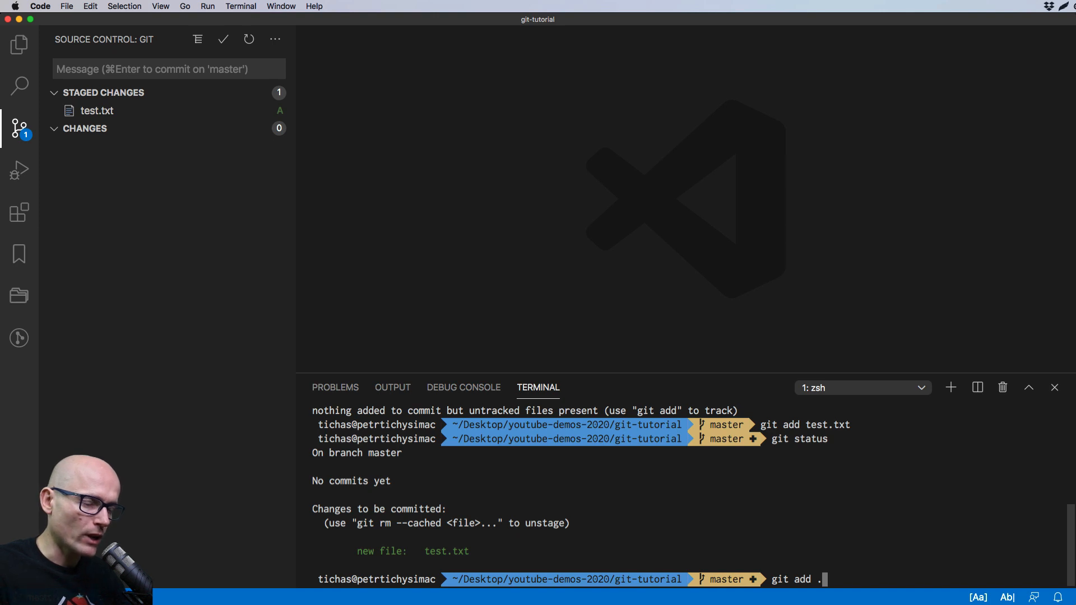
mouse_move(409, 261)
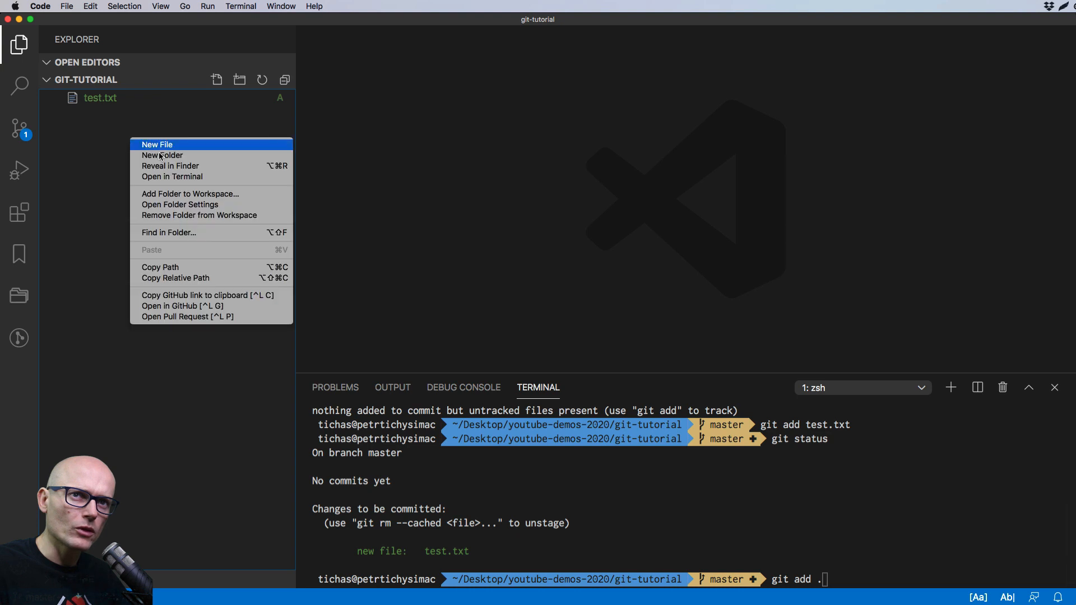
Create a new file named one-more-file.txt in the project Explorer
left_click(156, 144)
type("another-file.txt")
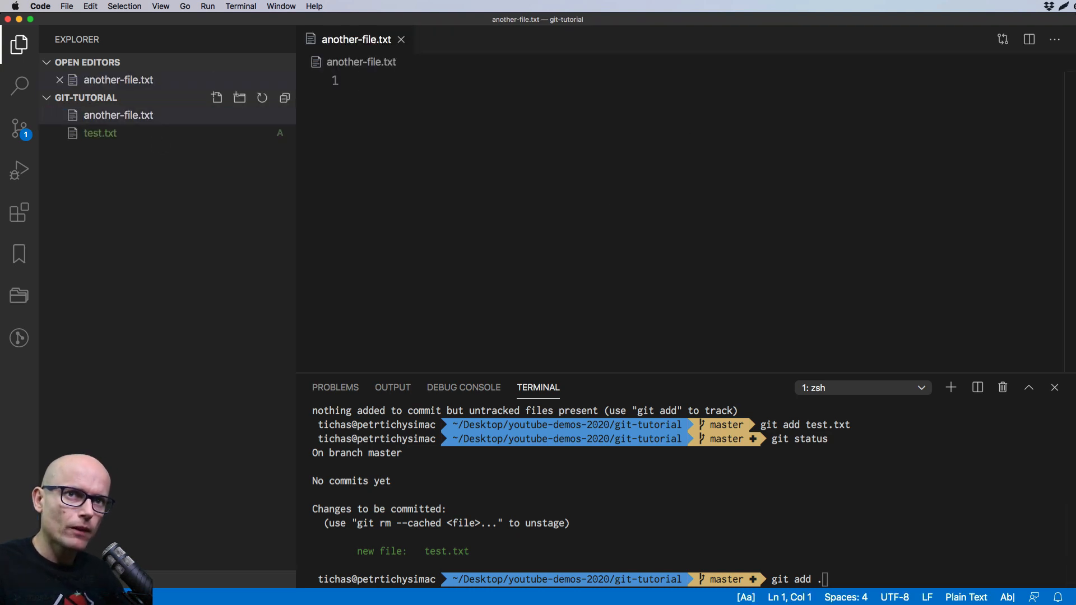
left_click(216, 97)
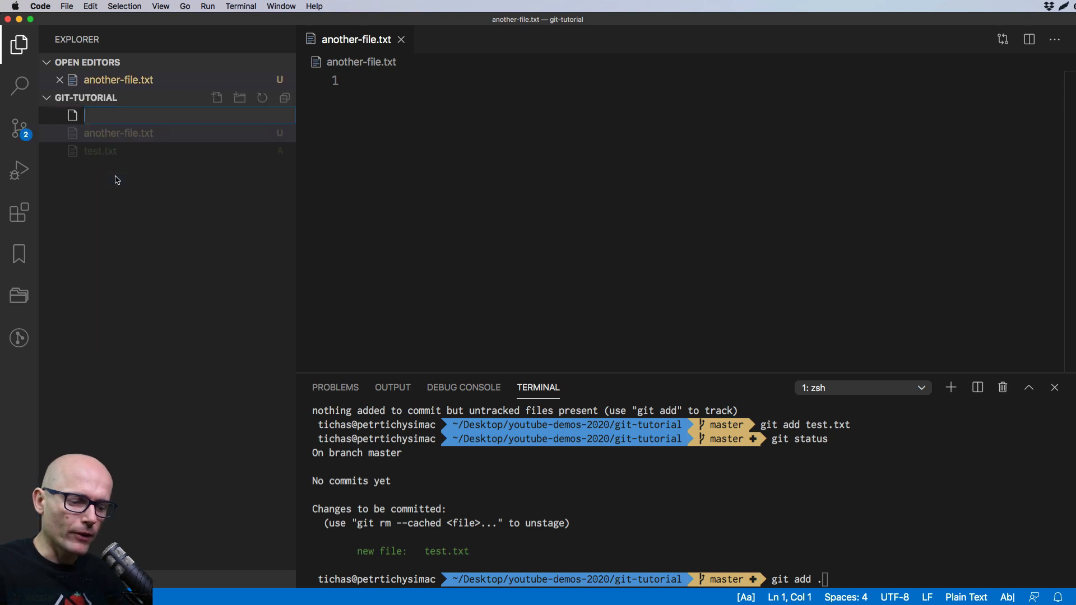
type("one-mul")
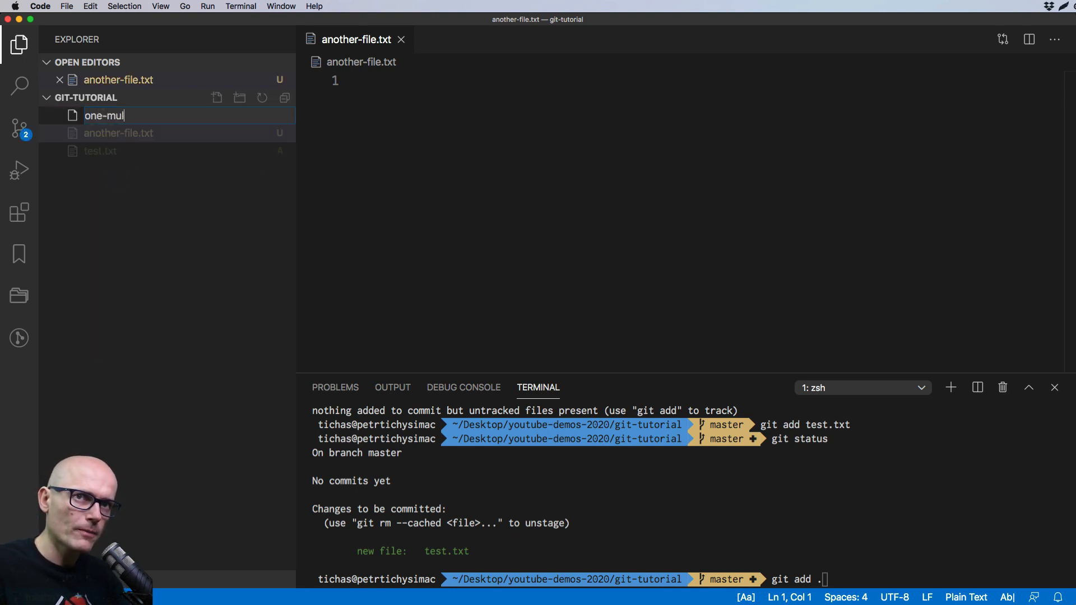
key("Return")
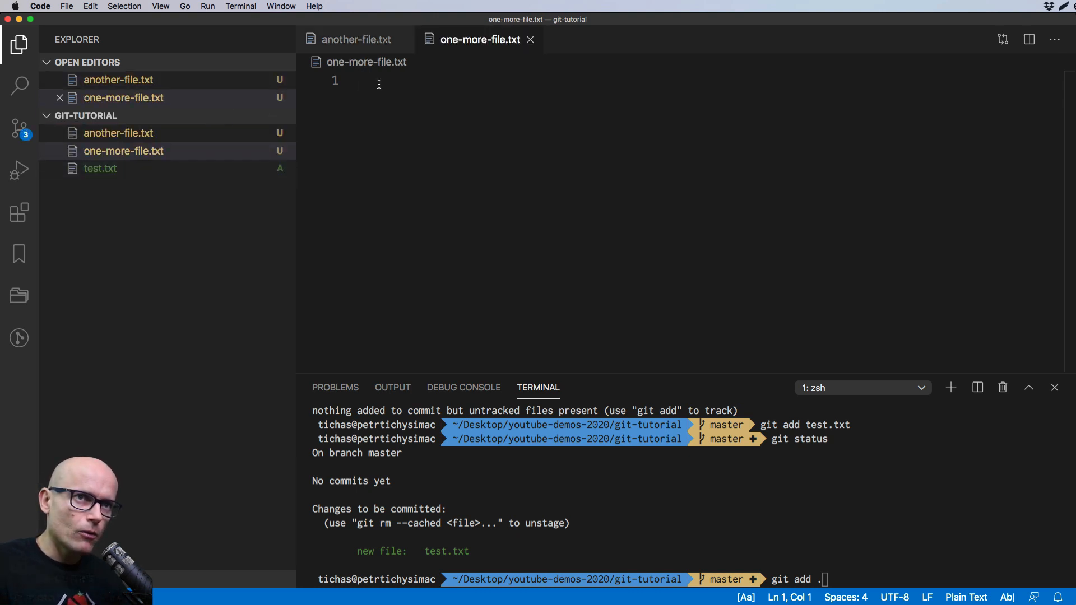
Fill another-file.txt with asdfsd and show both files as unstaged source control changes
type("a")
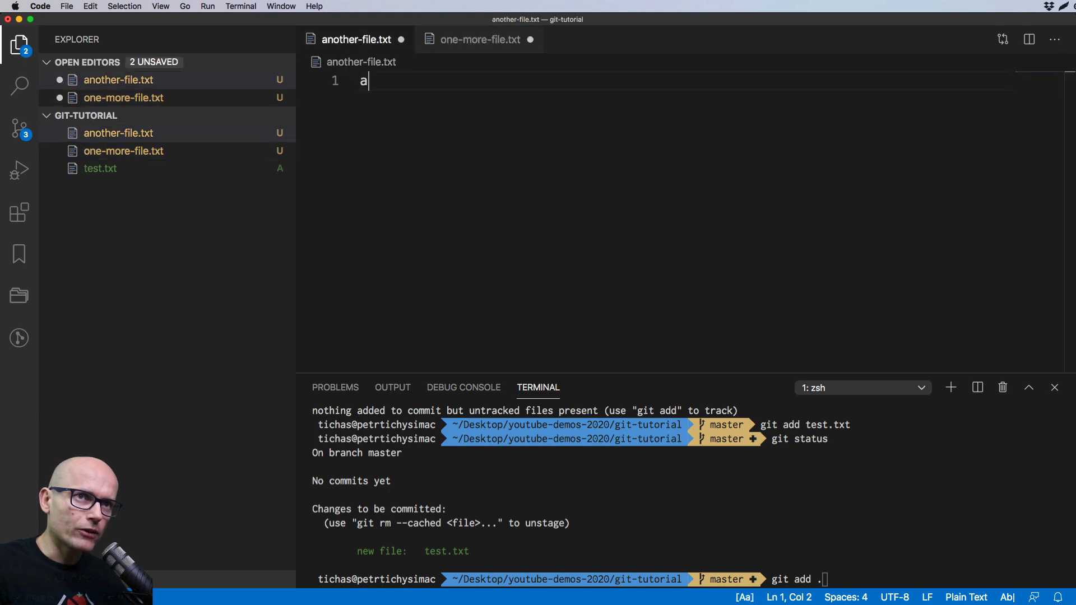
type("sdfsd")
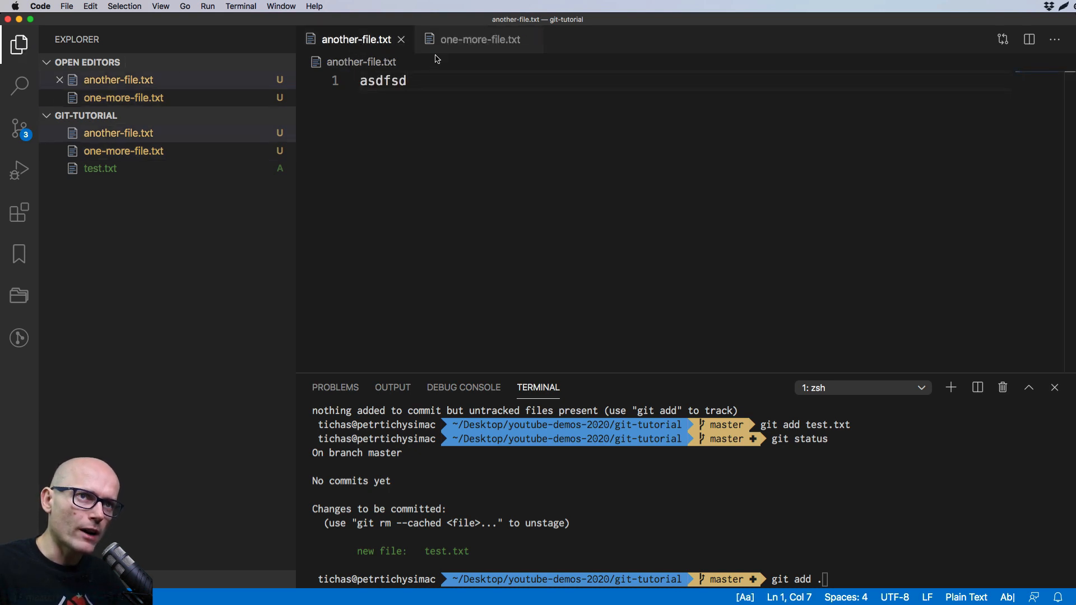
left_click(18, 129)
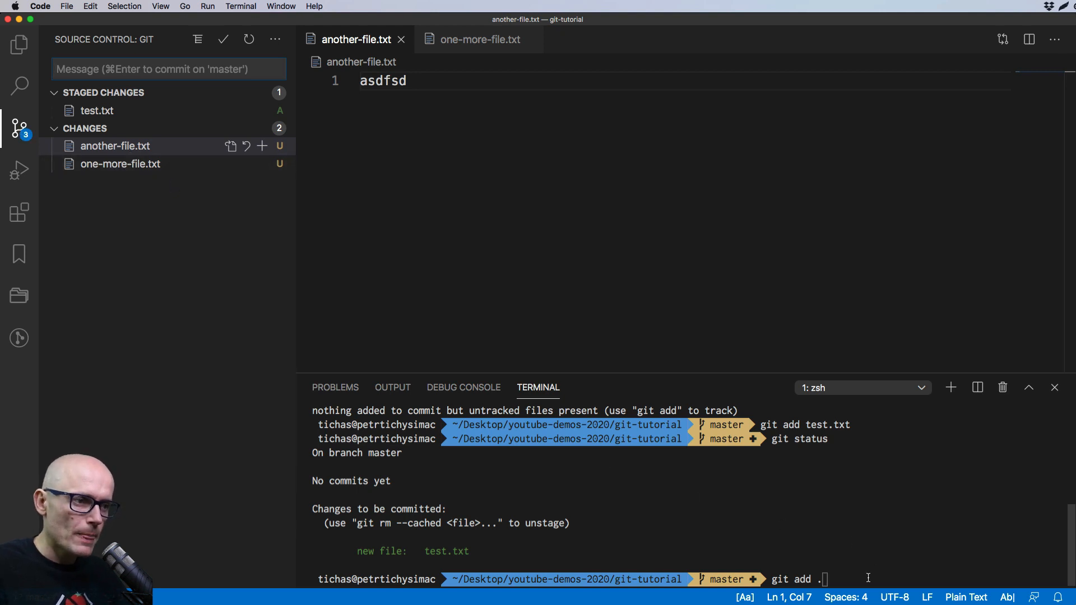
Run git add . so another-file.txt, one-more-file.txt and test.txt are all staged
key("Backspace")
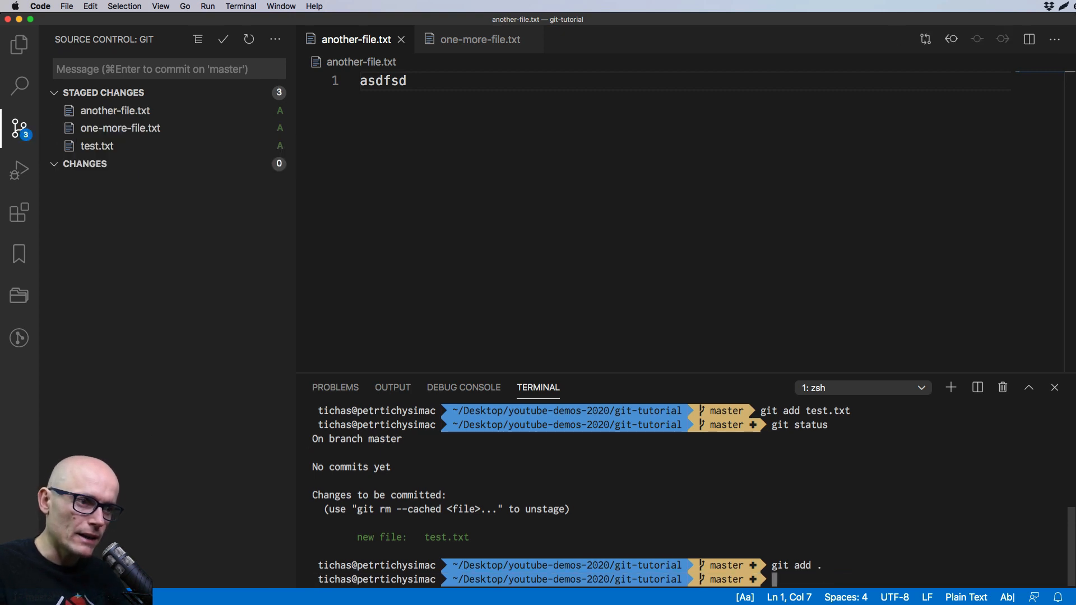
mouse_move(120, 128)
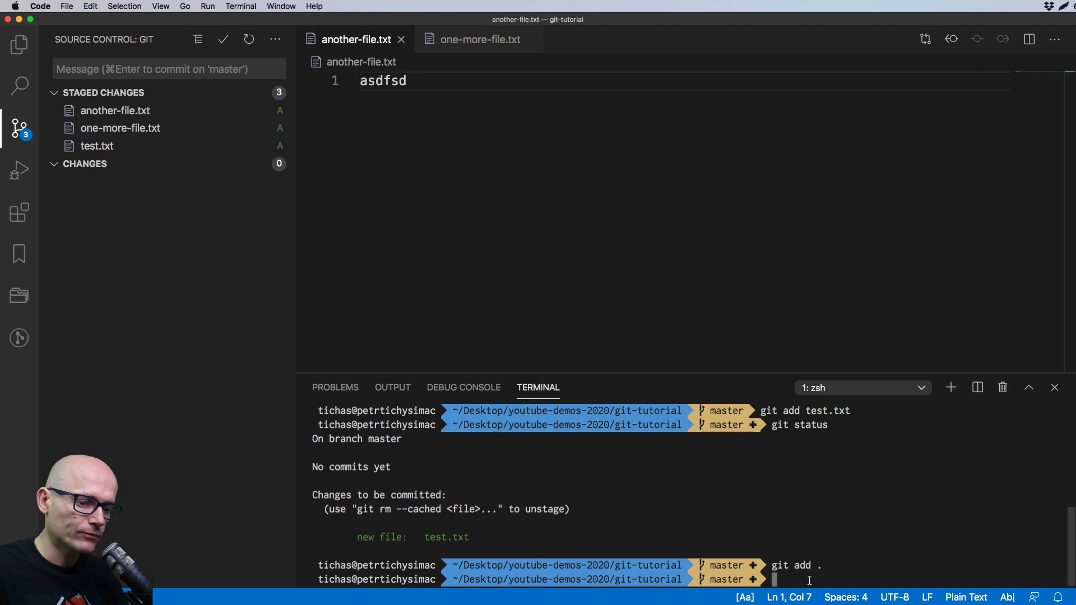
mouse_move(718, 473)
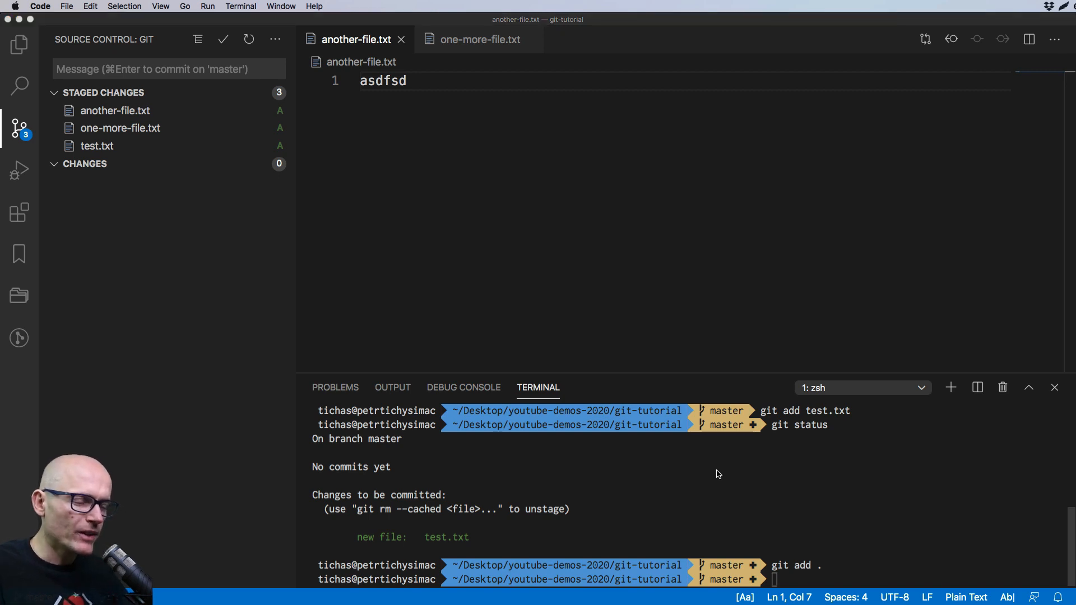
Run git rm --cached test.txt so test.txt becomes untracked while the other two stay staged
left_click(97, 146)
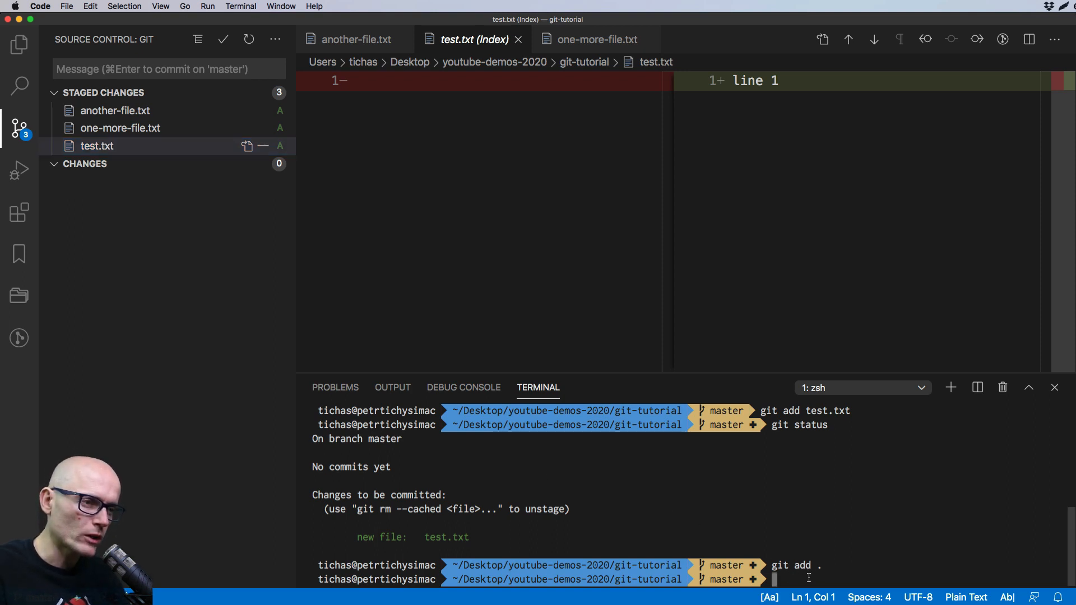
type("g")
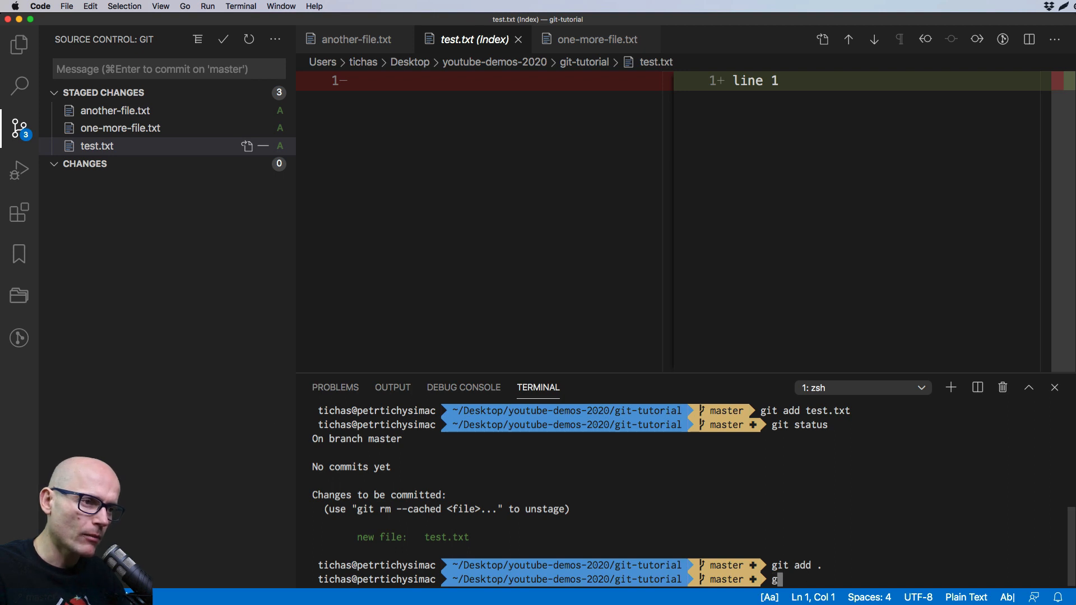
type("it rem")
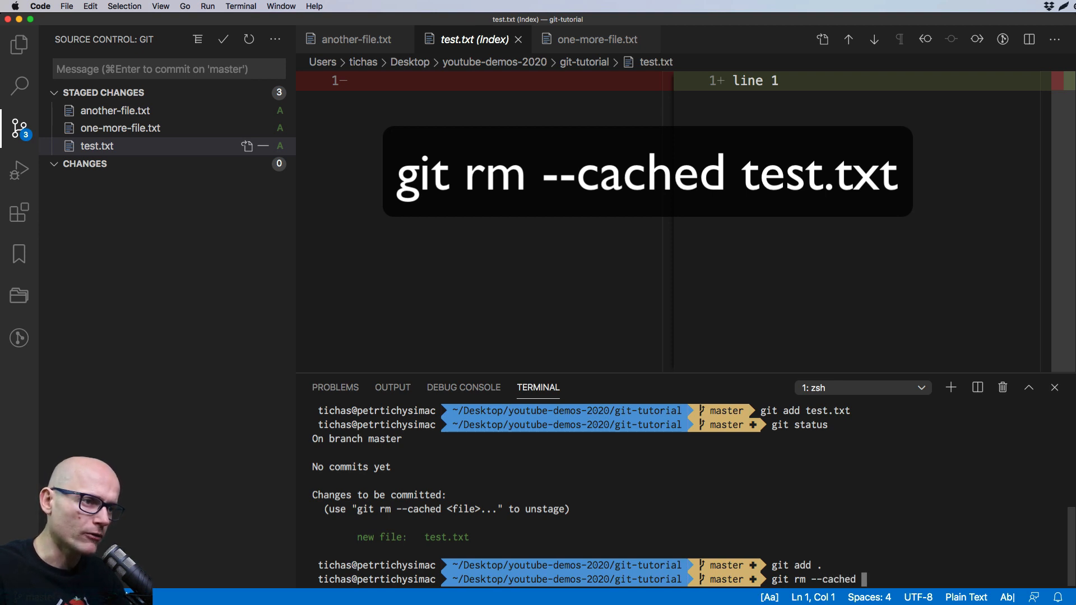
type("test.txt")
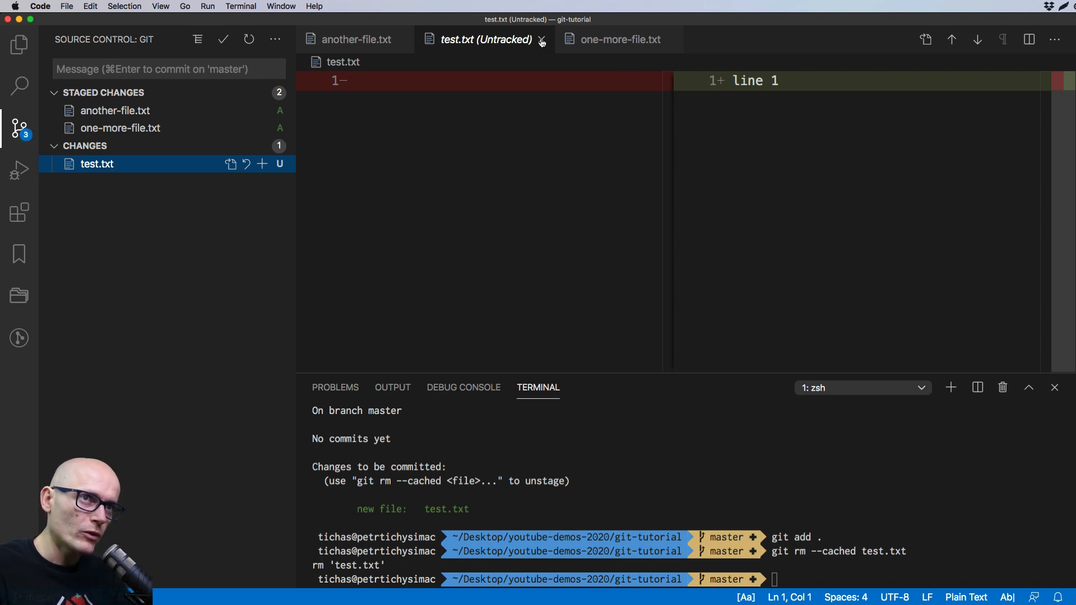
left_click(541, 39)
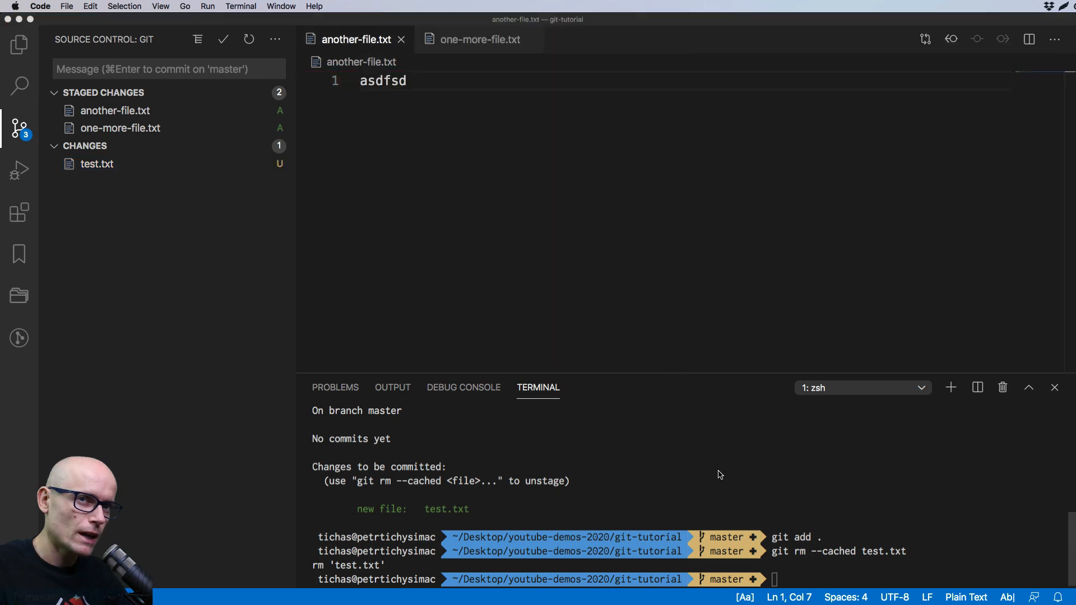
mouse_move(96, 110)
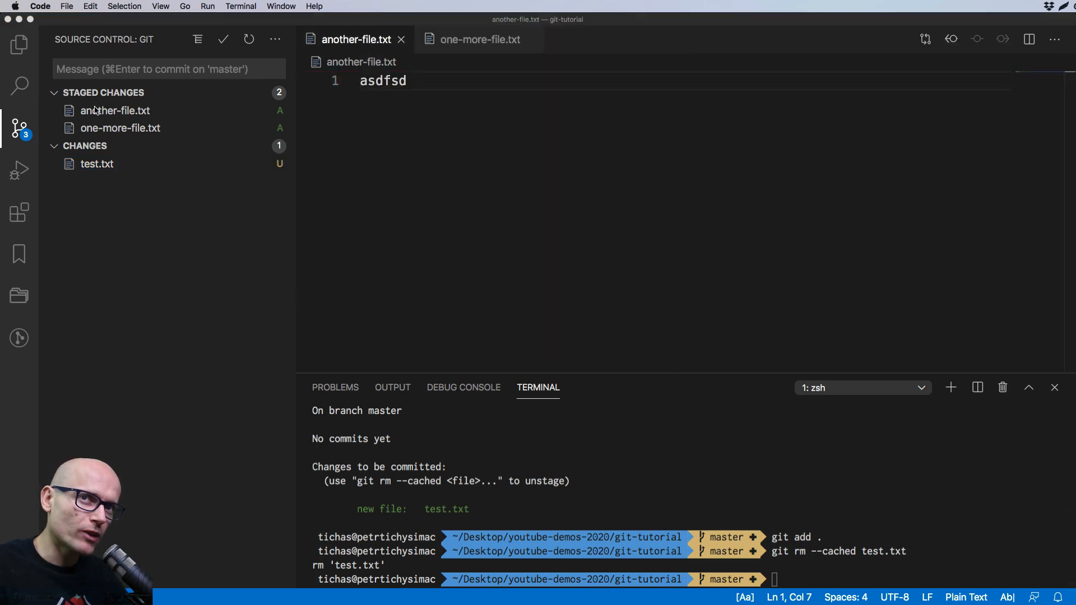
mouse_move(120, 127)
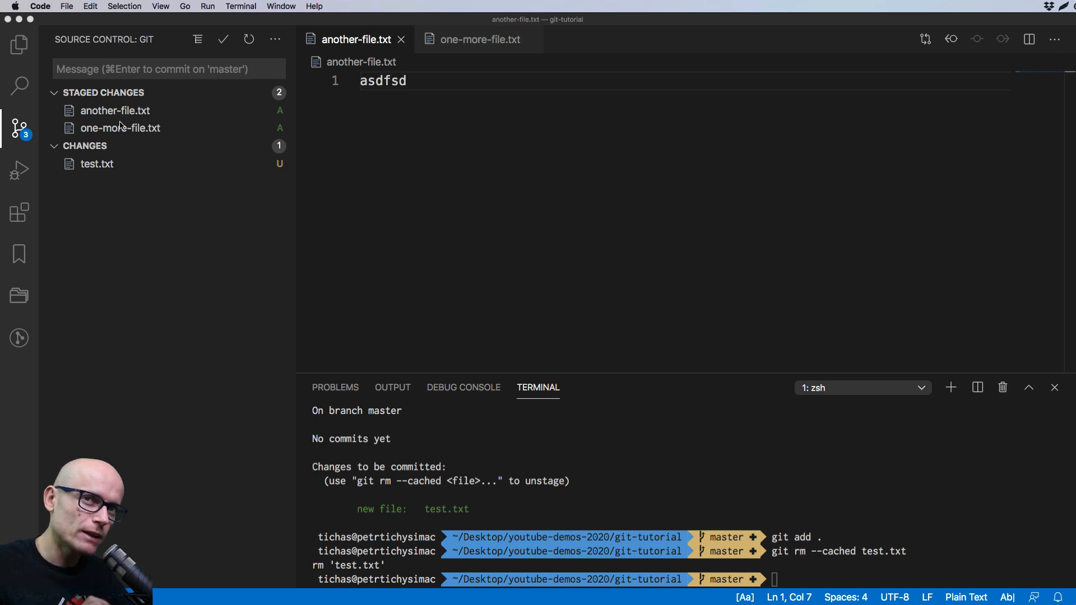
mouse_move(107, 167)
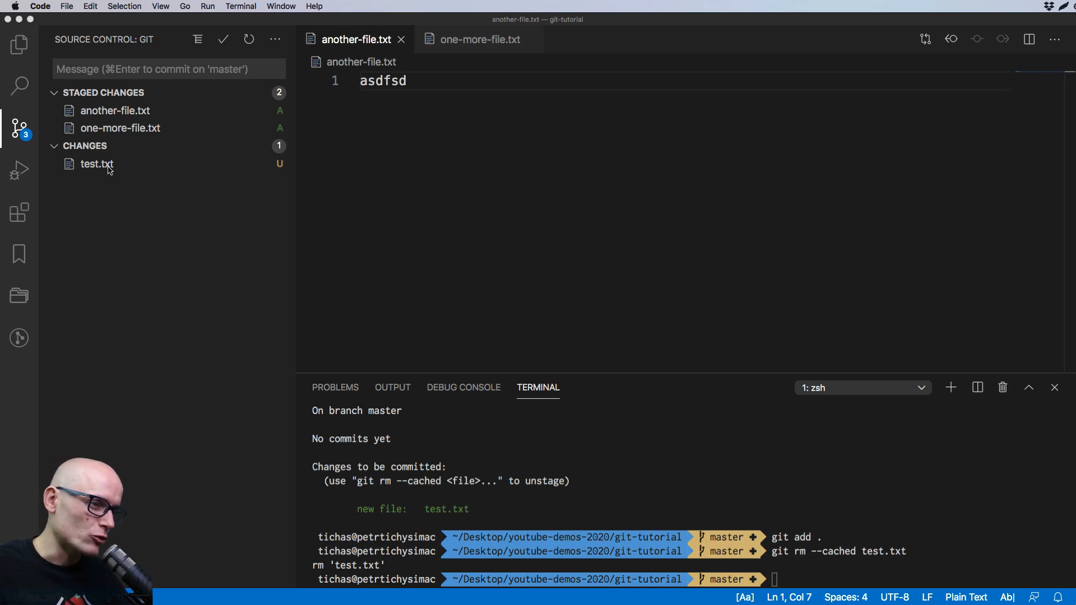
mouse_move(96, 163)
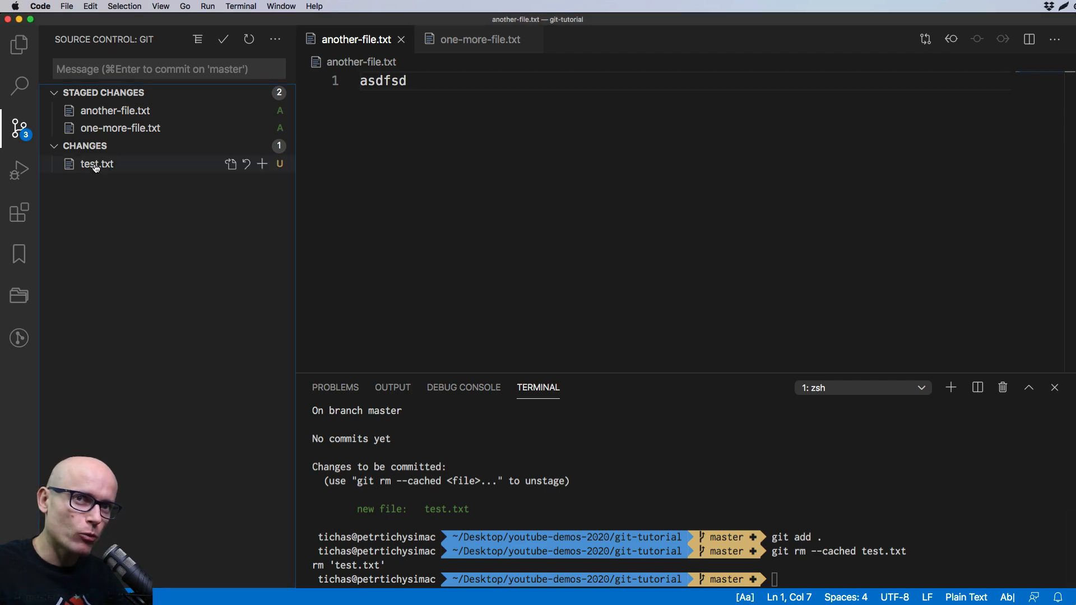
mouse_move(103, 171)
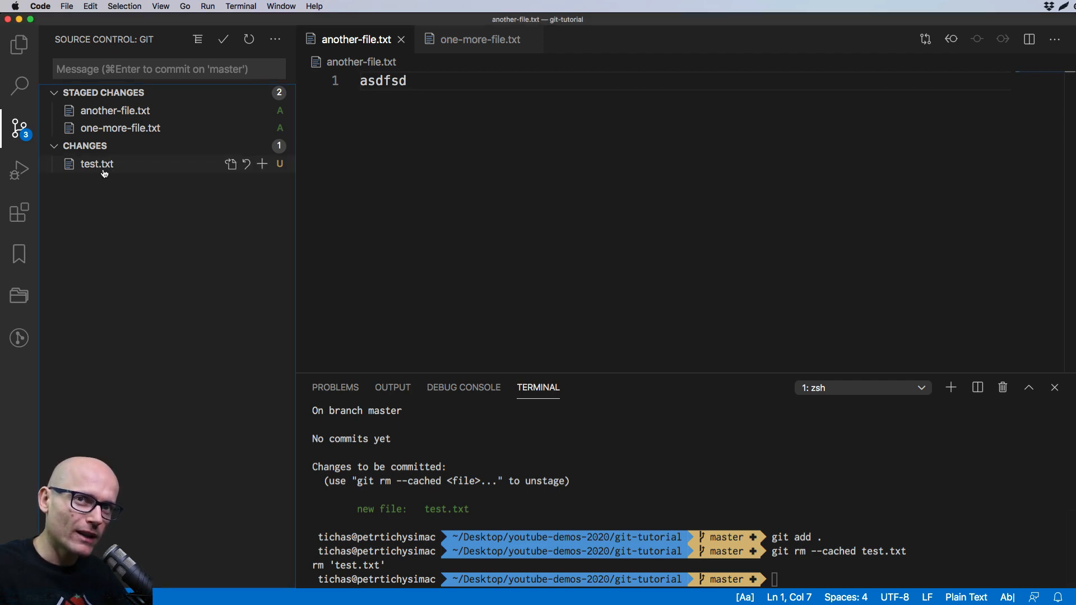
mouse_move(120, 128)
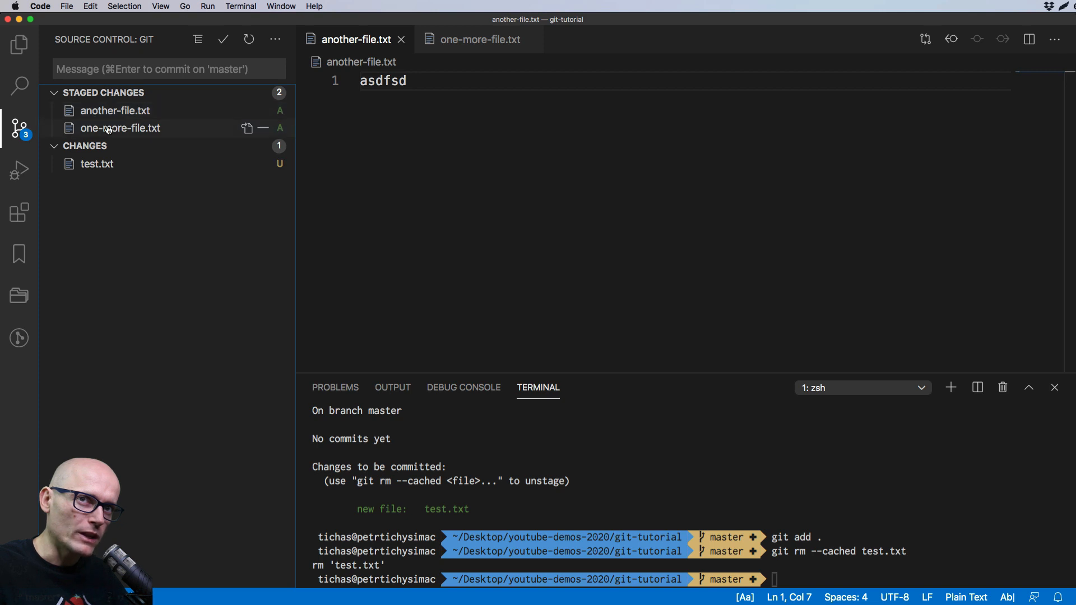
mouse_move(114, 111)
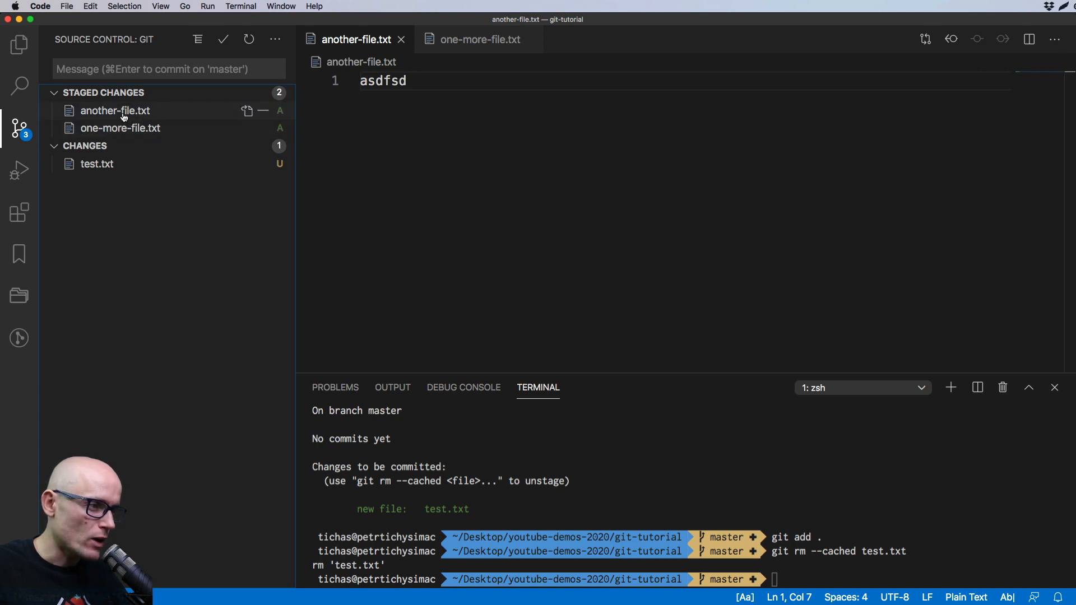
mouse_move(97, 163)
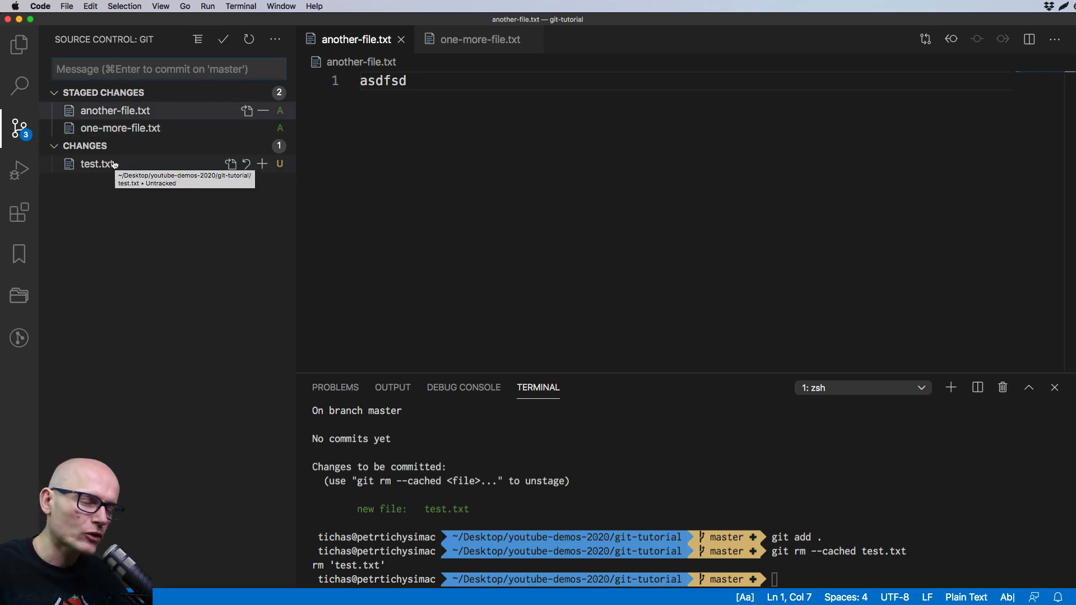
Delete another-file.txt and one-more-file.txt from the project, leaving test.txt with line 1
left_click(19, 44)
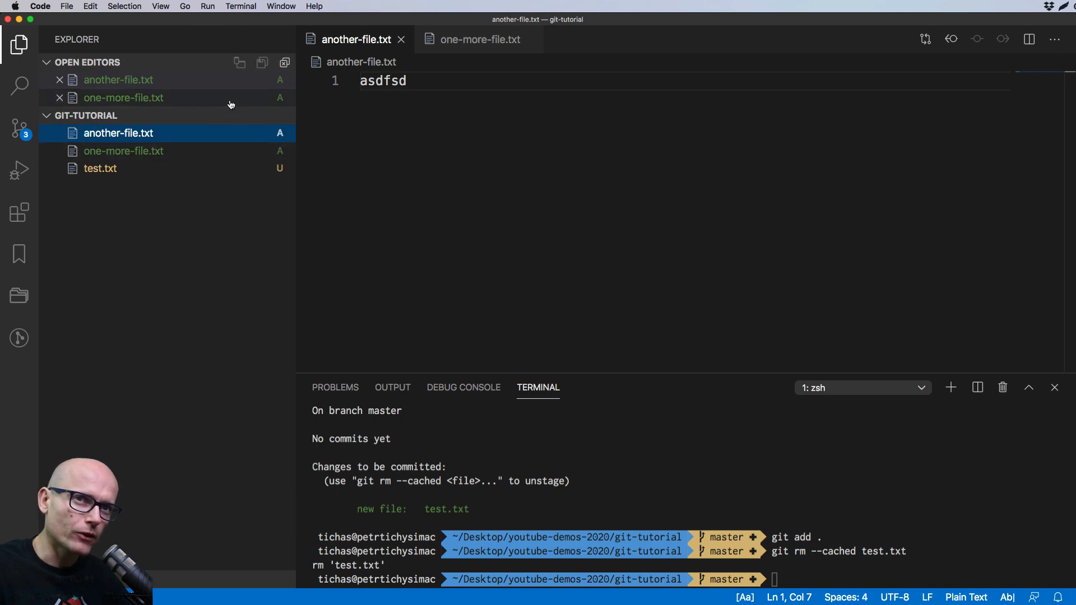
left_click(100, 169)
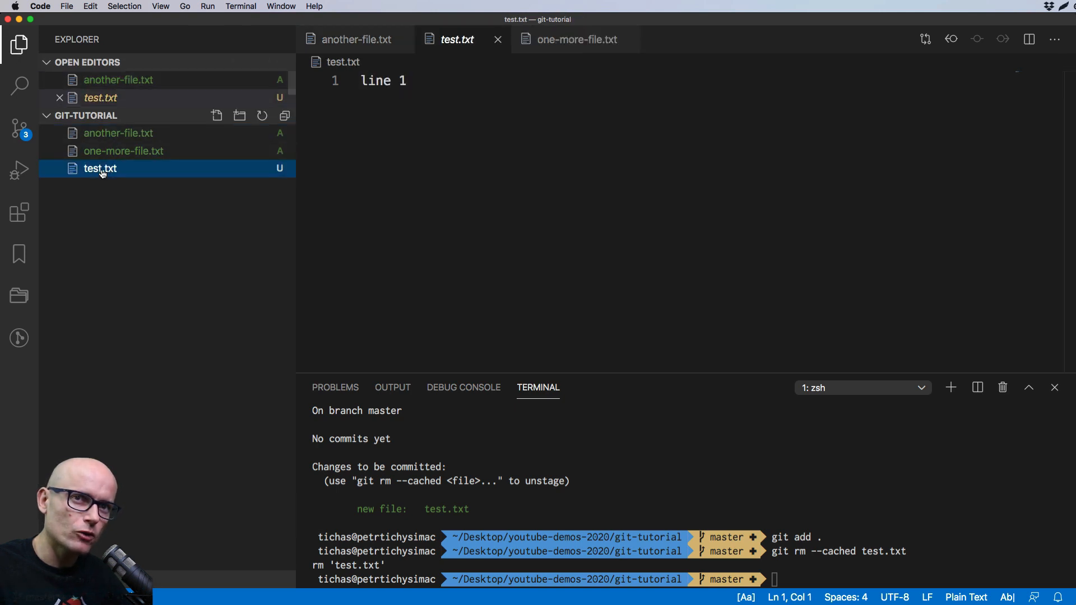
left_click(123, 151)
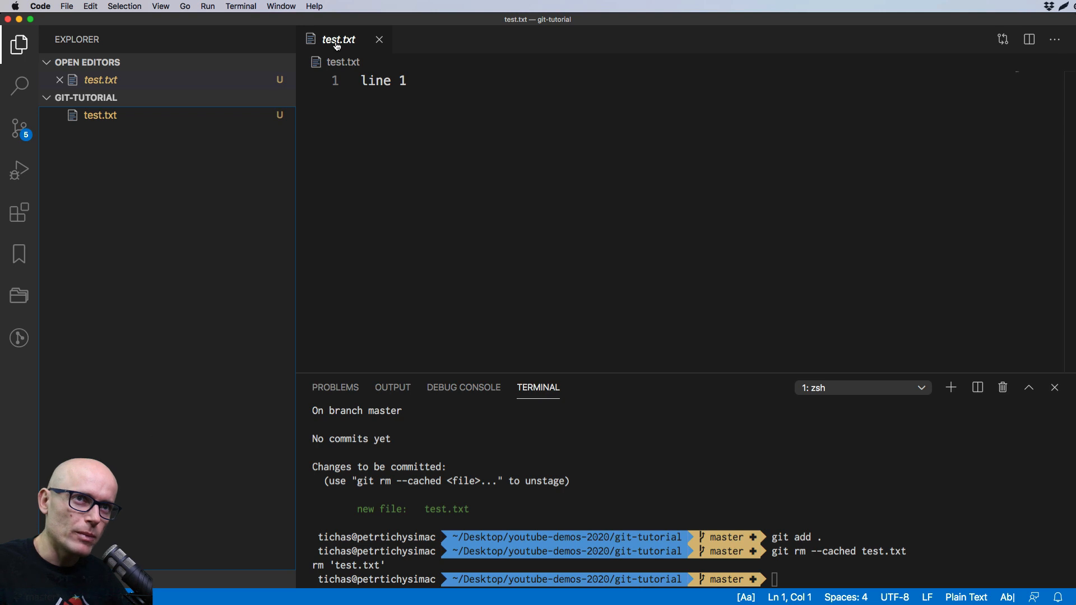
left_click(18, 128)
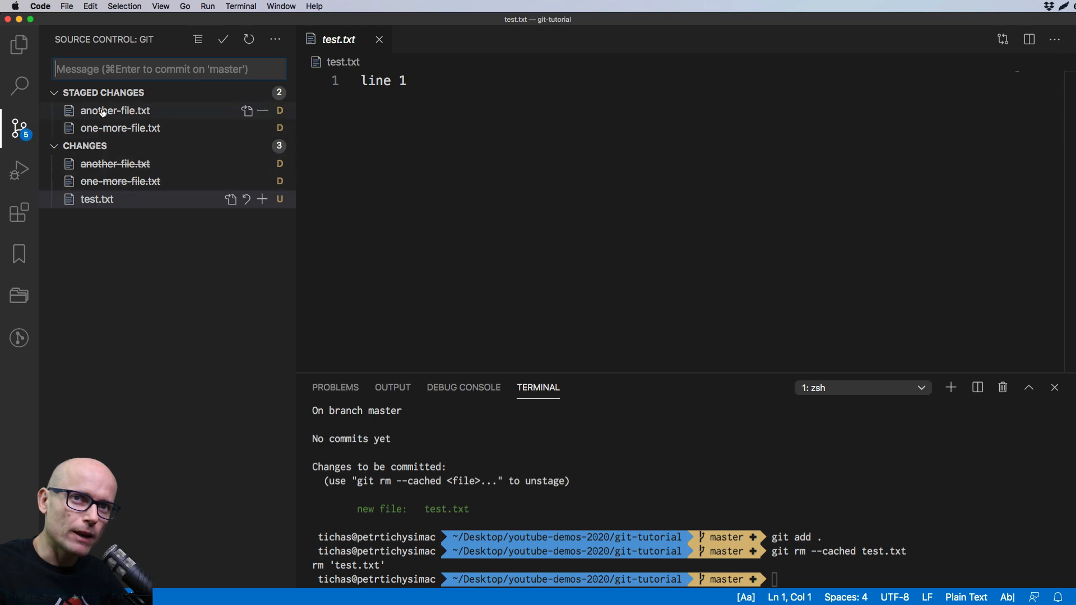
mouse_move(97, 198)
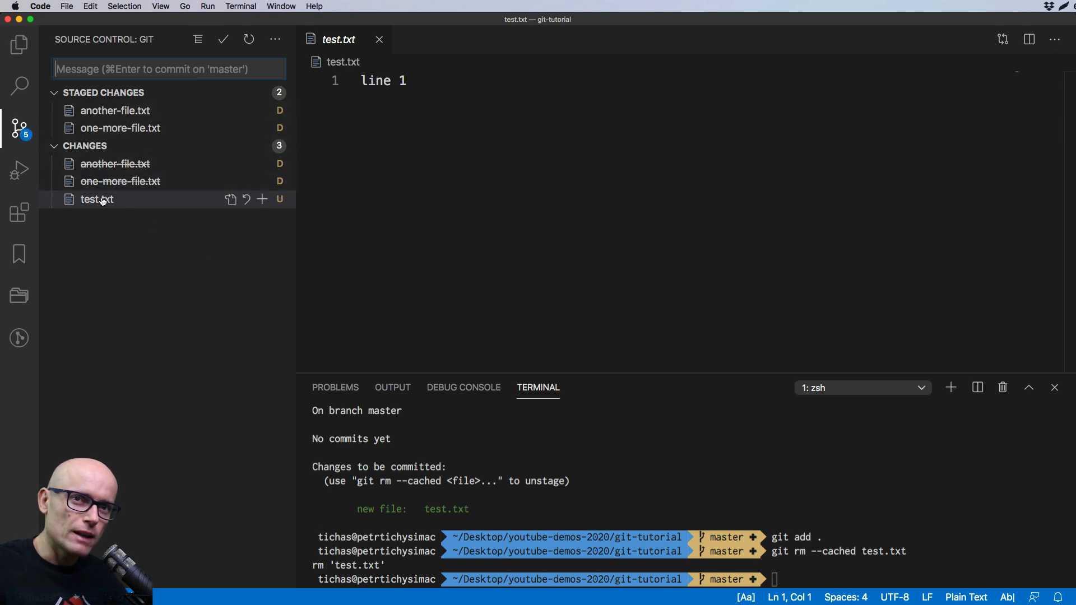
mouse_move(114, 163)
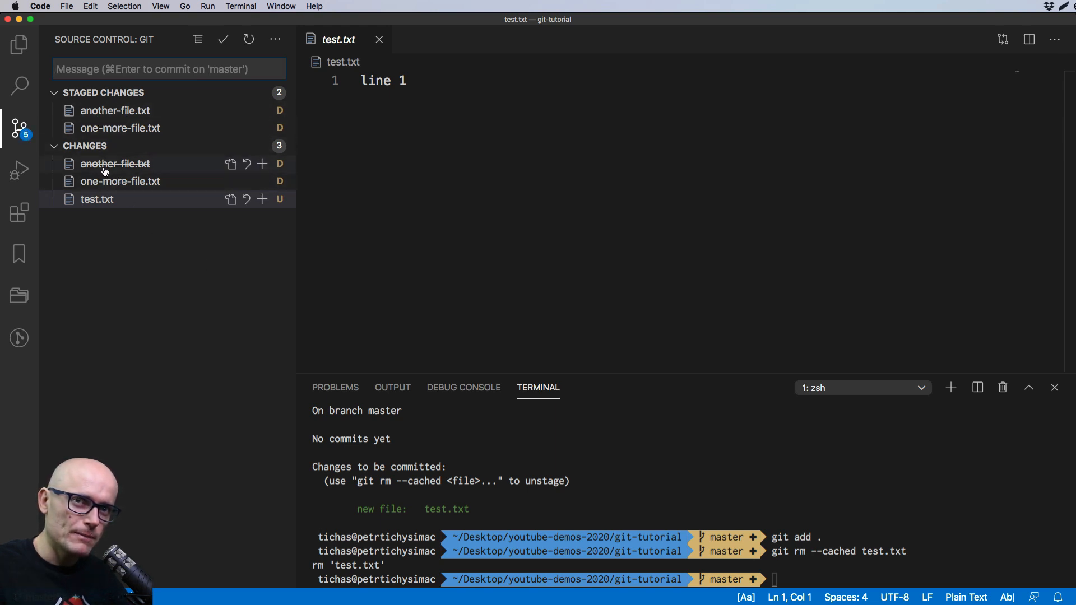
mouse_move(104, 111)
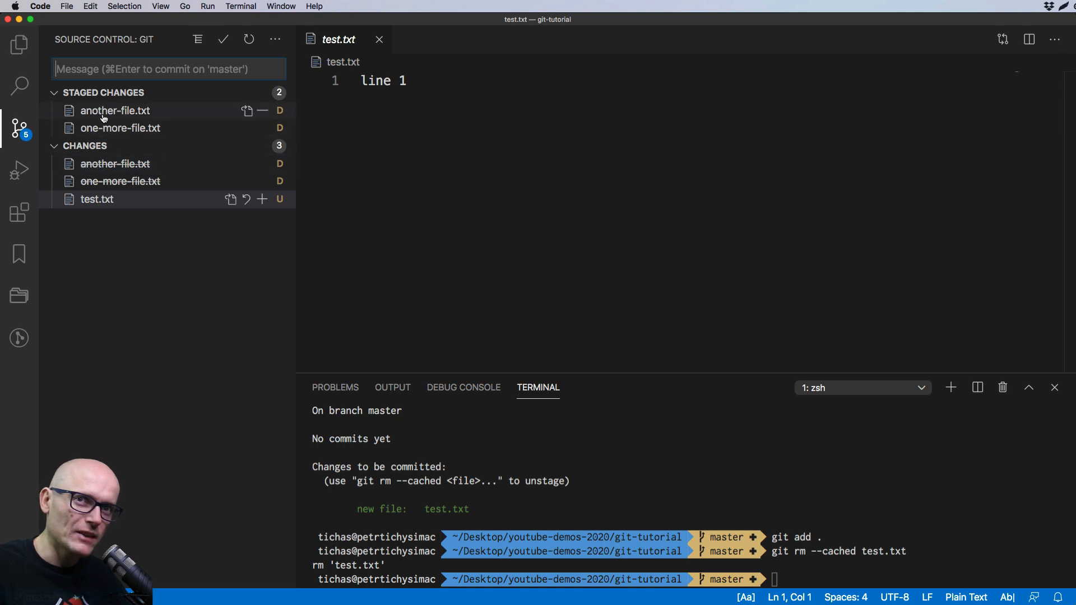
mouse_move(114, 110)
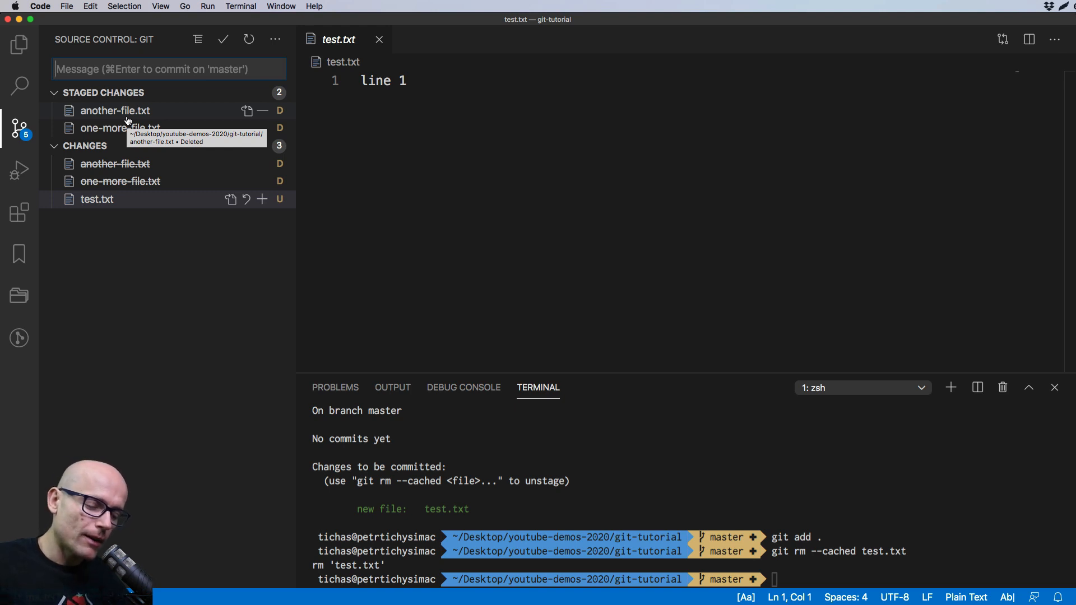
mouse_move(114, 111)
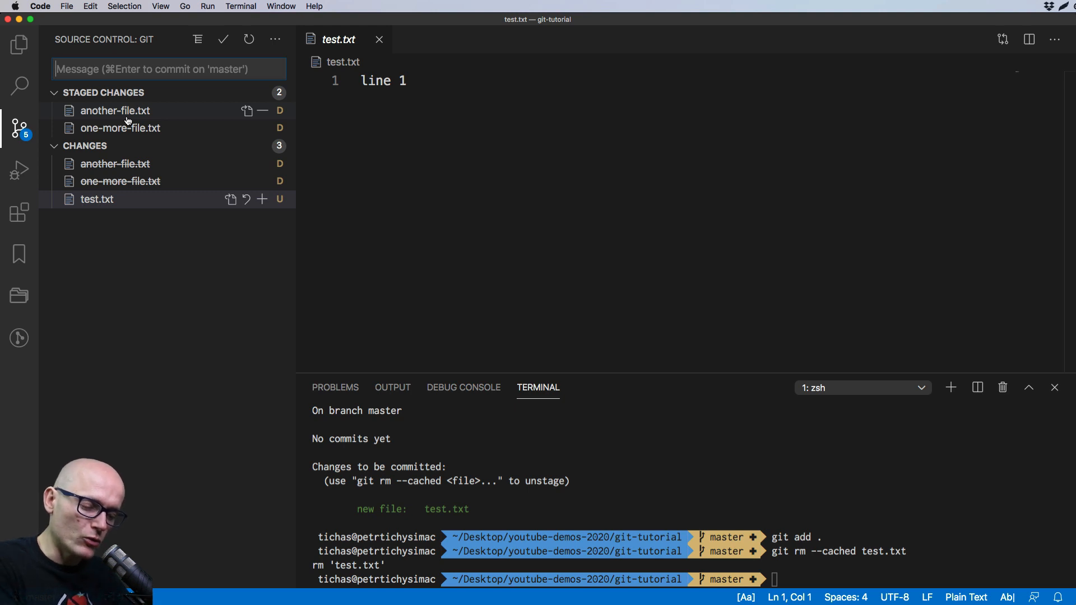
mouse_move(165, 128)
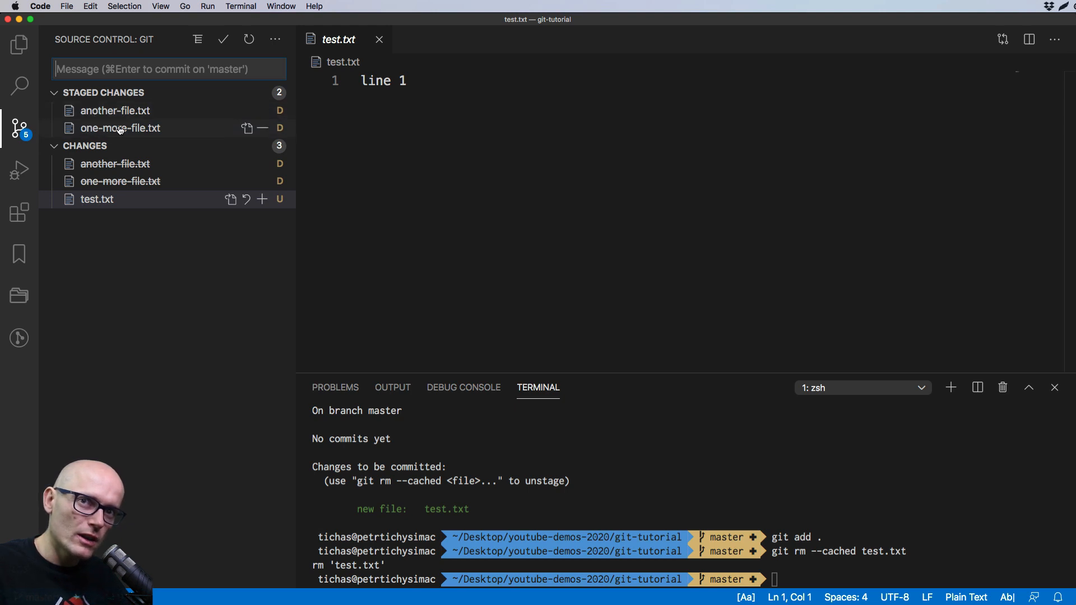
mouse_move(114, 110)
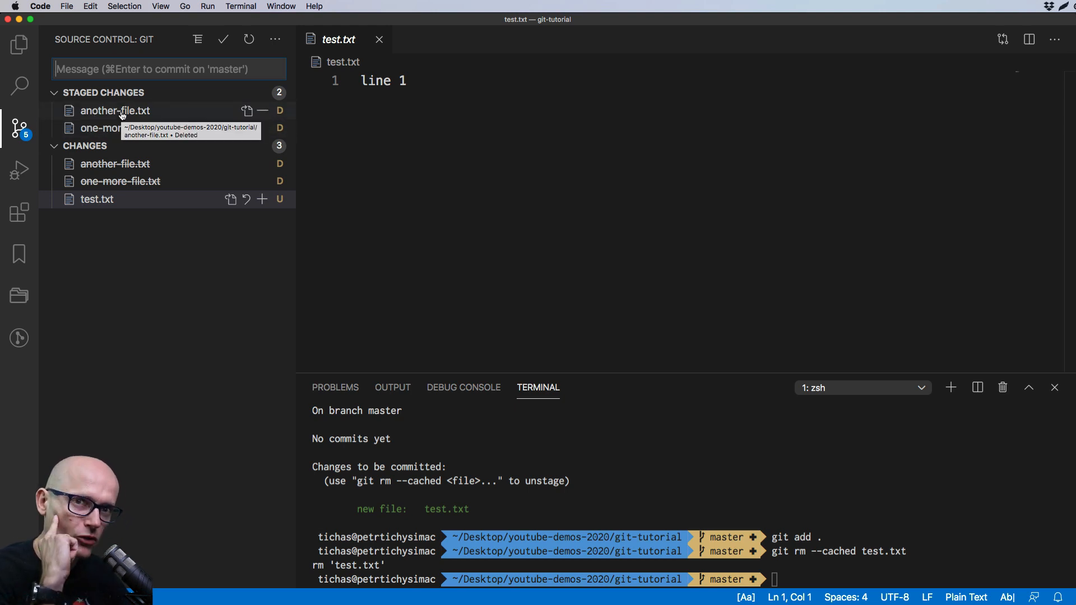
mouse_move(125, 167)
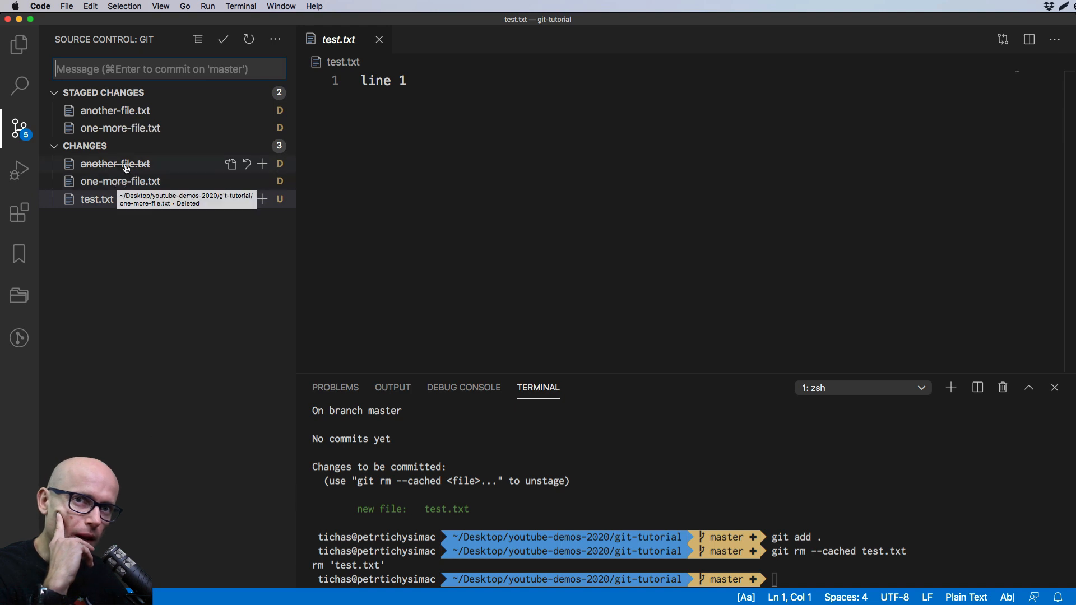
mouse_move(127, 173)
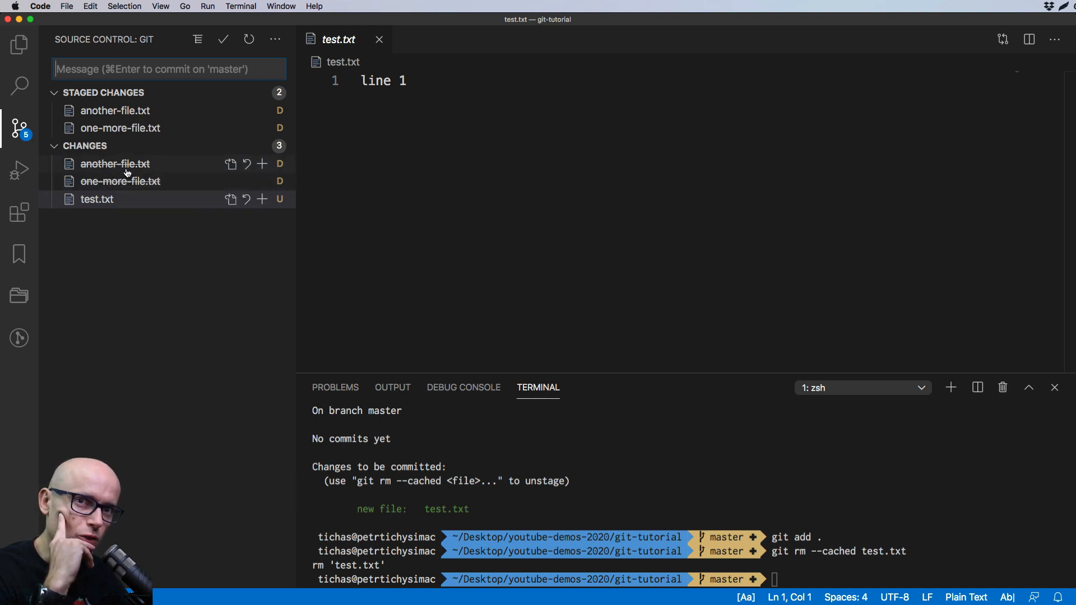
mouse_move(120, 180)
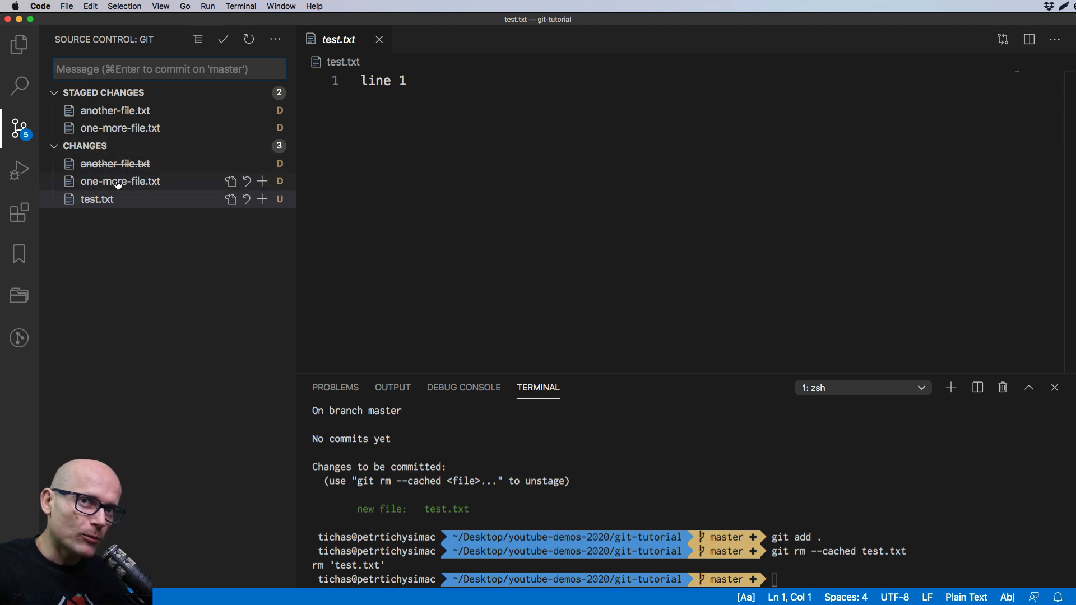
mouse_move(114, 163)
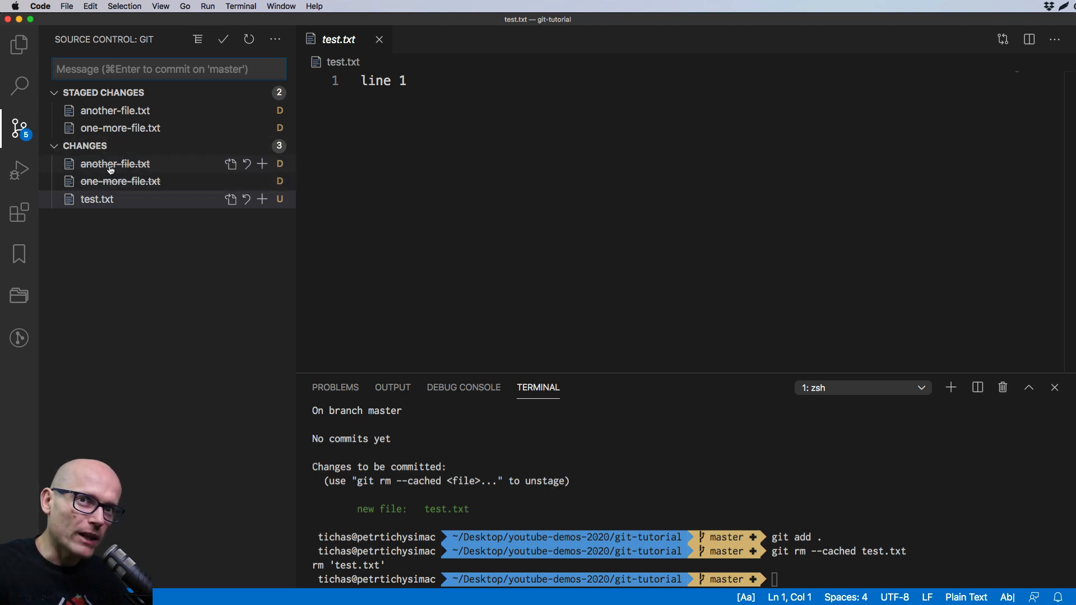
Review the unstaged deletion diffs of another-file.txt and one-more-file.txt
left_click(115, 163)
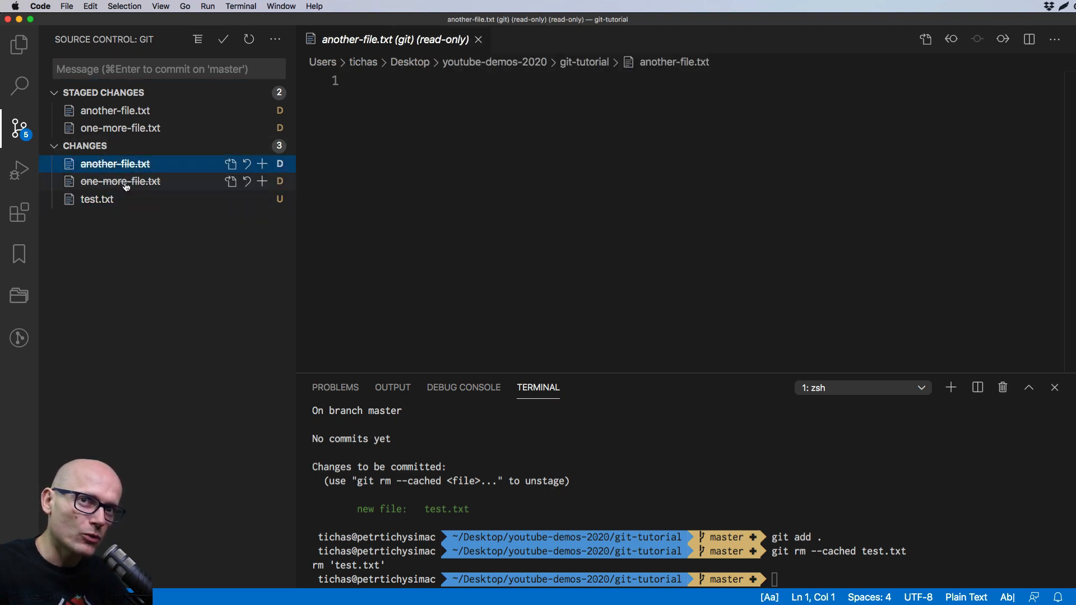
left_click(120, 181)
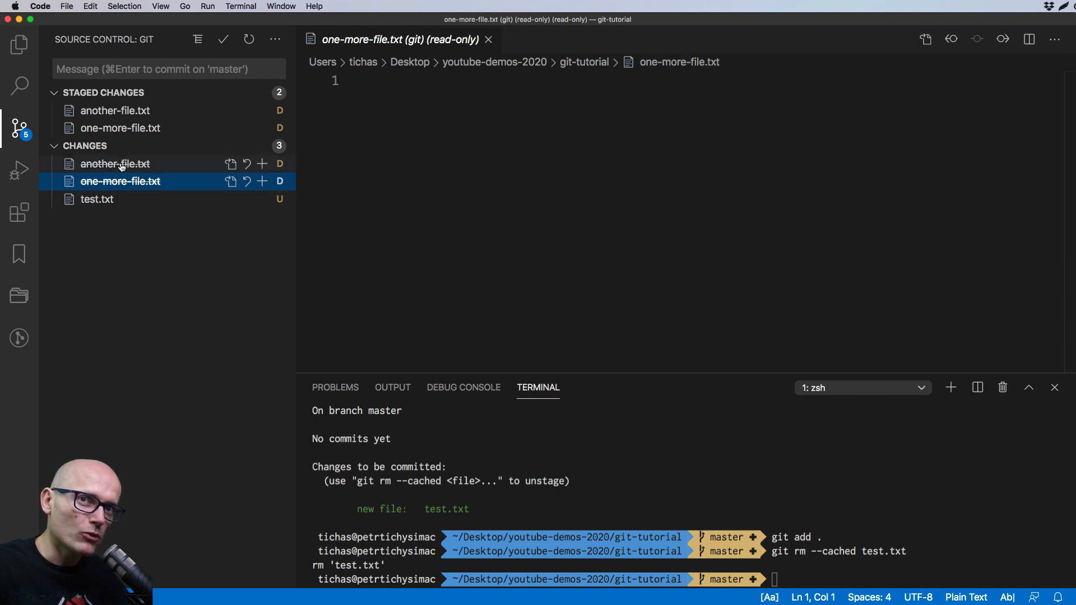
left_click(114, 163)
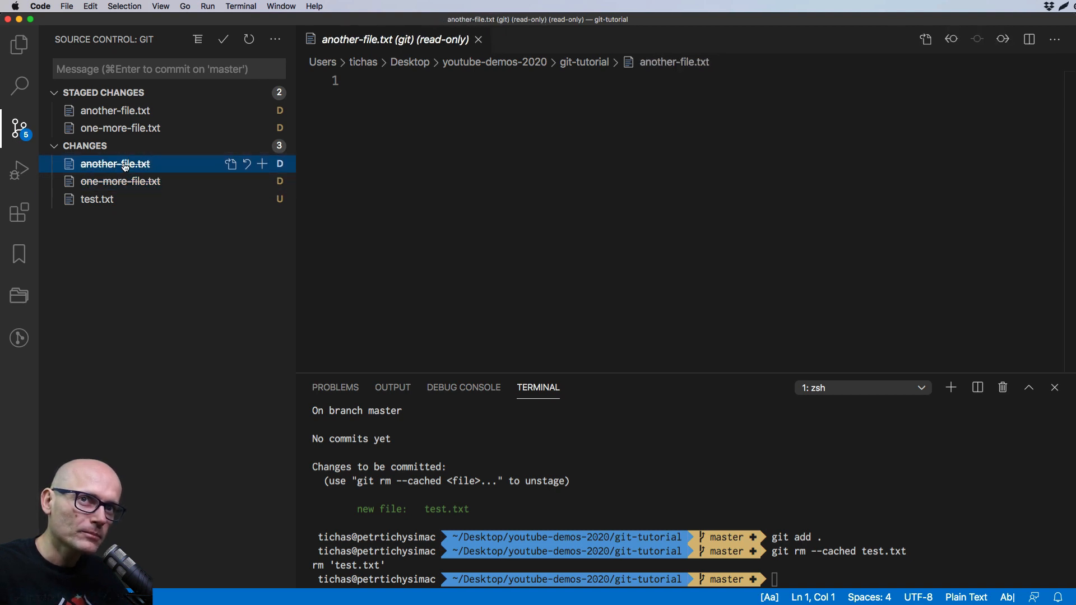
Review the staged diffs showing one-more-file.txt holding sadf and another-file.txt asdfsd
left_click(119, 128)
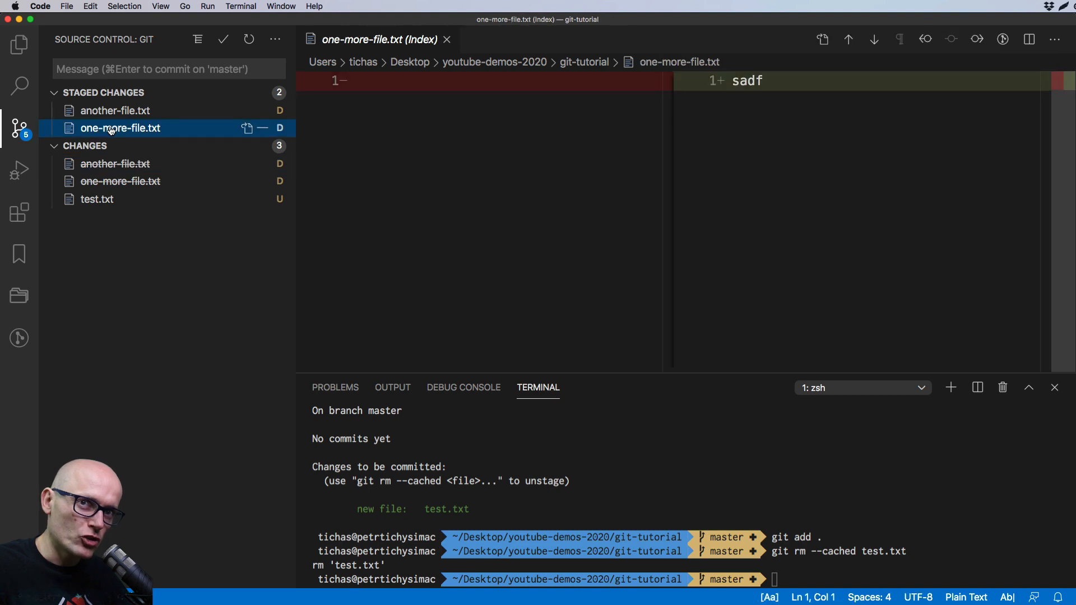
left_click(115, 110)
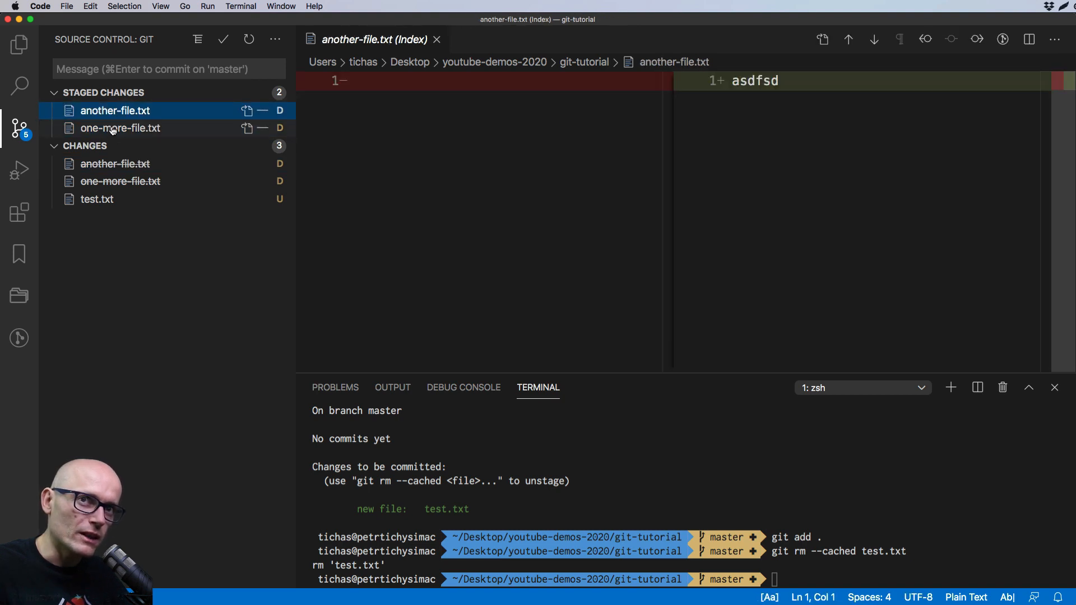
left_click(120, 128)
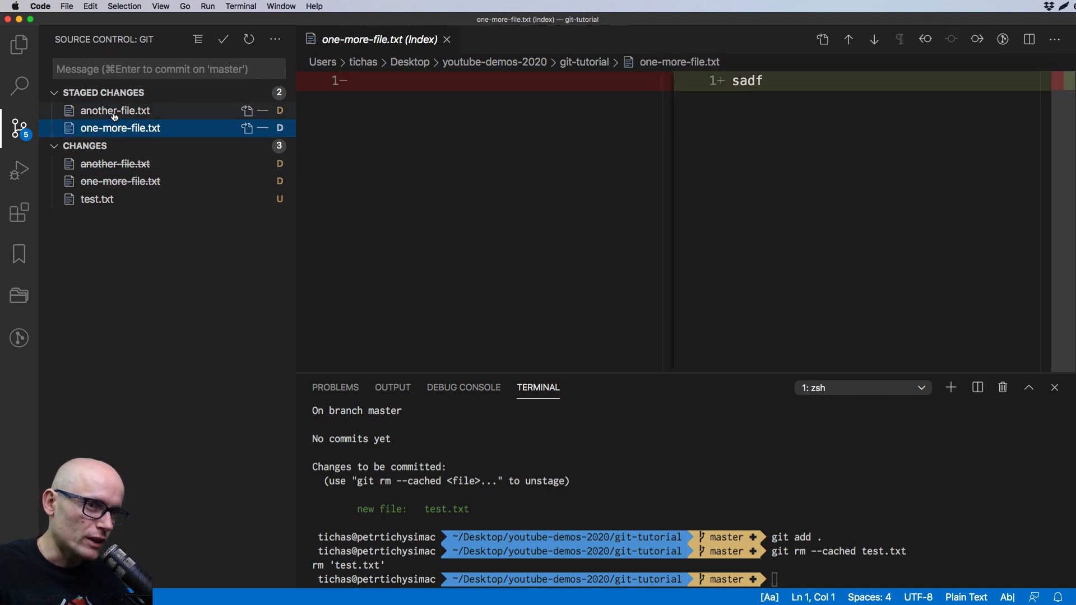
mouse_move(114, 111)
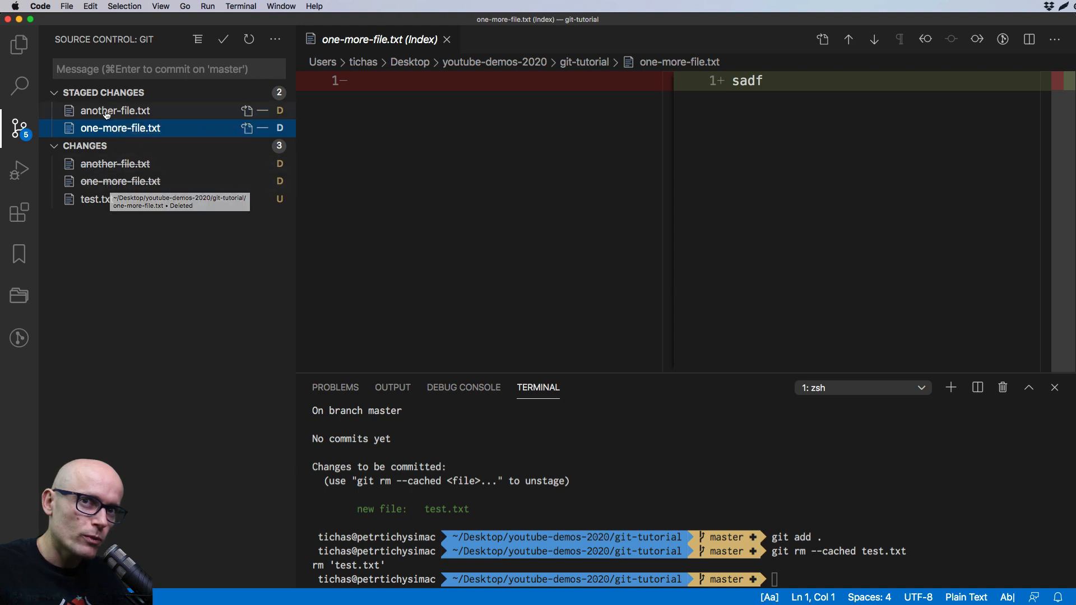
mouse_move(115, 163)
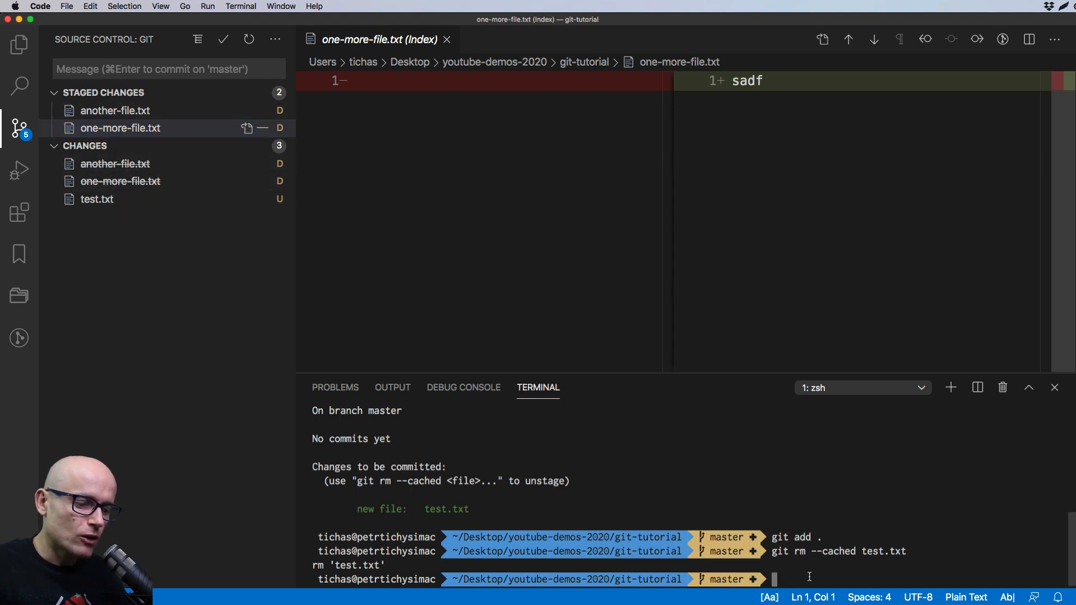
Run git add . so test.txt is the only staged file, and view its staged contents
type("git add .")
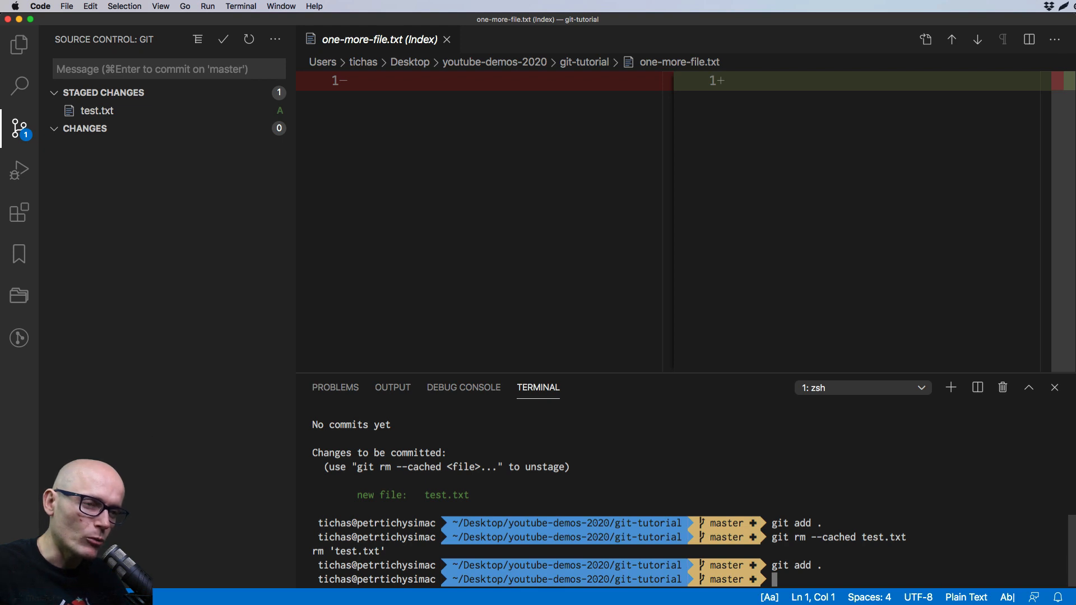
mouse_move(98, 111)
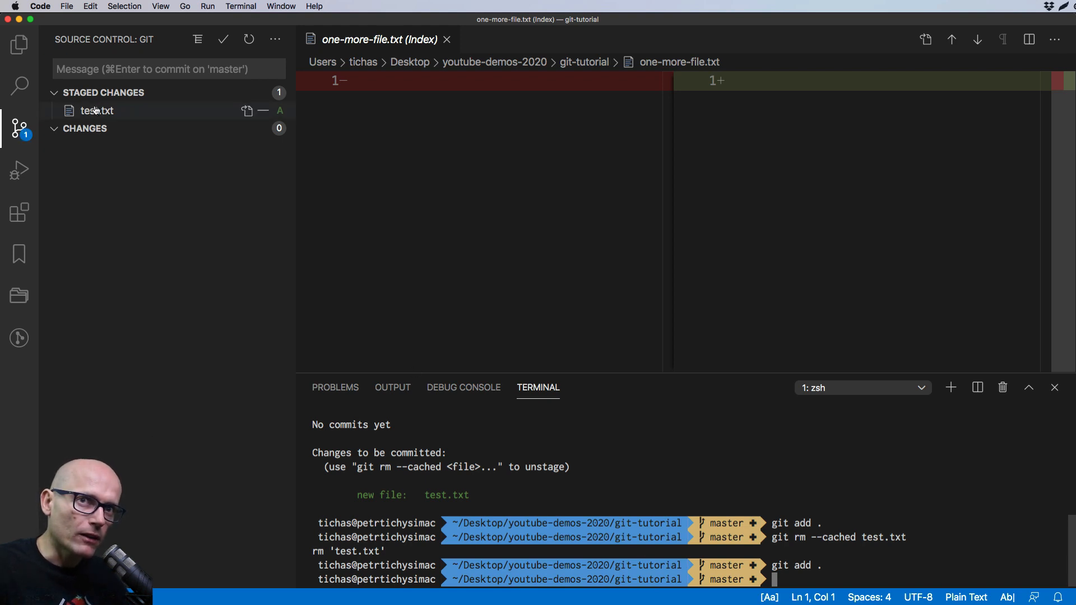
left_click(96, 110)
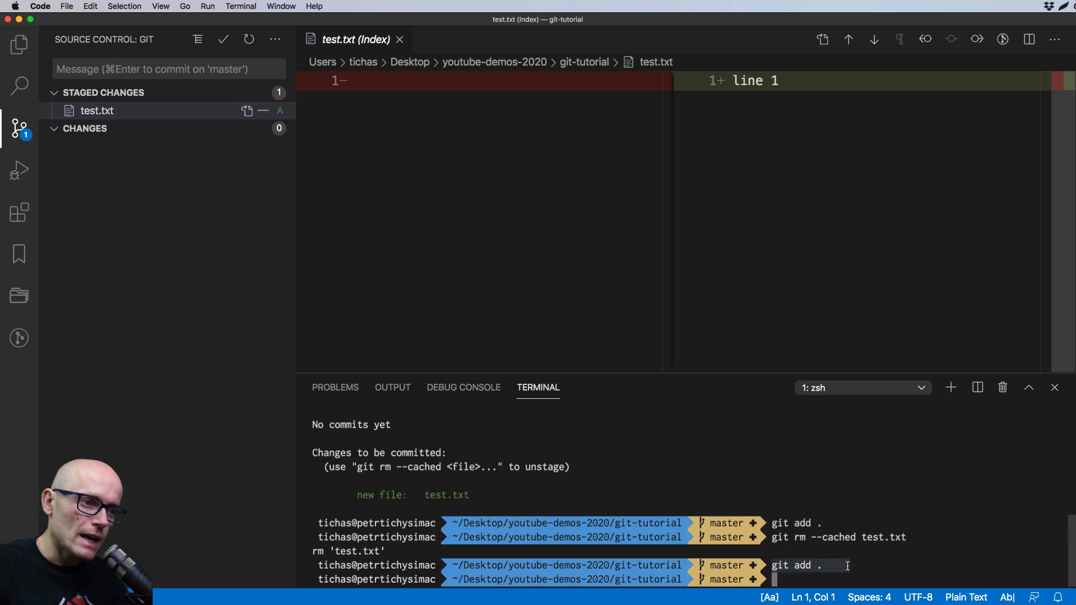
mouse_move(91, 134)
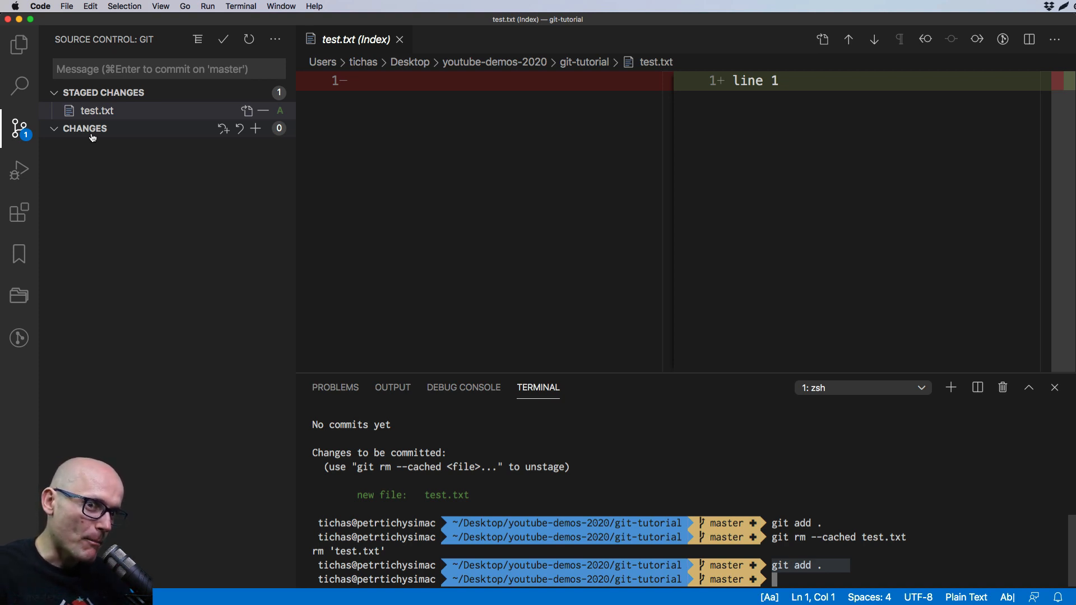
left_click(400, 39)
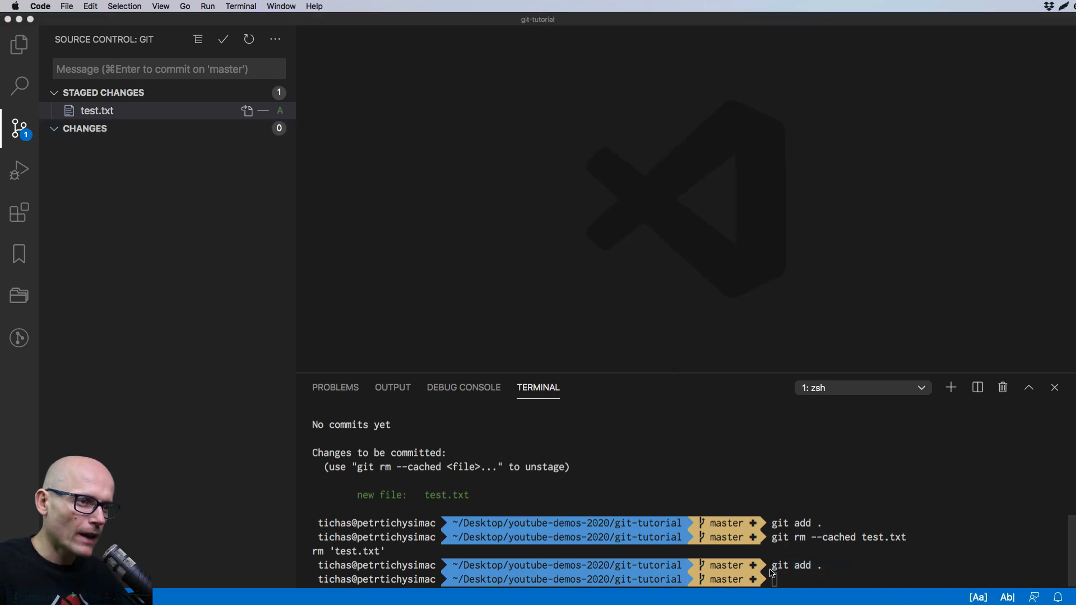
Commit test.txt with git commit -m "new file" as the repository's first commit
type("git commit")
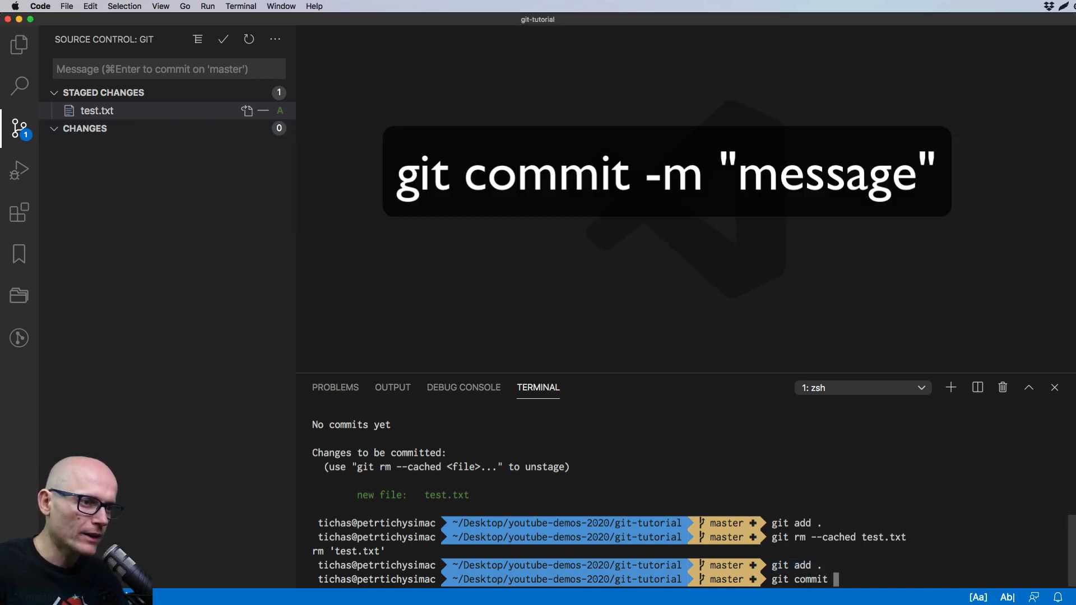
type("-m \"")
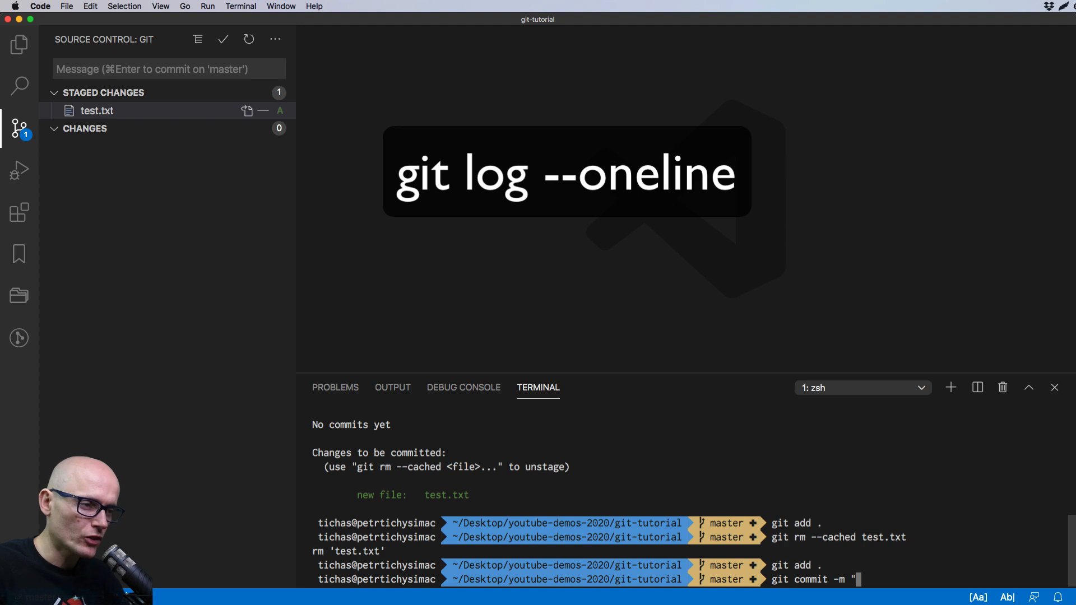
type("new file")
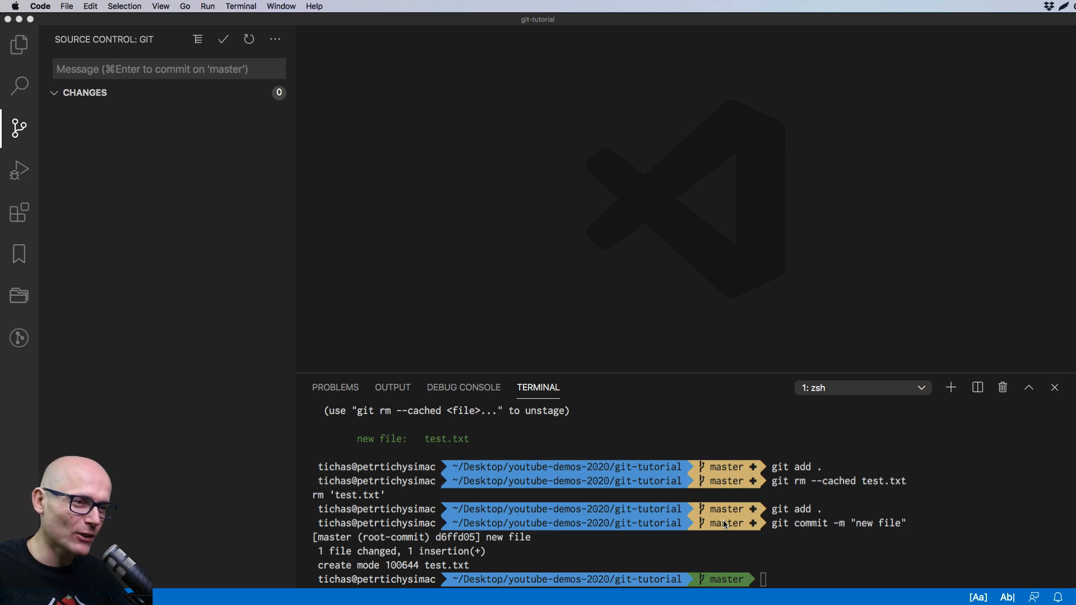
mouse_move(721, 540)
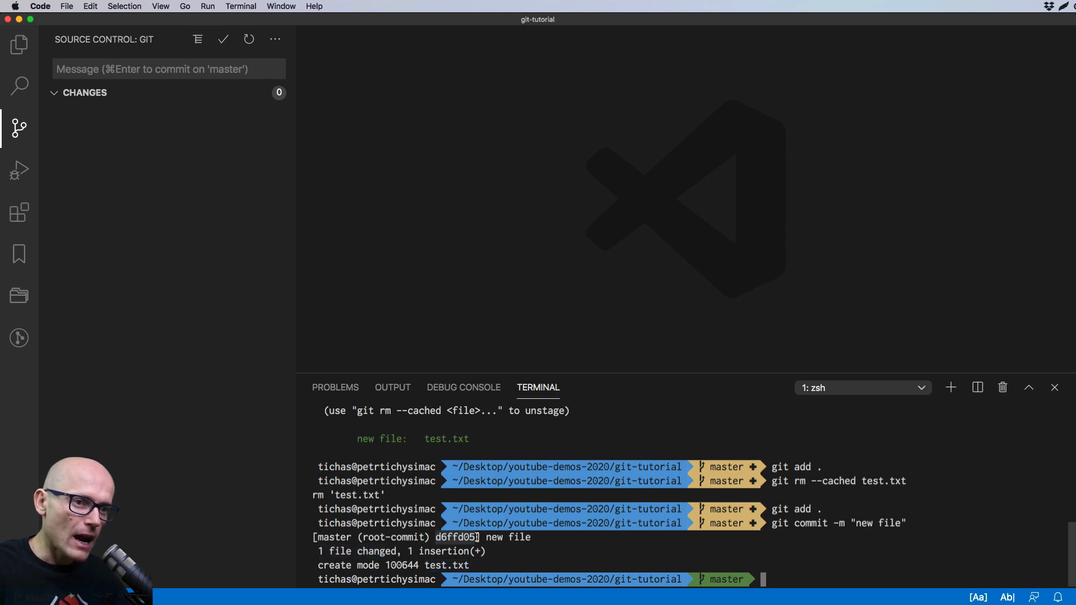
mouse_move(568, 549)
type("git sta")
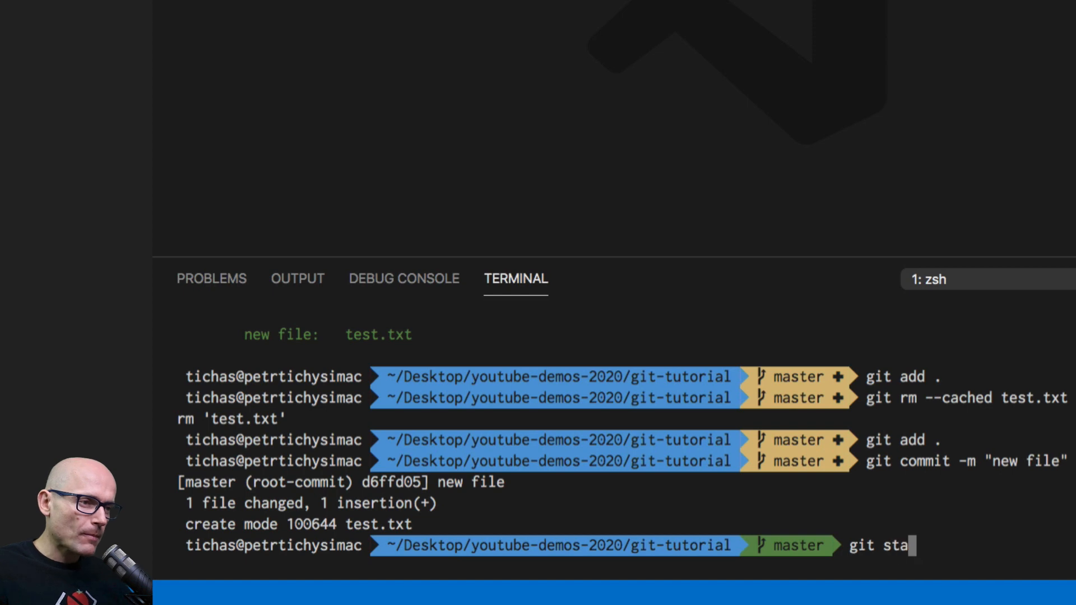
Run git status to confirm nothing to commit and a clean working tree on master
key("Return")
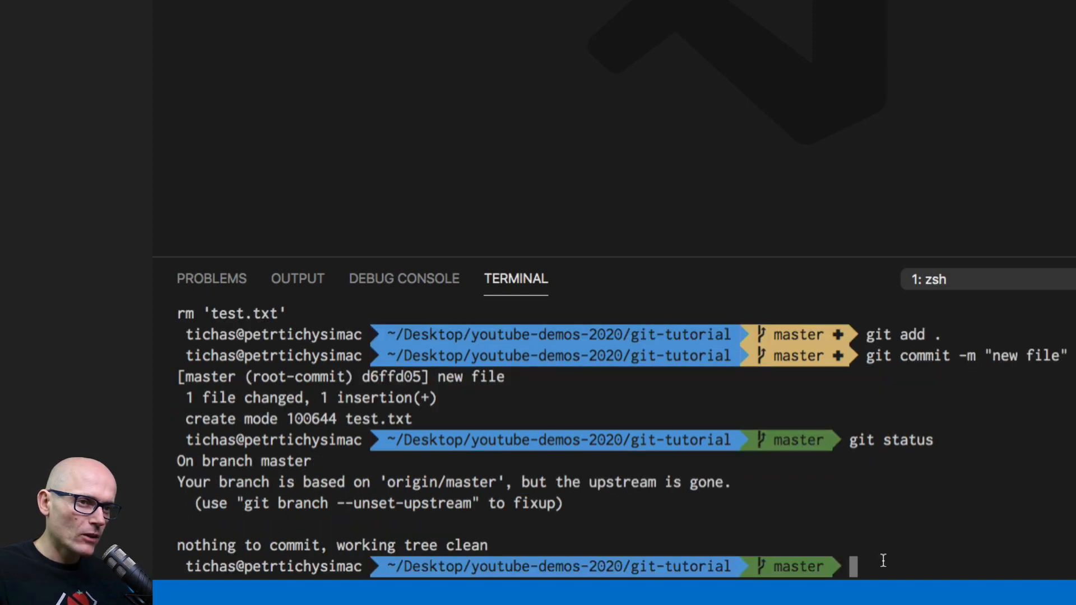
mouse_move(220, 492)
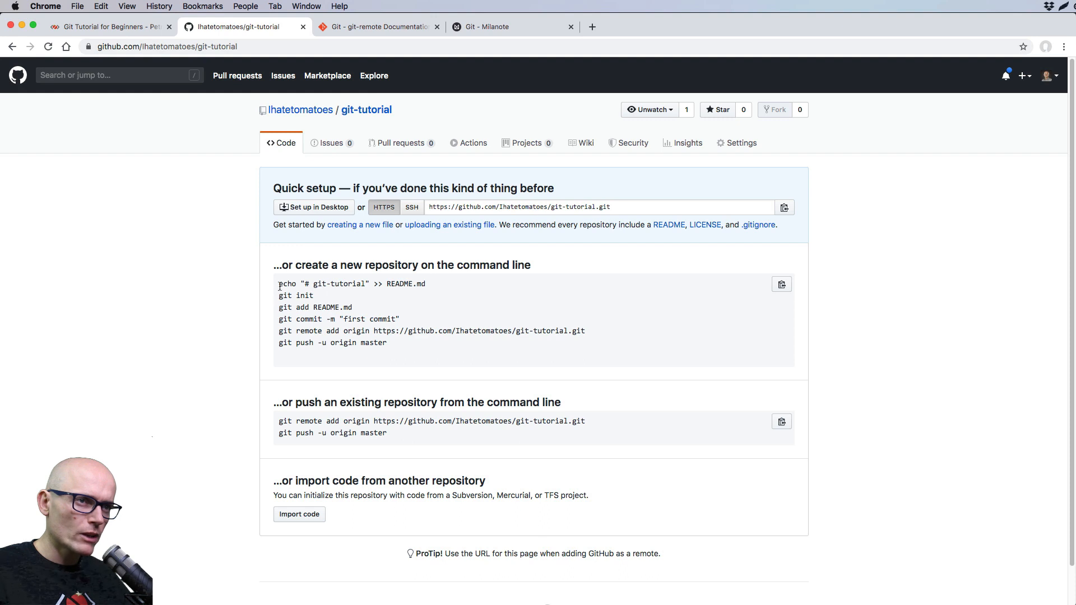
Select the git remote add origin command on GitHub's git-tutorial quick setup page
double_click(309, 318)
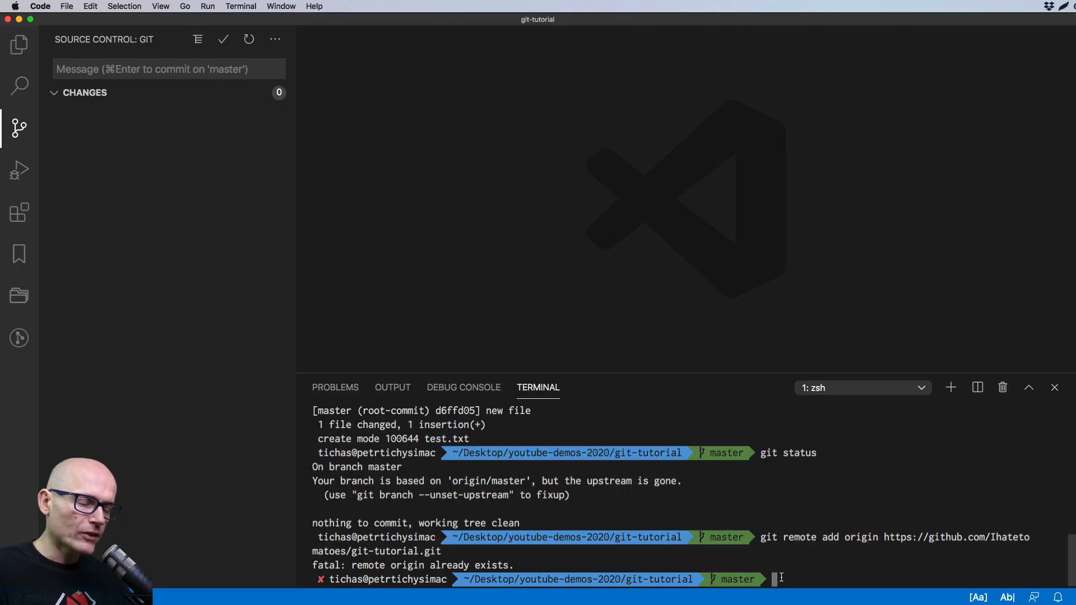
Push the new file commit with git push -u origin master
type("git push -u origin master")
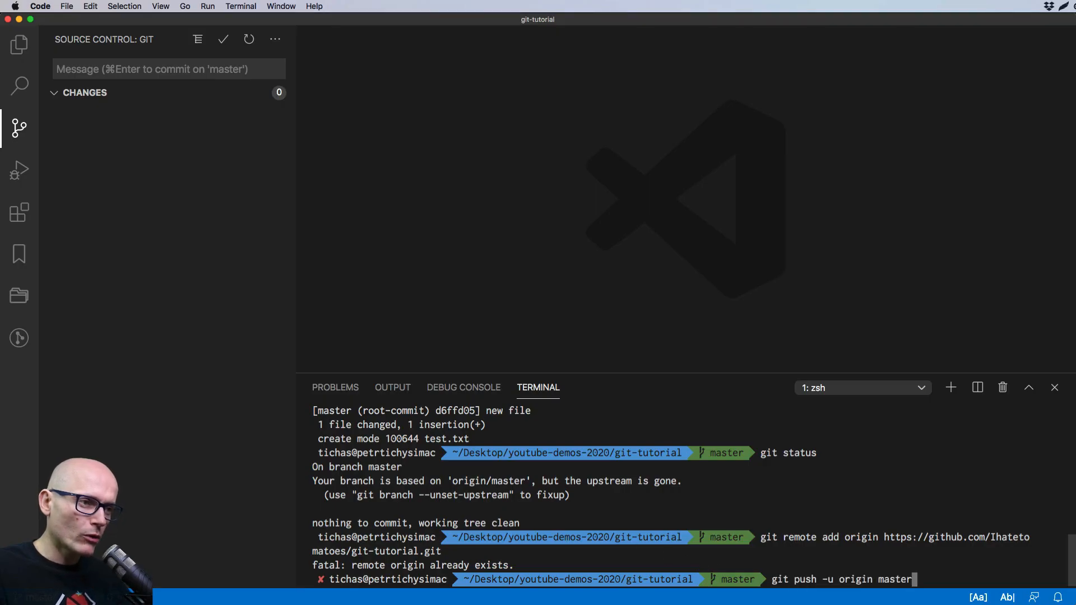
key("Return")
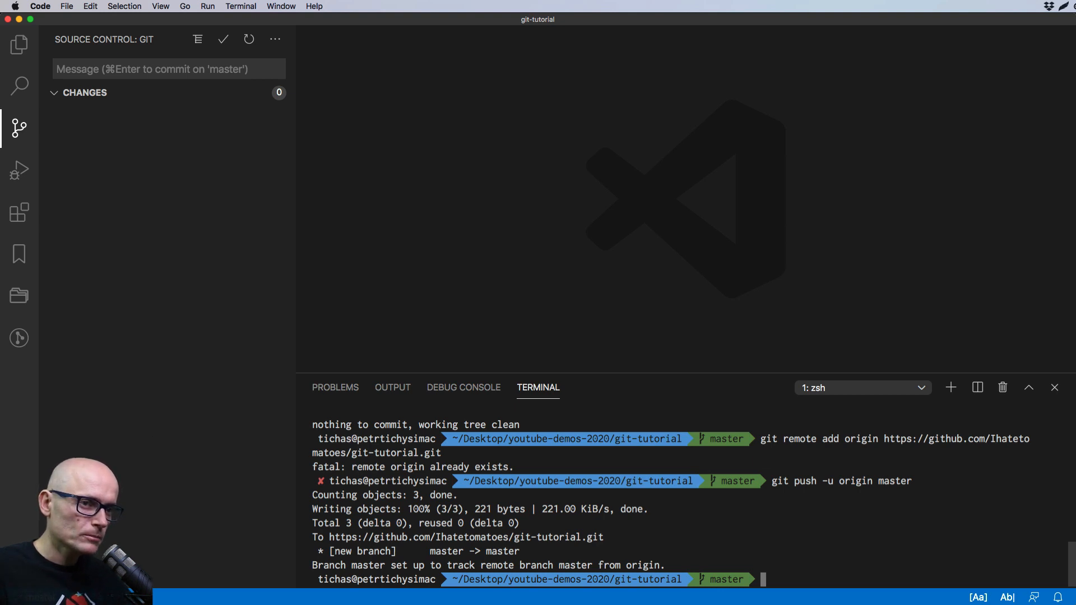
Run git status to confirm master is up to date with origin/master
type("git")
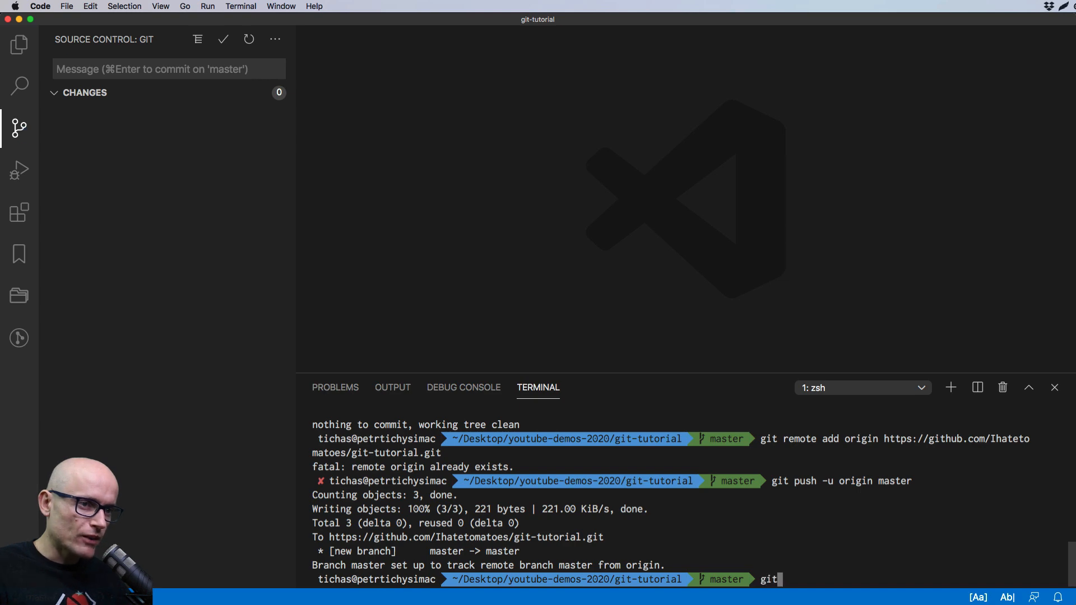
type("stat")
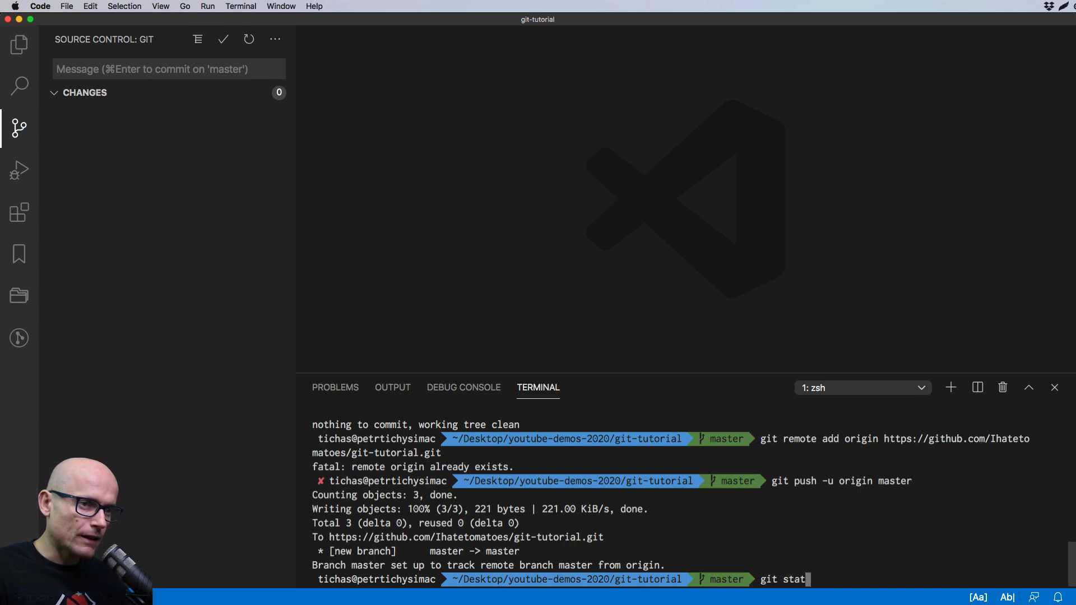
key("Return")
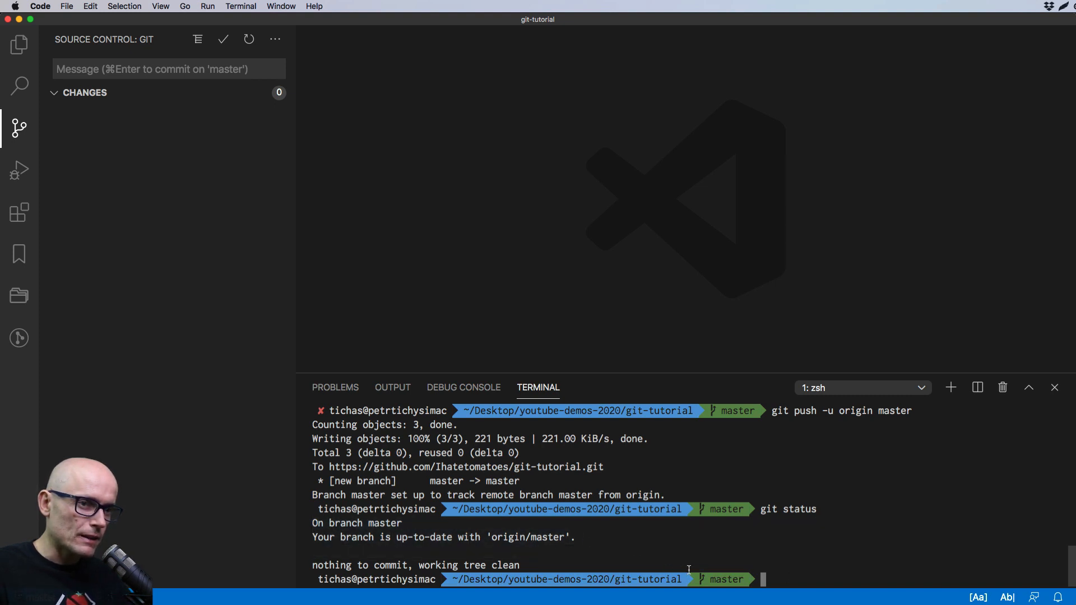
mouse_move(784, 381)
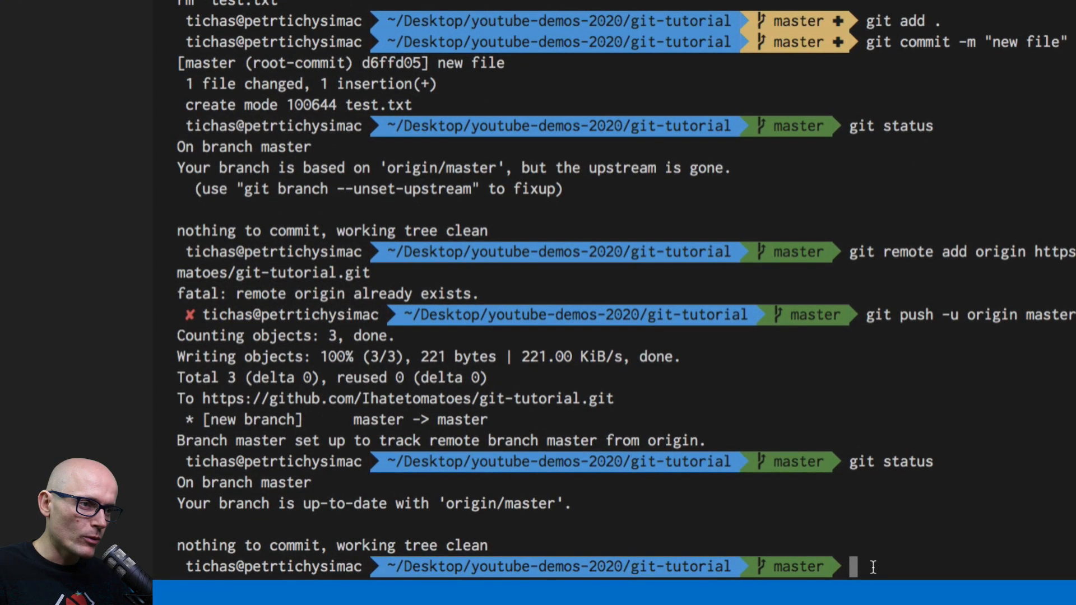
Show the one-line commit history (d6ffd05 new file) with git log --oneline and leave the pager
type("git log --")
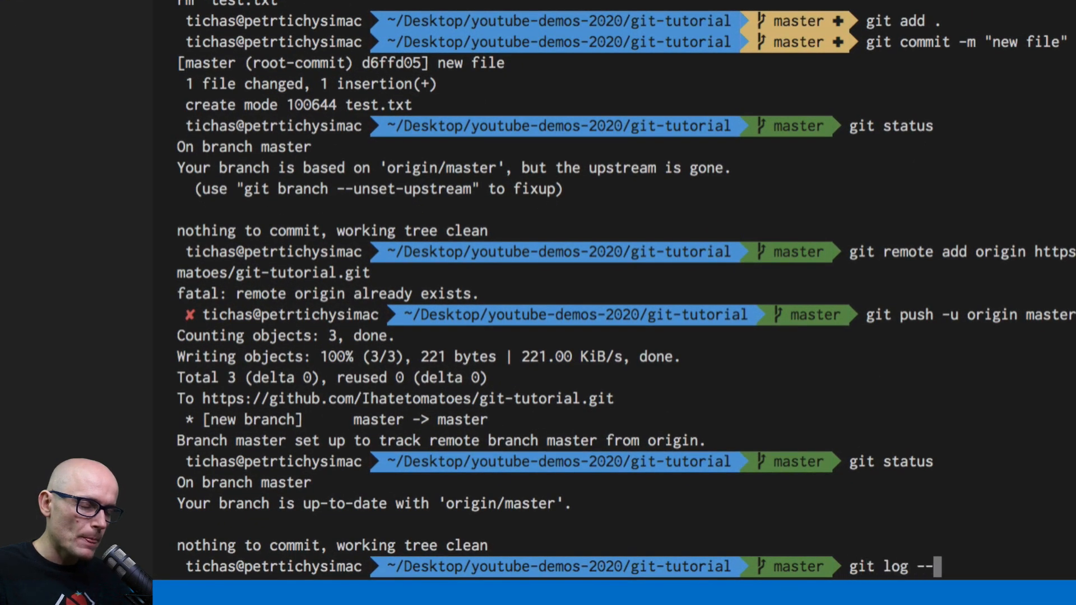
type("oneline")
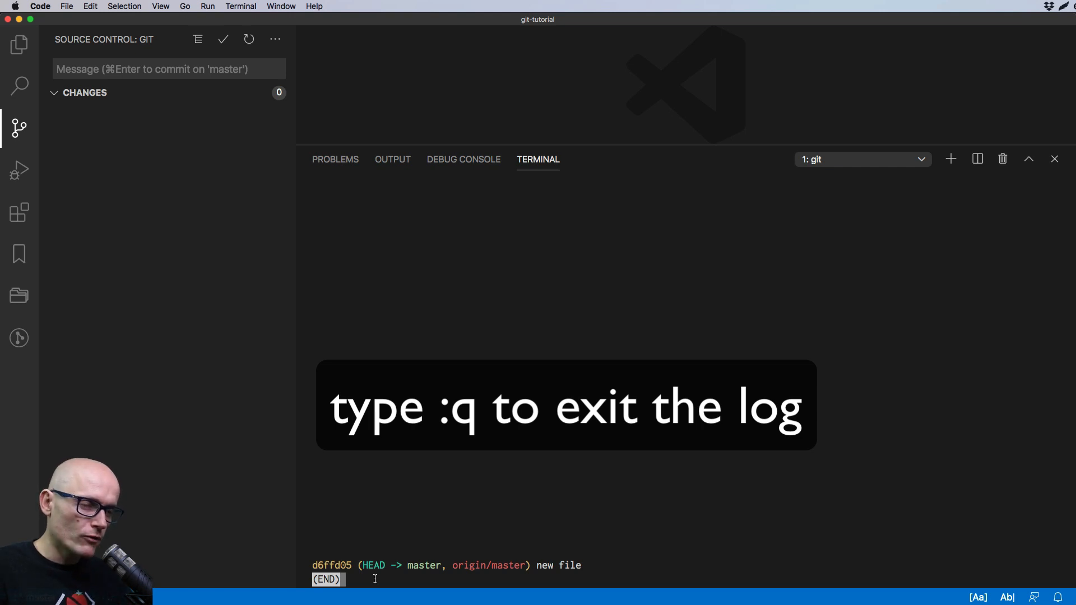
type(":")
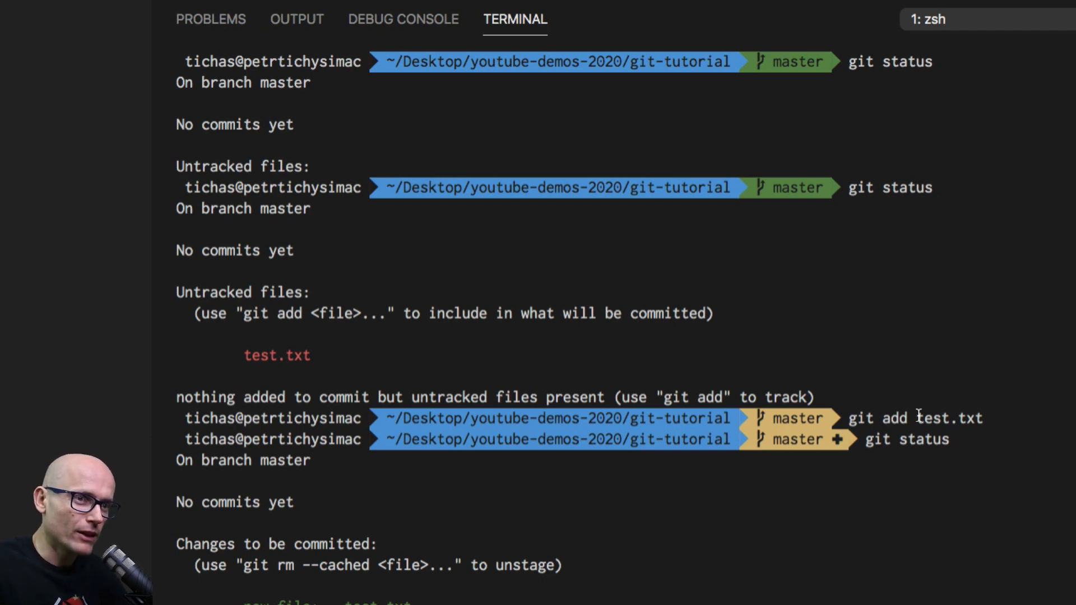
mouse_move(711, 357)
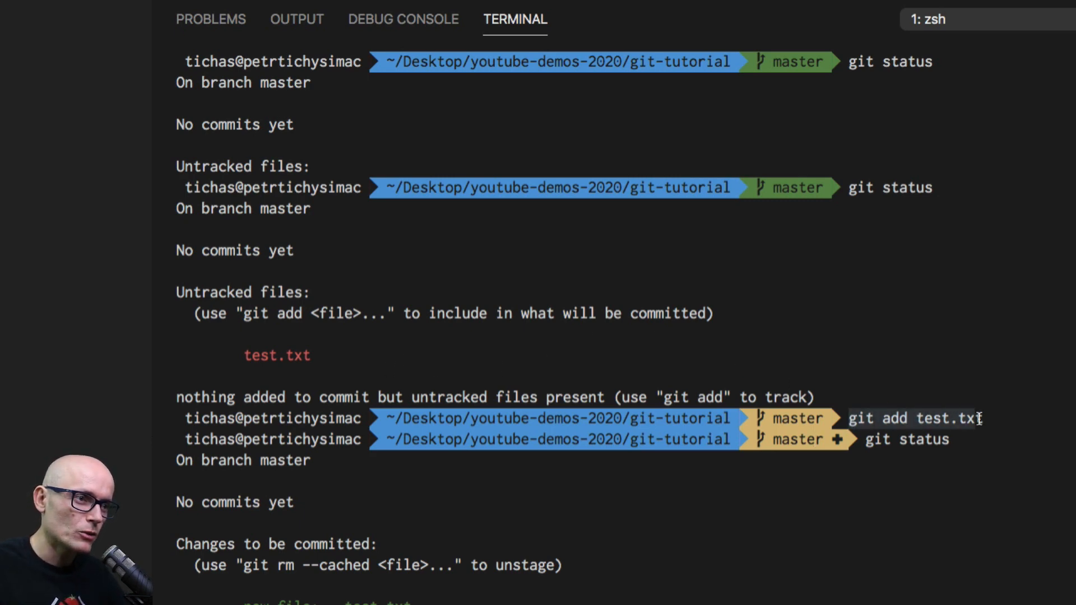
scroll("down", 3)
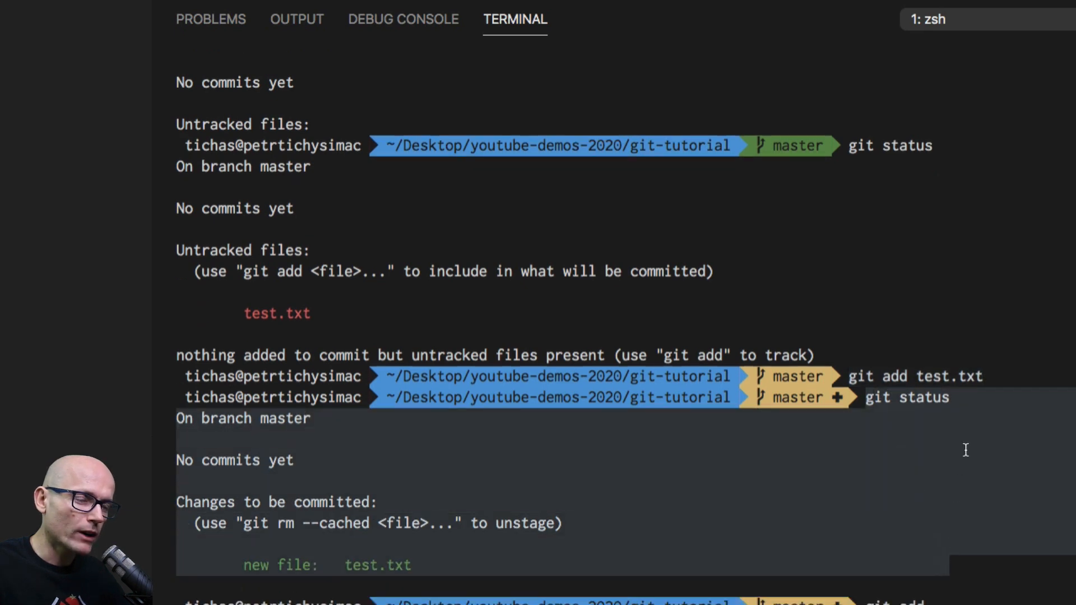
scroll("down", 3)
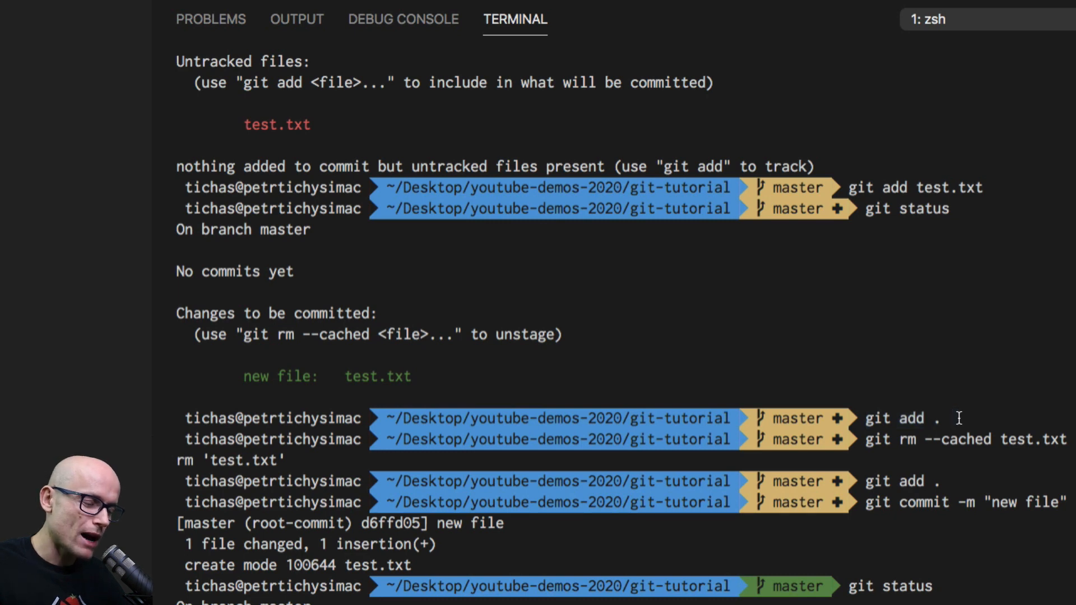
mouse_move(867, 444)
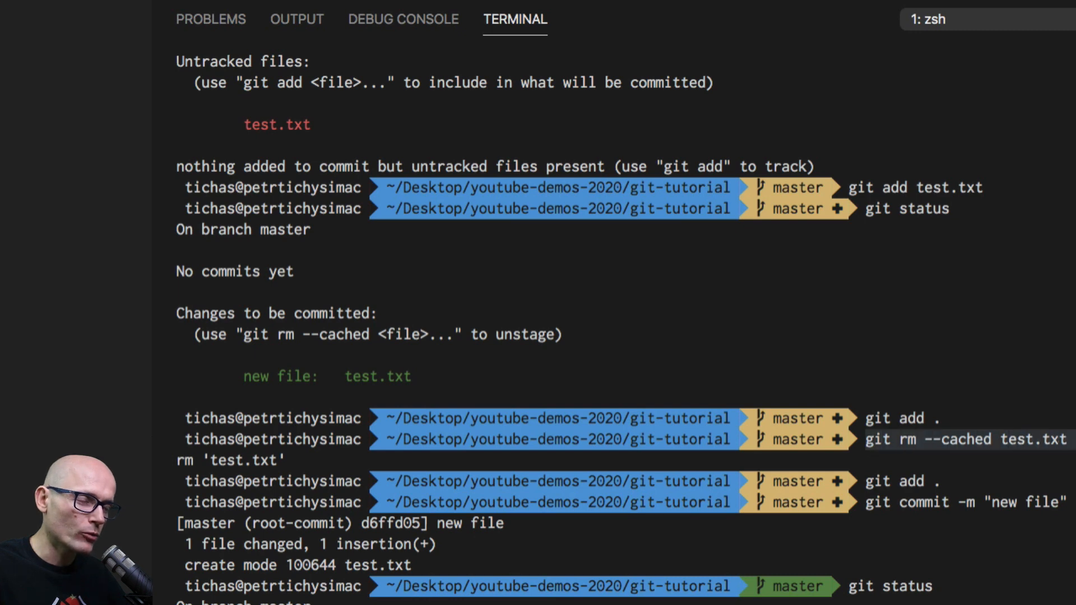
mouse_move(914, 444)
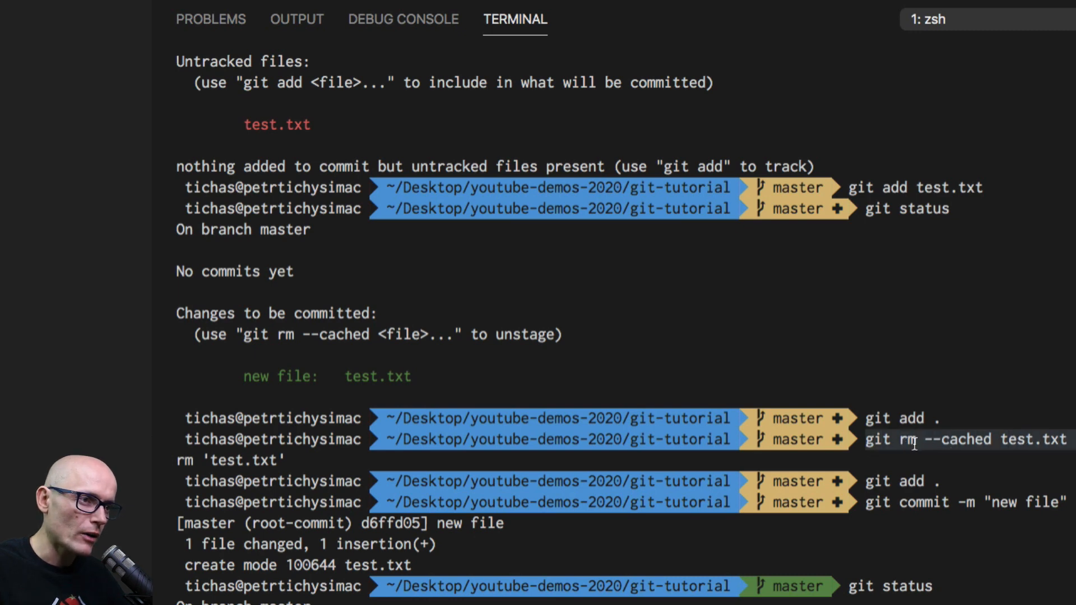
scroll("down", 3)
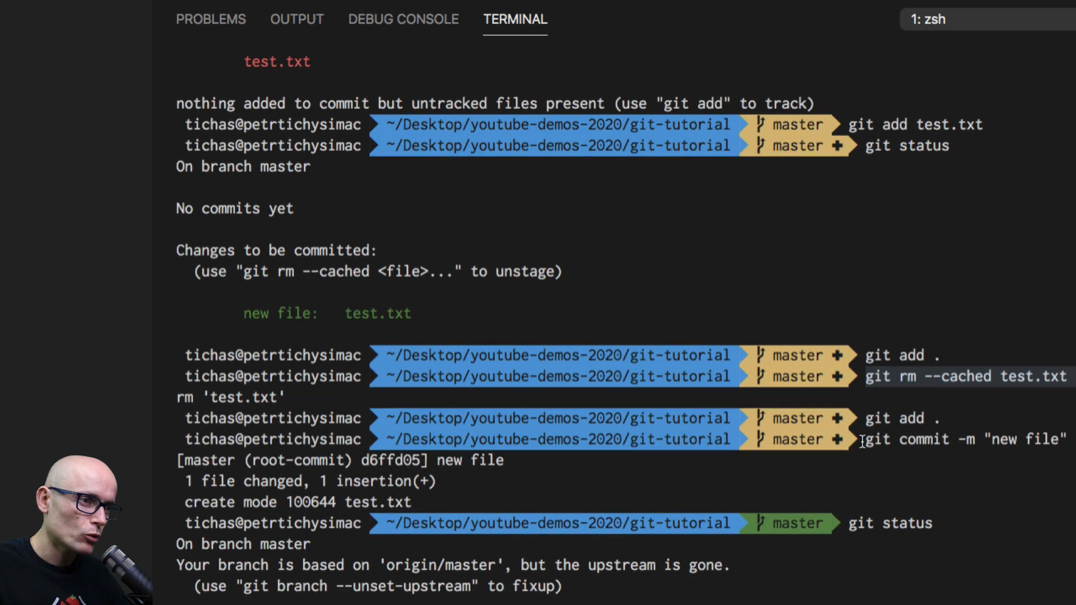
scroll("down", 3)
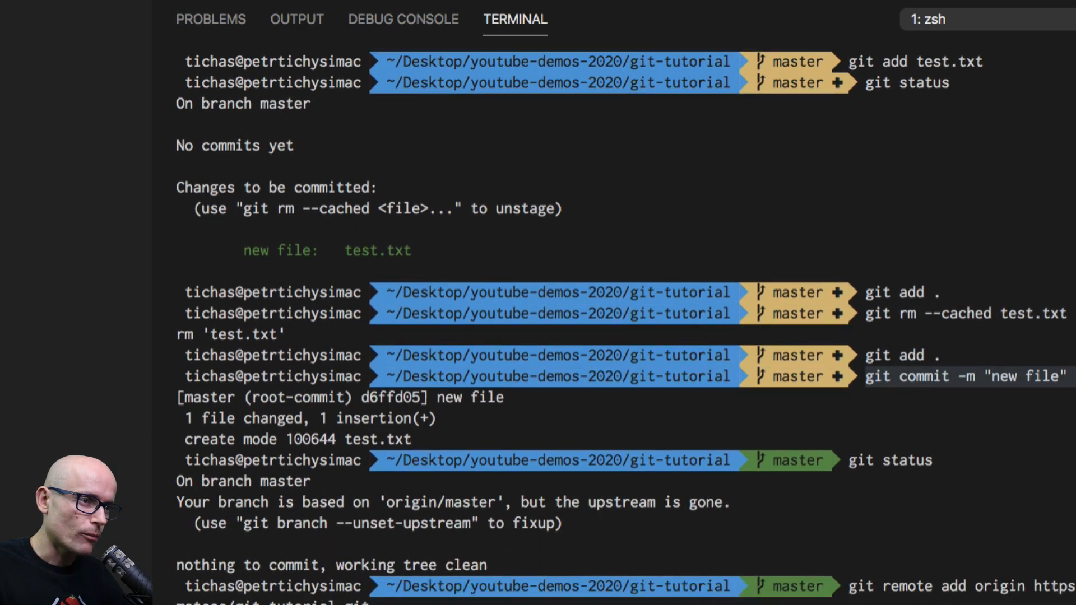
scroll("down", 3)
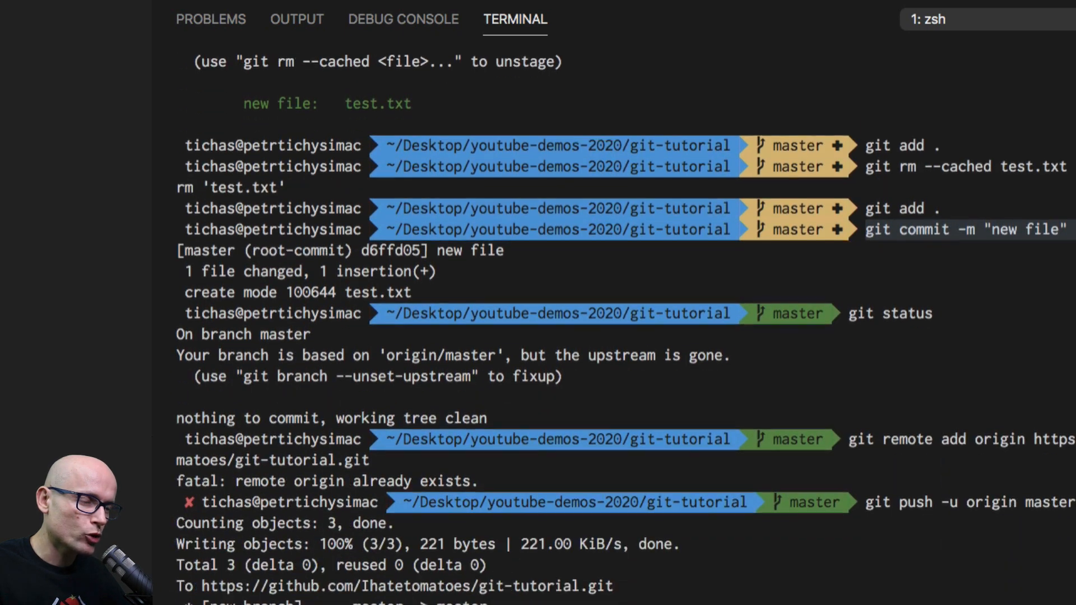
scroll("down", 3)
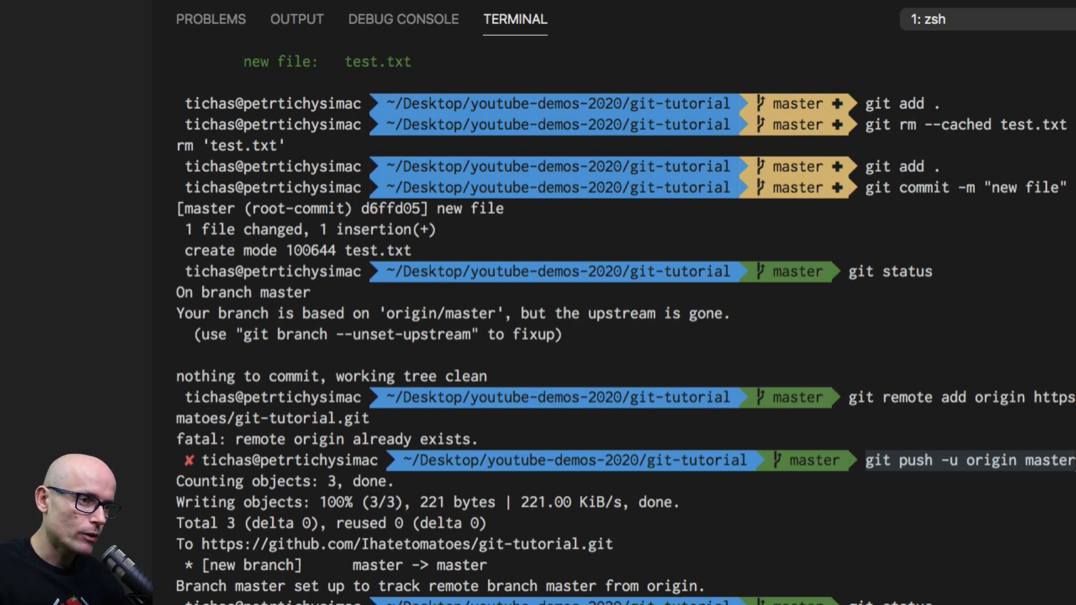
scroll("down", 3)
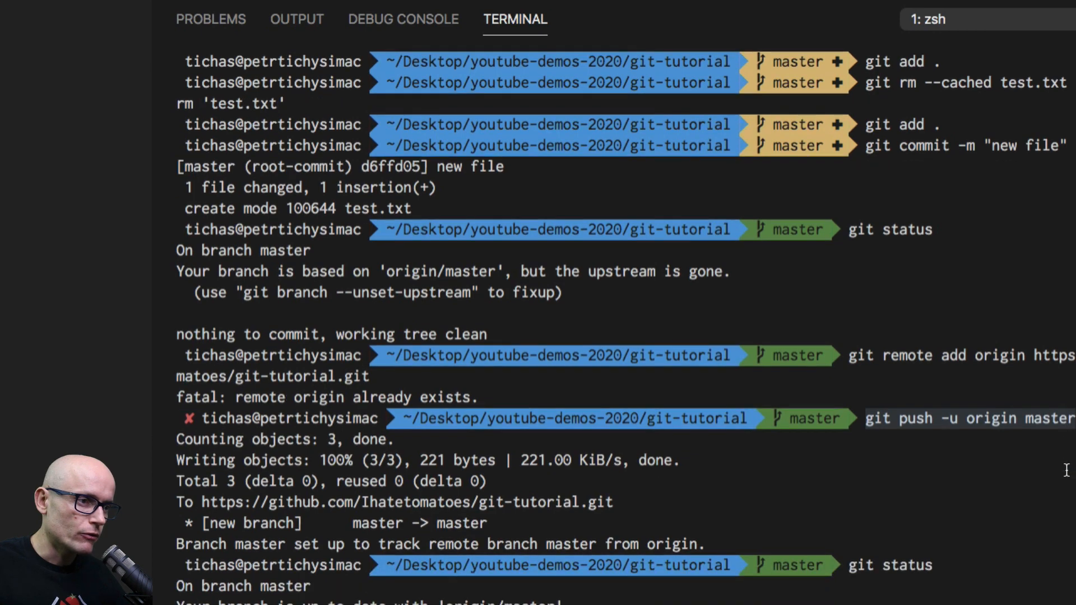
scroll("down", 3)
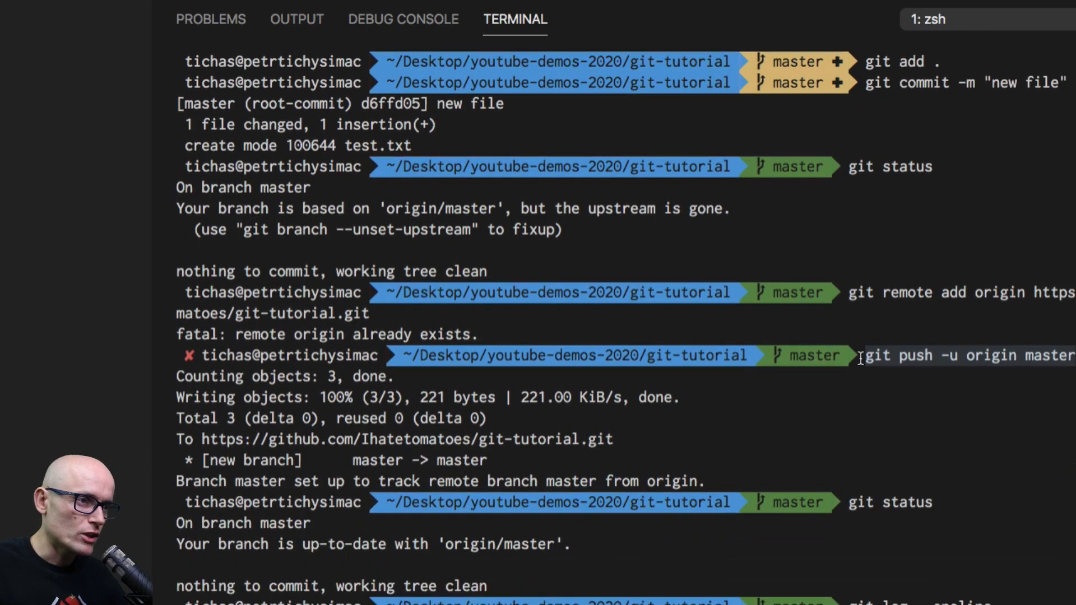